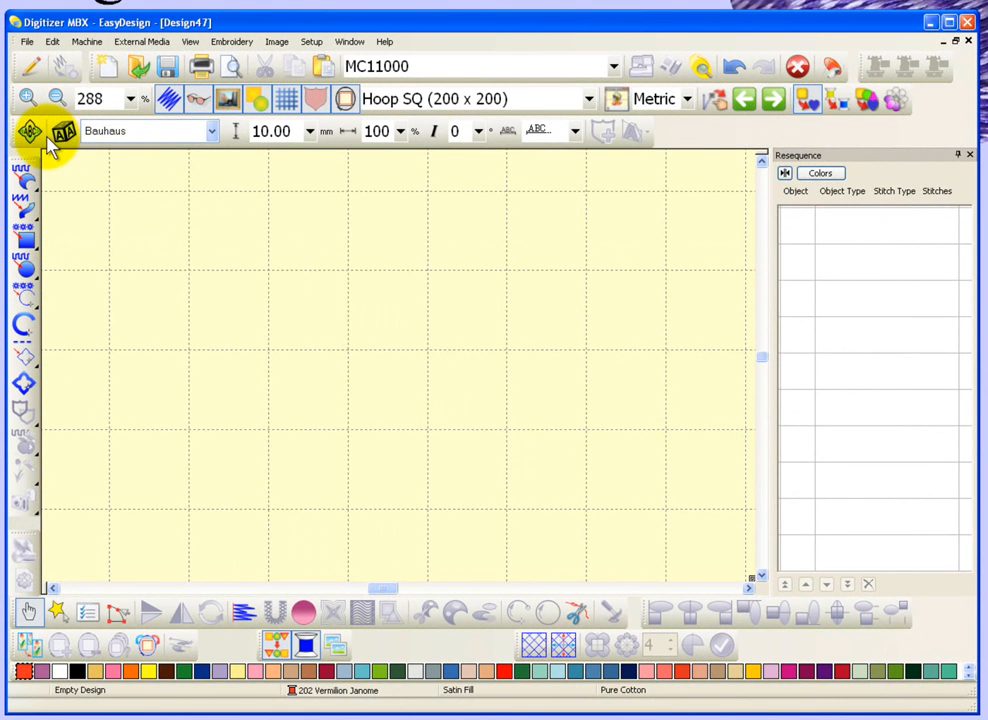
pyautogui.moveTo(236, 156)
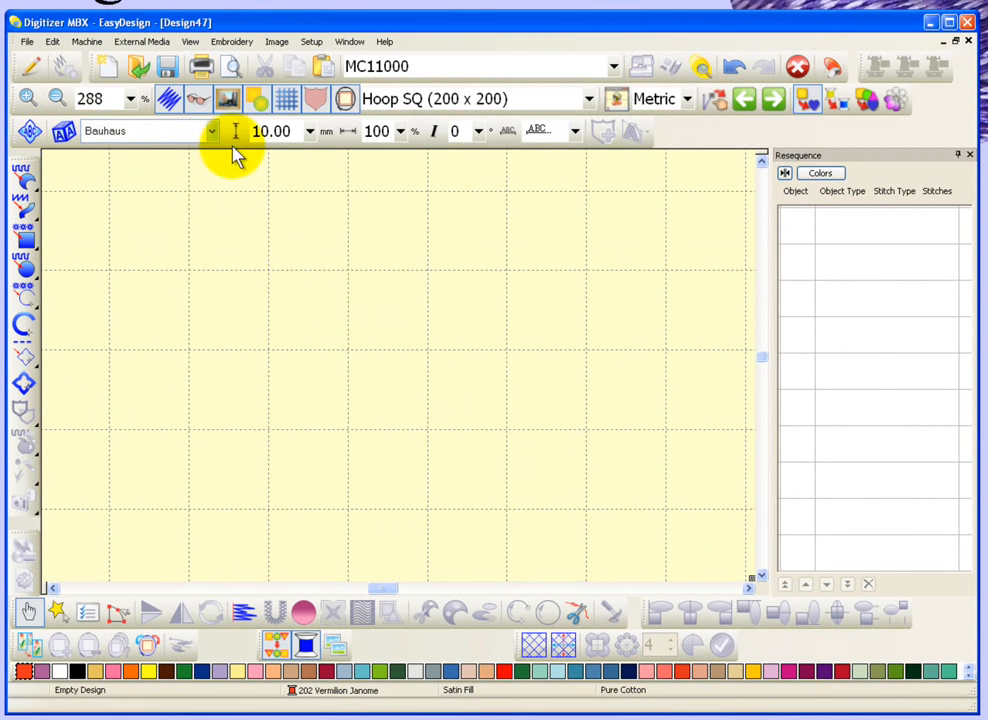
pyautogui.moveTo(140, 150)
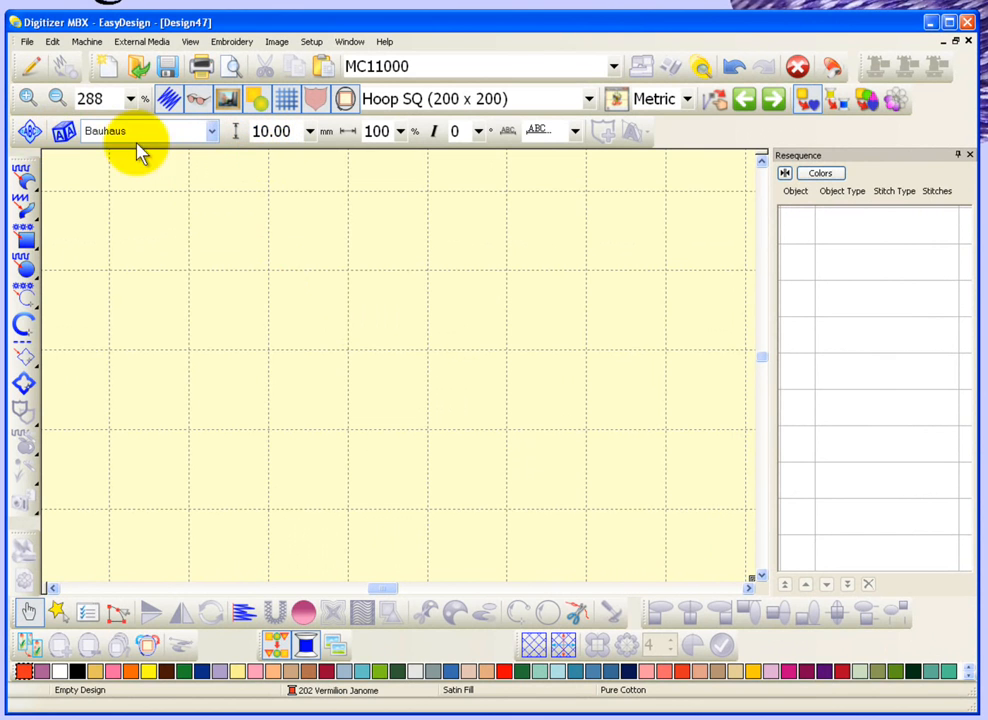
pyautogui.moveTo(84, 164)
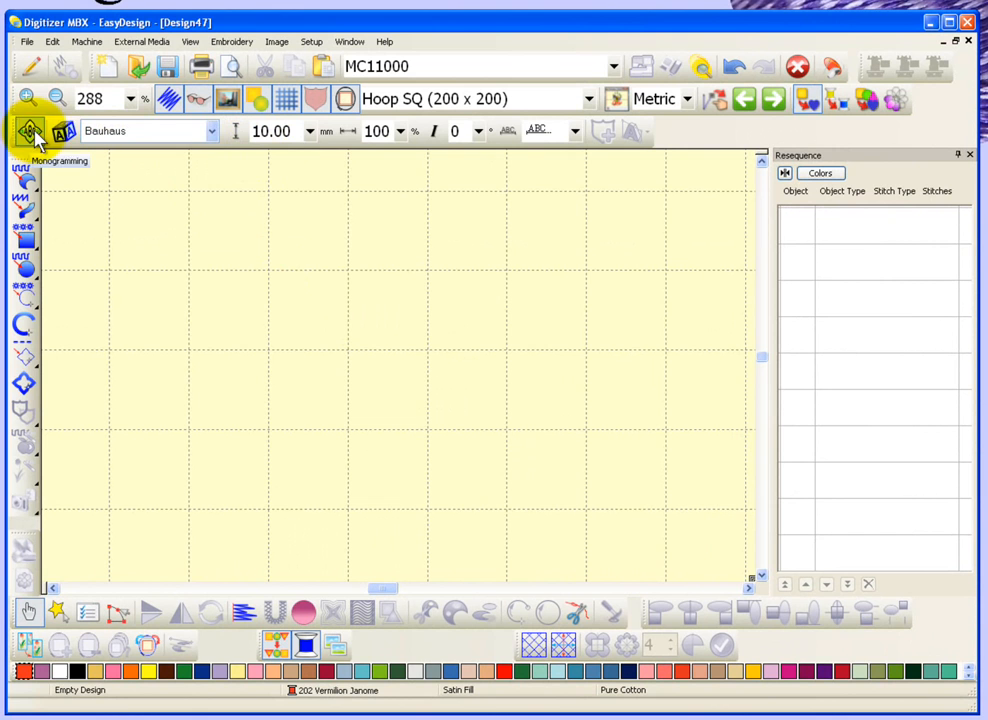
pyautogui.moveTo(62, 132)
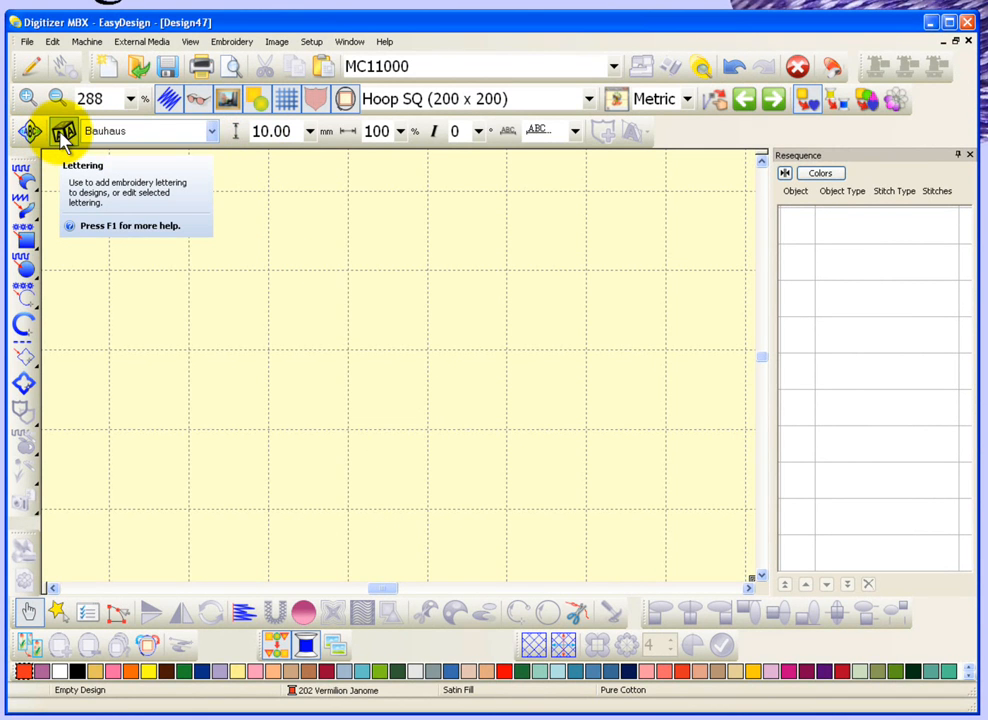
# Step: Start a new lettering object from the Lettering tool
pyautogui.click(64, 132)
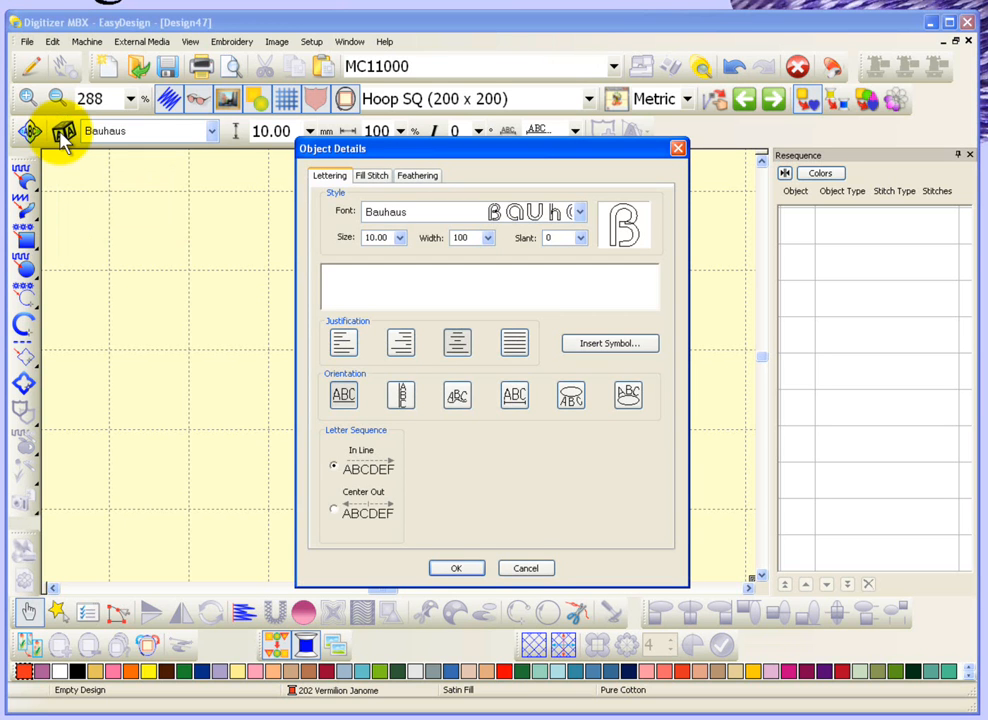
pyautogui.moveTo(304, 164)
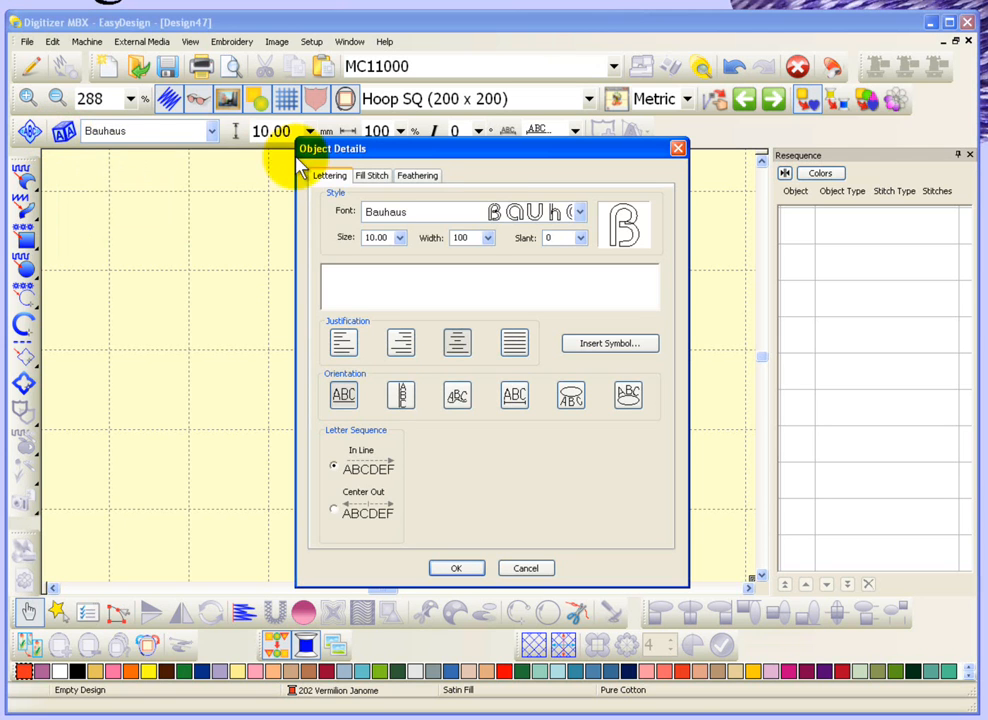
pyautogui.moveTo(560, 218)
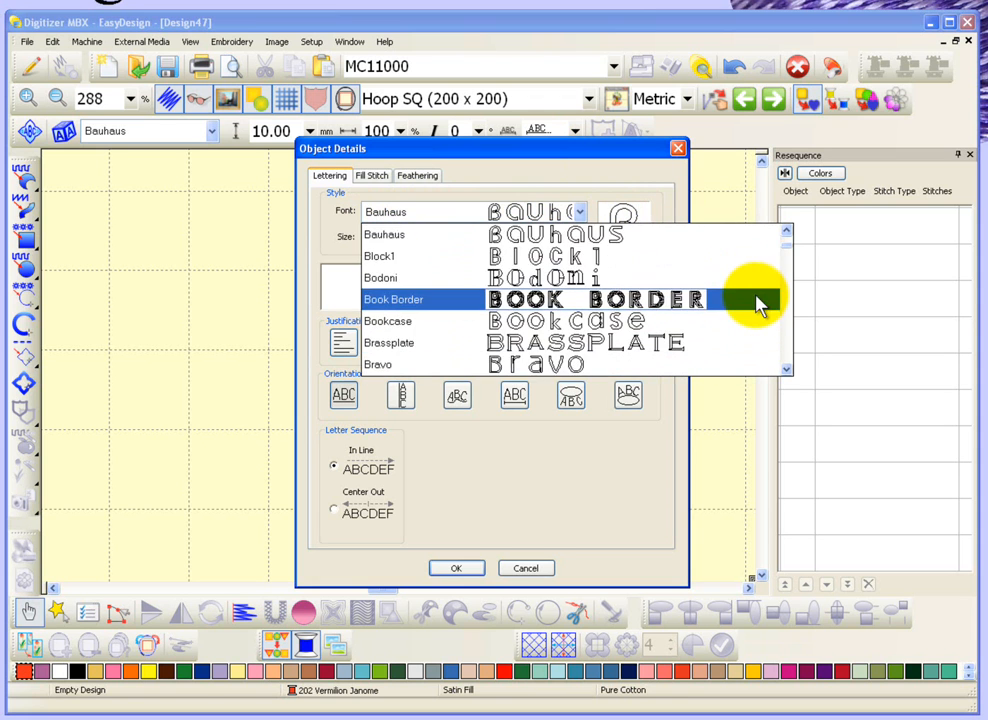
pyautogui.scroll(-3)
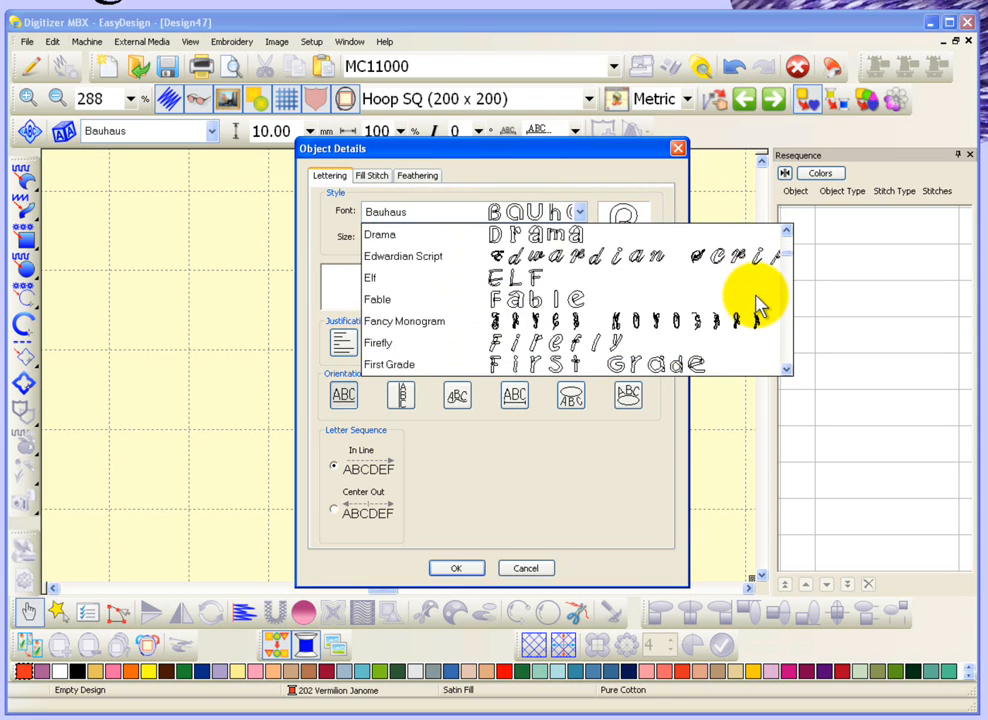
pyautogui.scroll(-3)
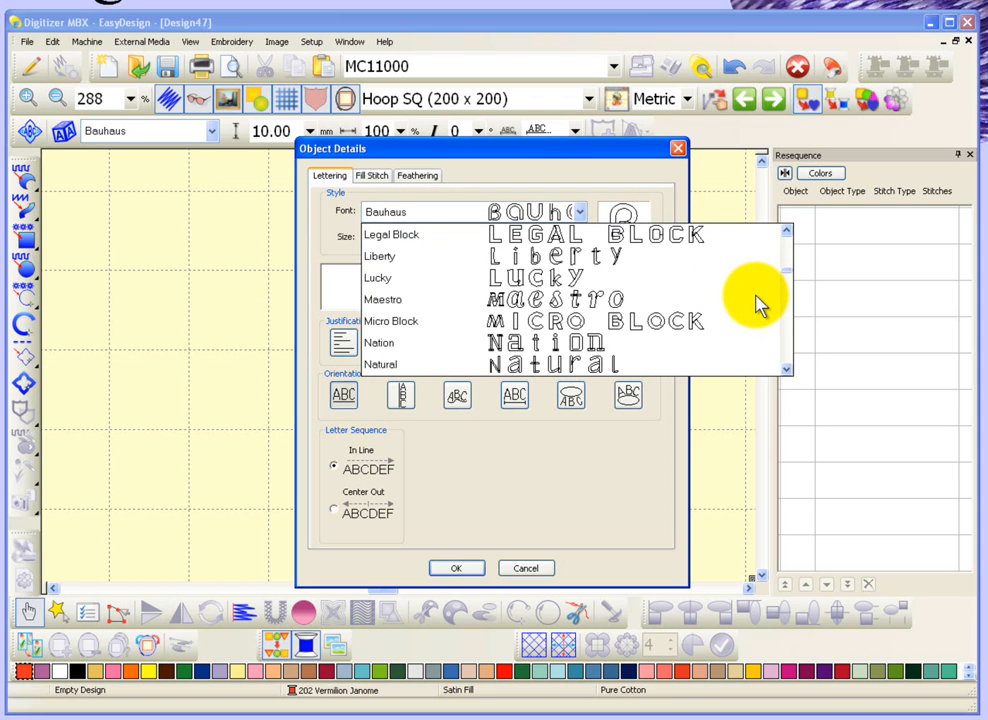
pyautogui.scroll(-3)
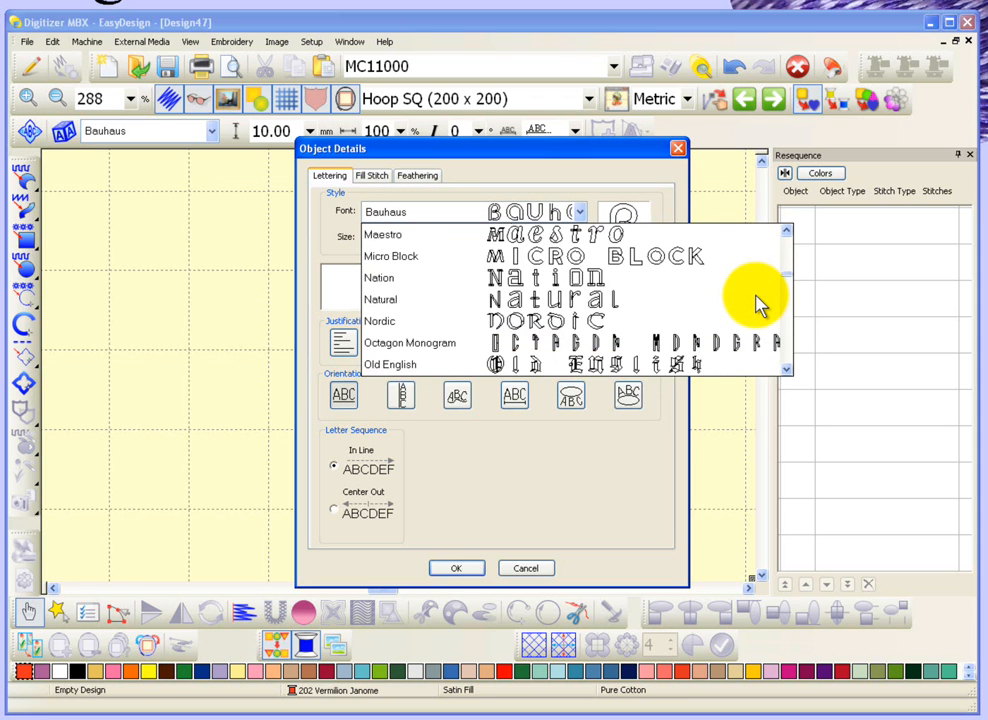
pyautogui.scroll(-3)
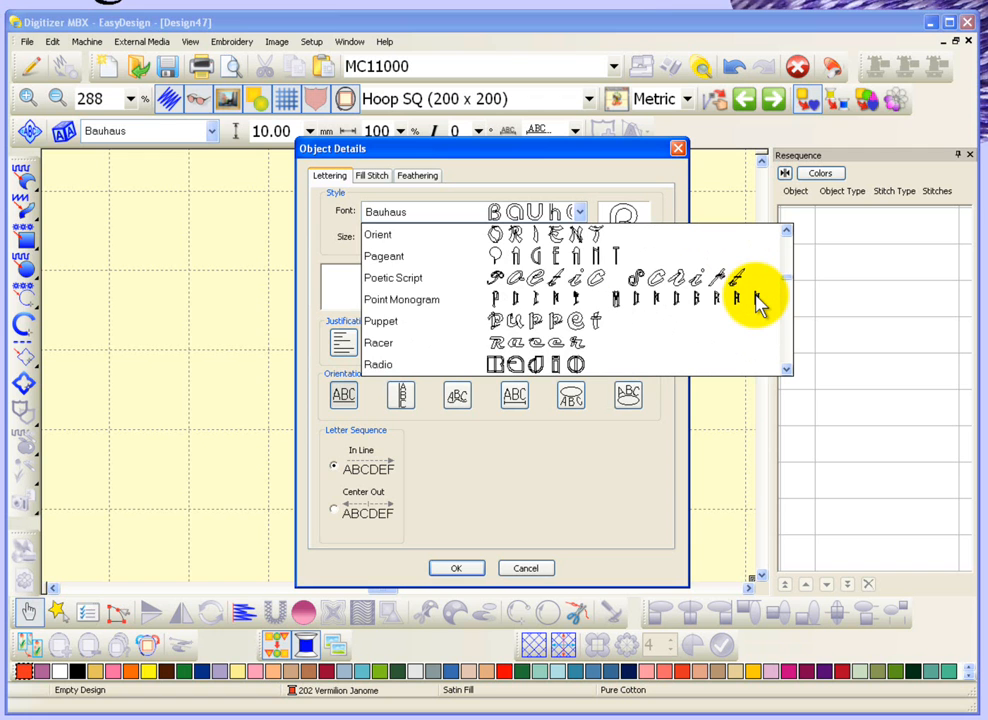
pyautogui.scroll(-3)
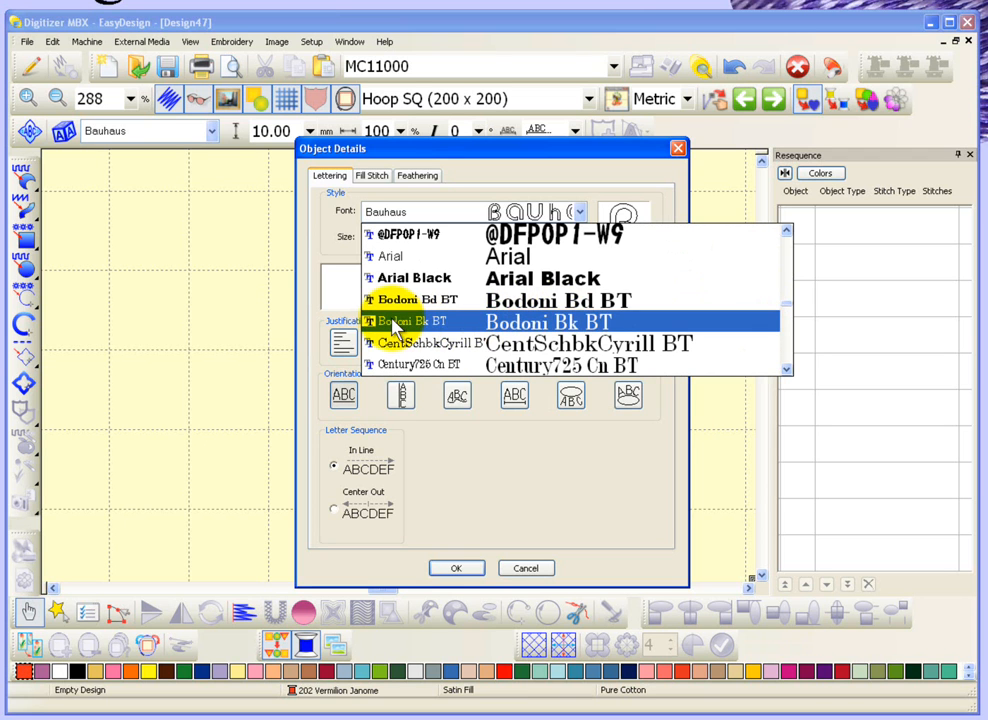
pyautogui.scroll(-3)
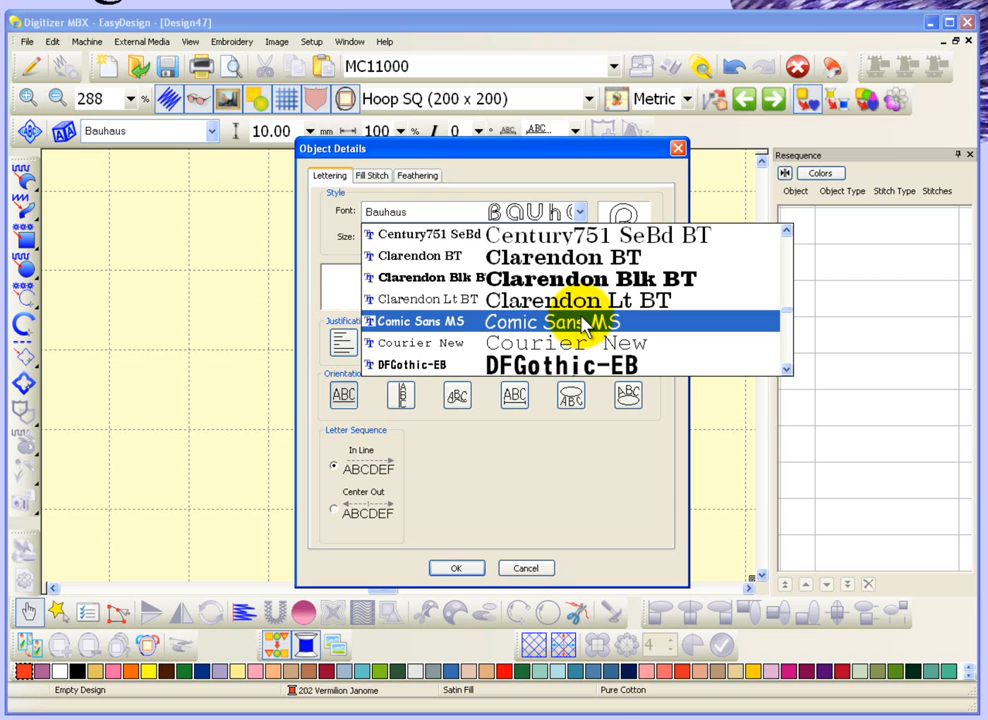
pyautogui.scroll(-3)
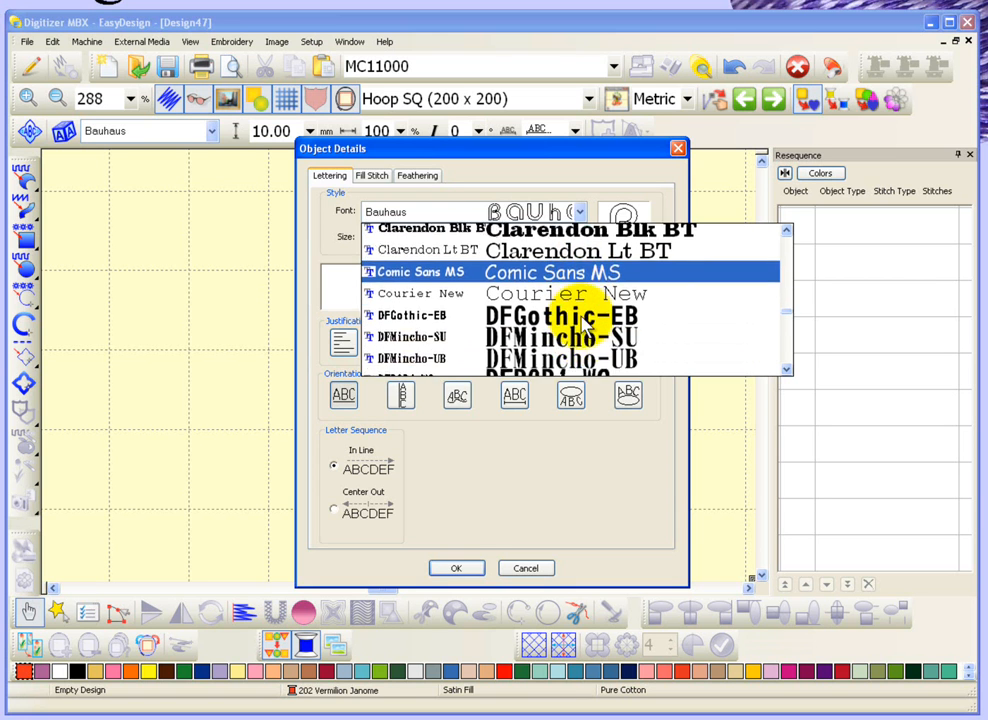
pyautogui.scroll(-3)
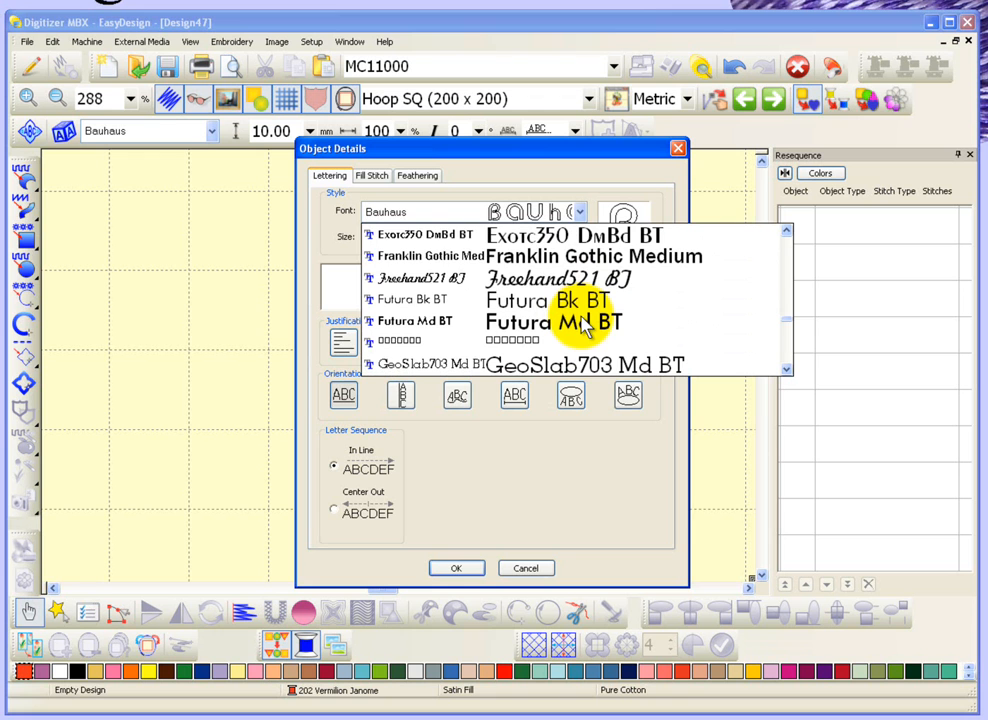
pyautogui.scroll(-3)
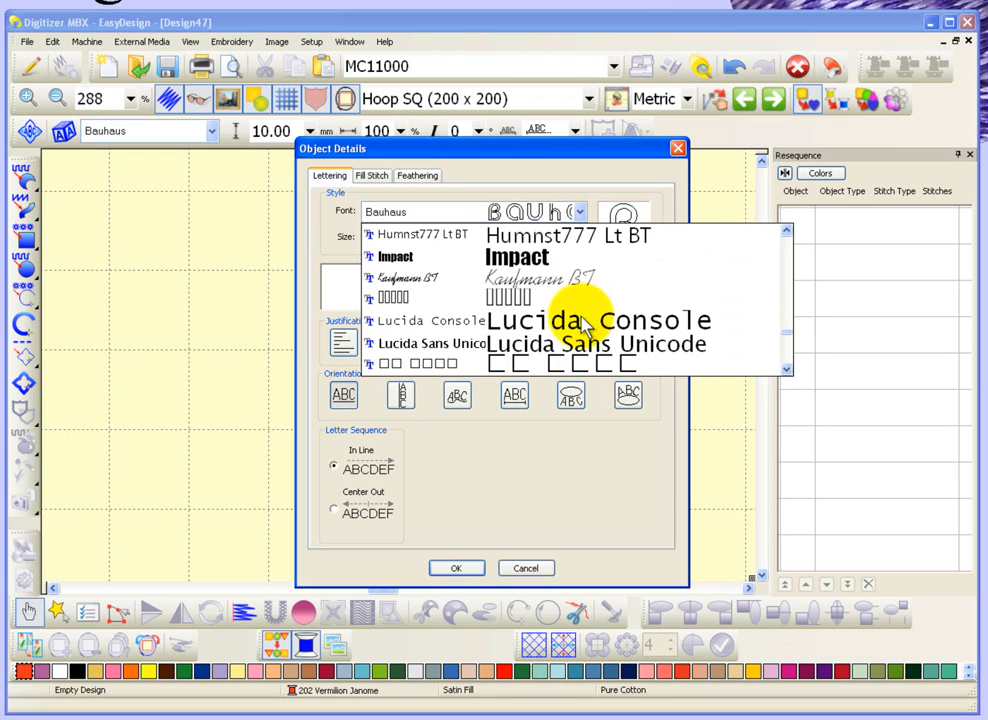
pyautogui.scroll(-3)
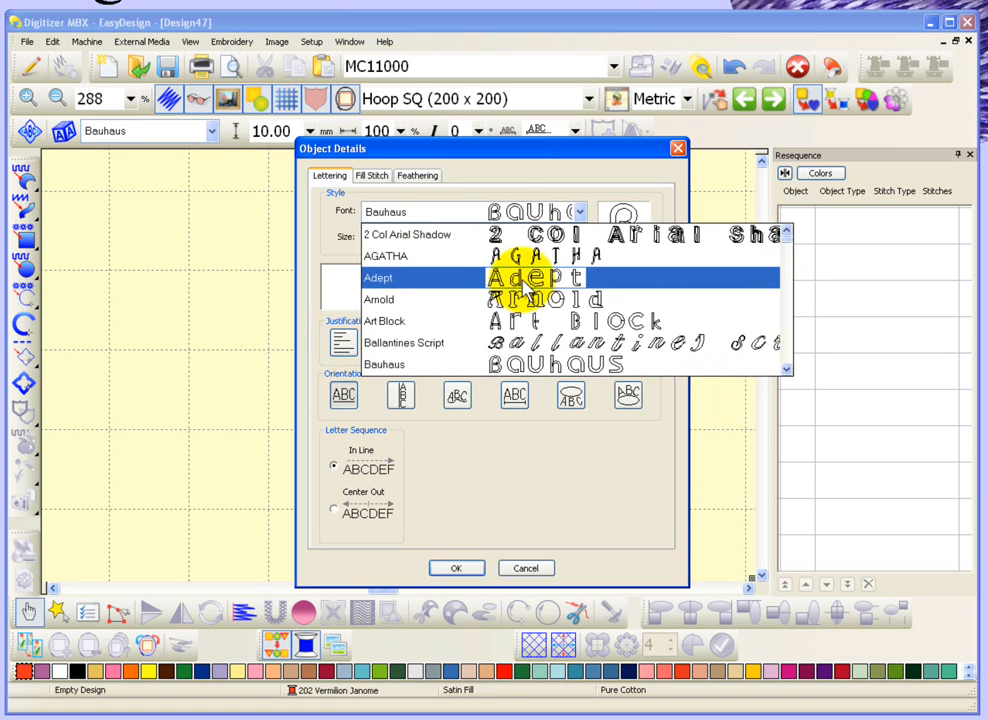
# Step: Choose the Adept font and enter the text ABCD
pyautogui.click(378, 276)
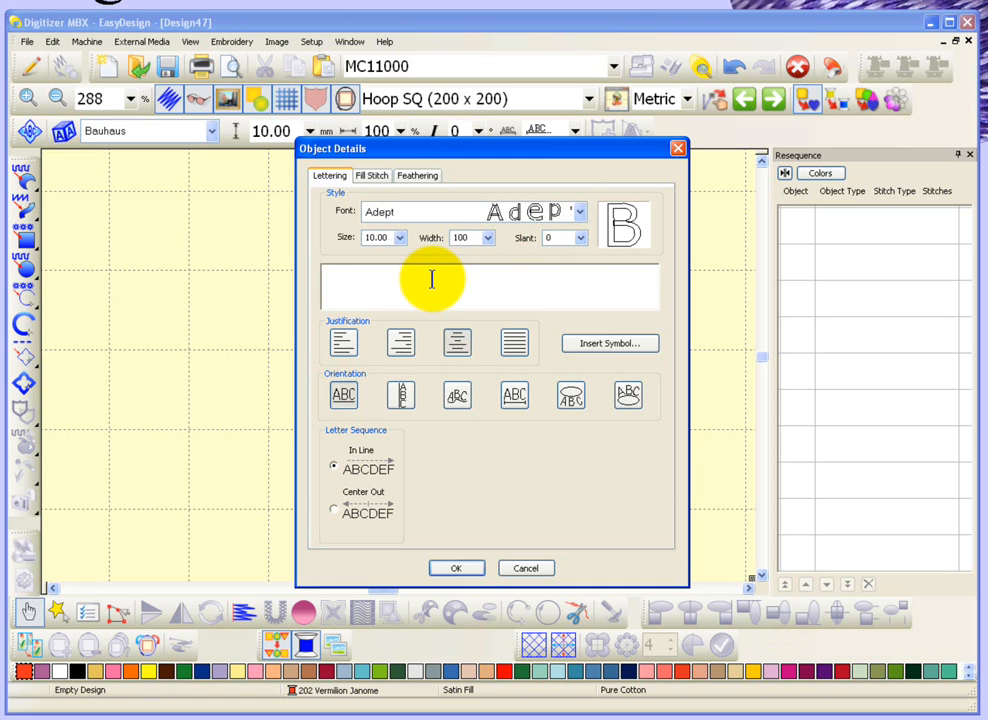
pyautogui.write('AB')
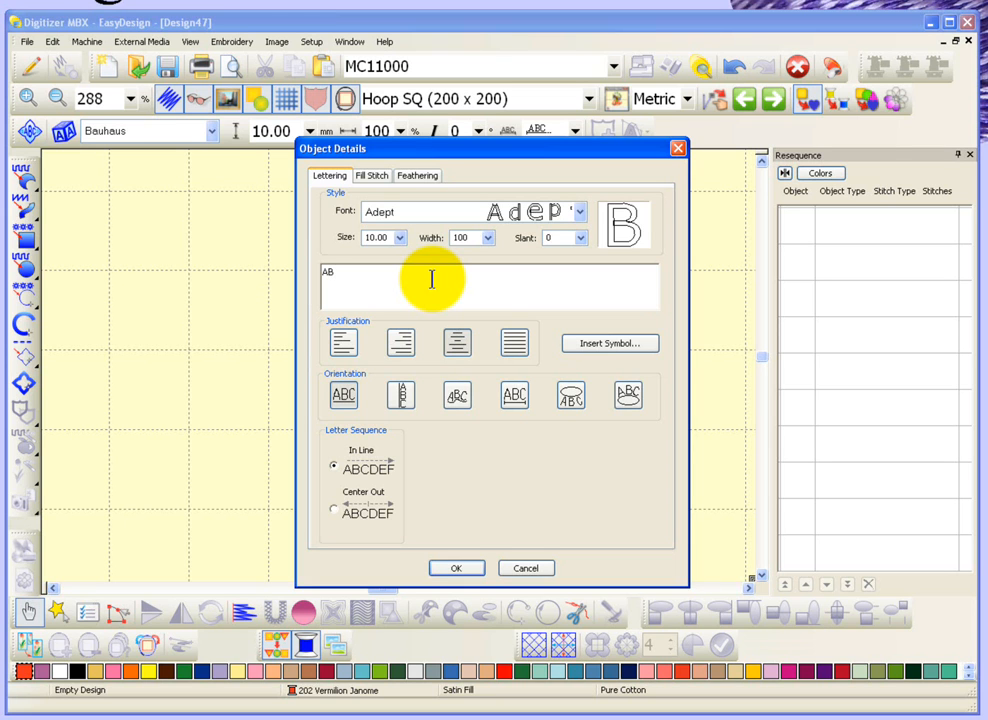
pyautogui.write('CD')
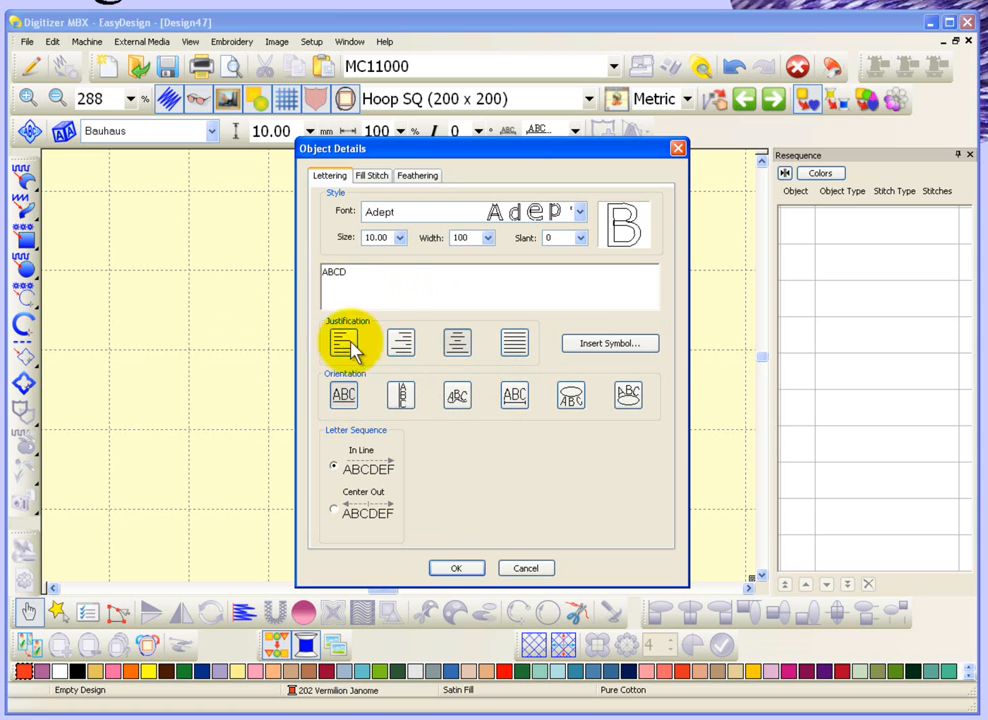
pyautogui.moveTo(512, 342)
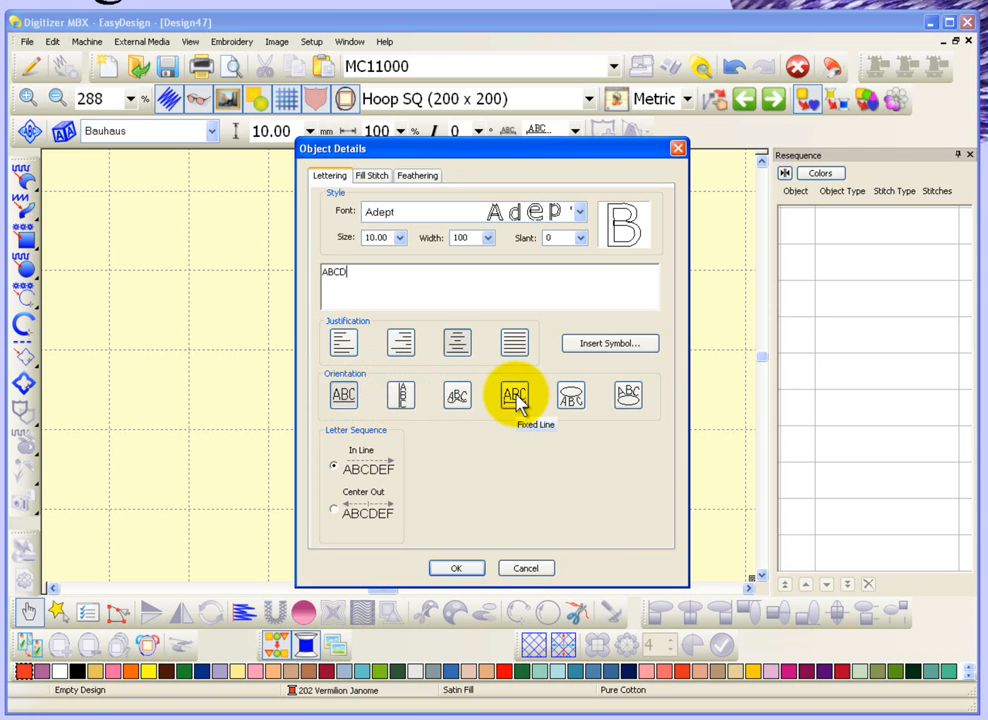
pyautogui.moveTo(570, 396)
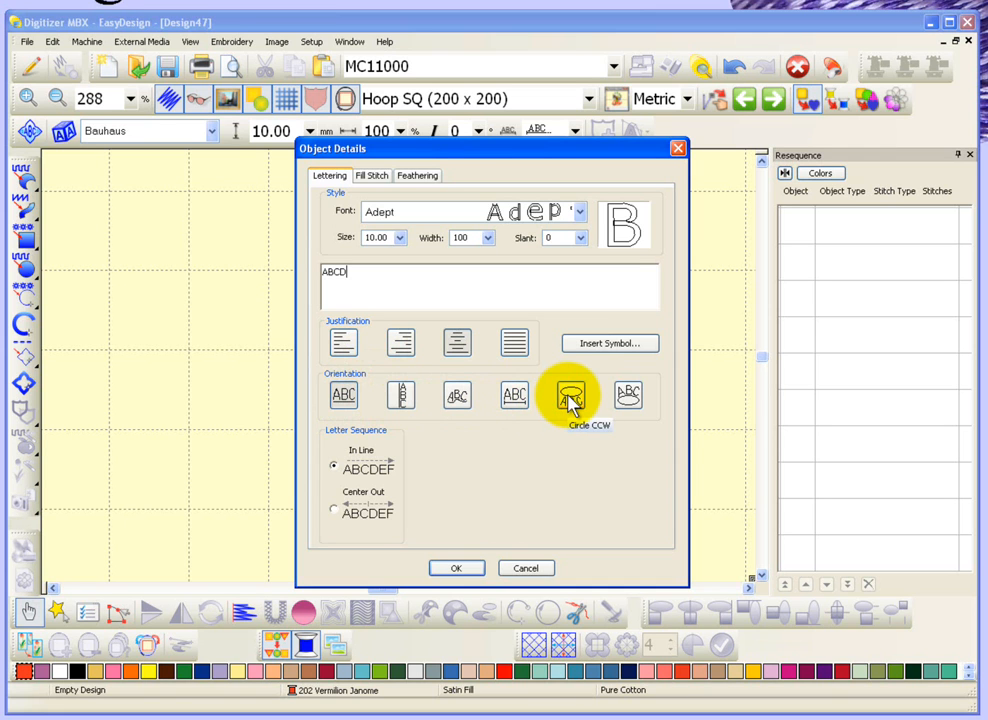
pyautogui.moveTo(628, 396)
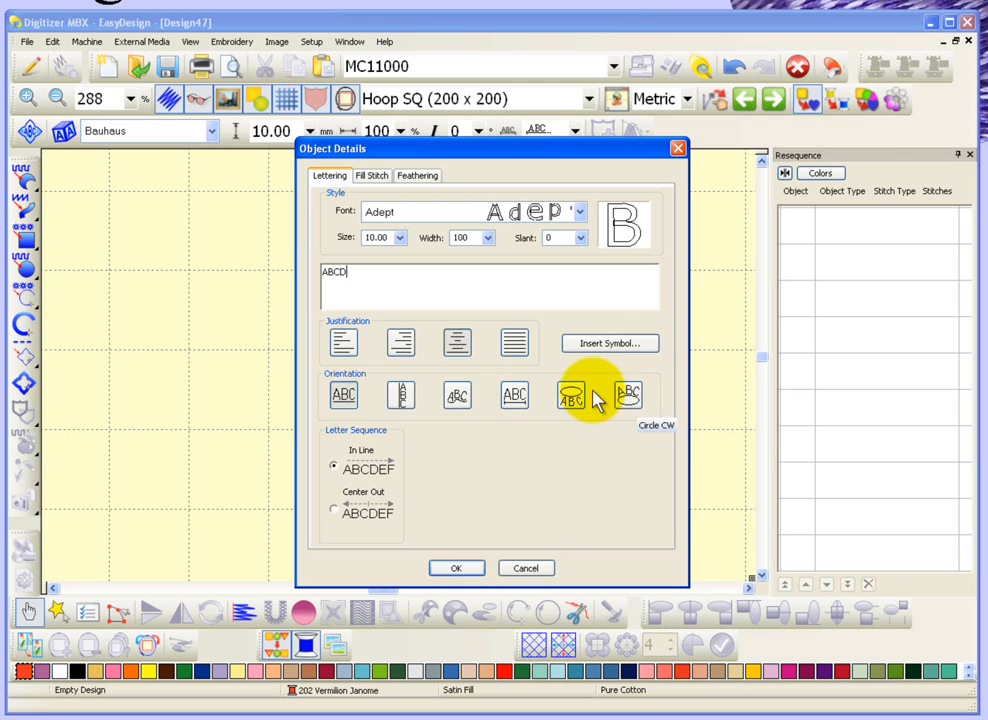
pyautogui.moveTo(400, 396)
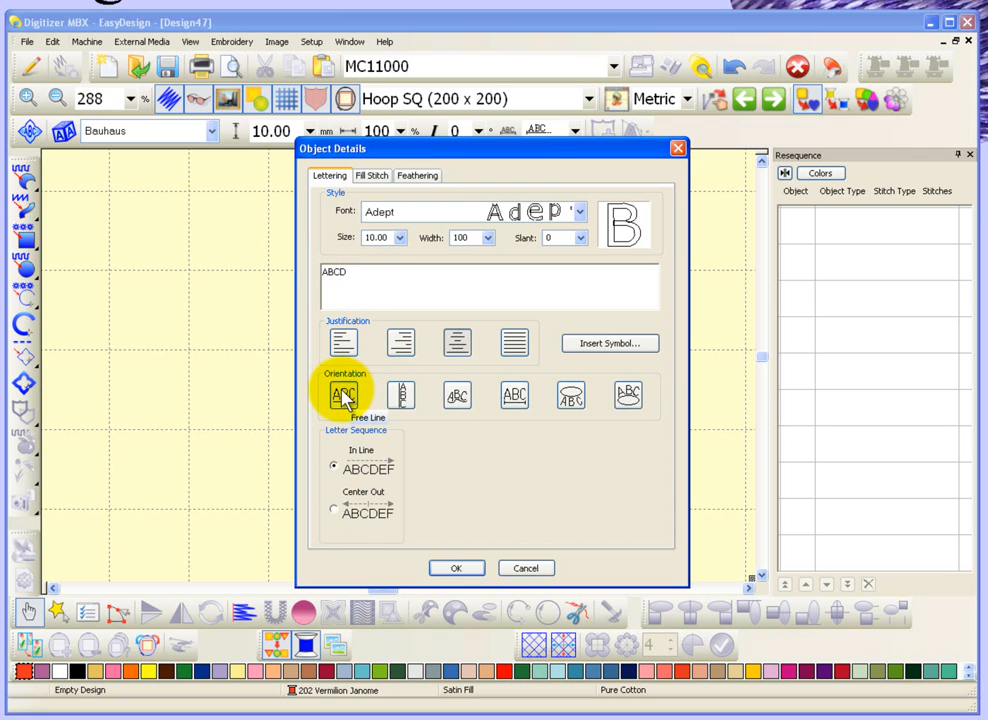
pyautogui.moveTo(390, 240)
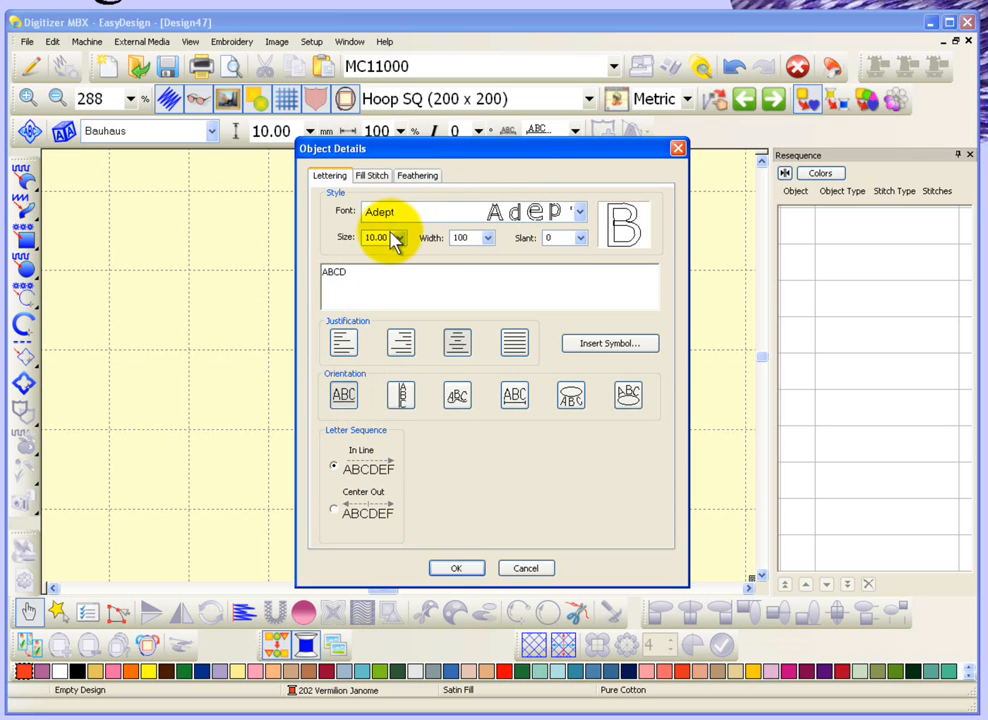
pyautogui.moveTo(470, 560)
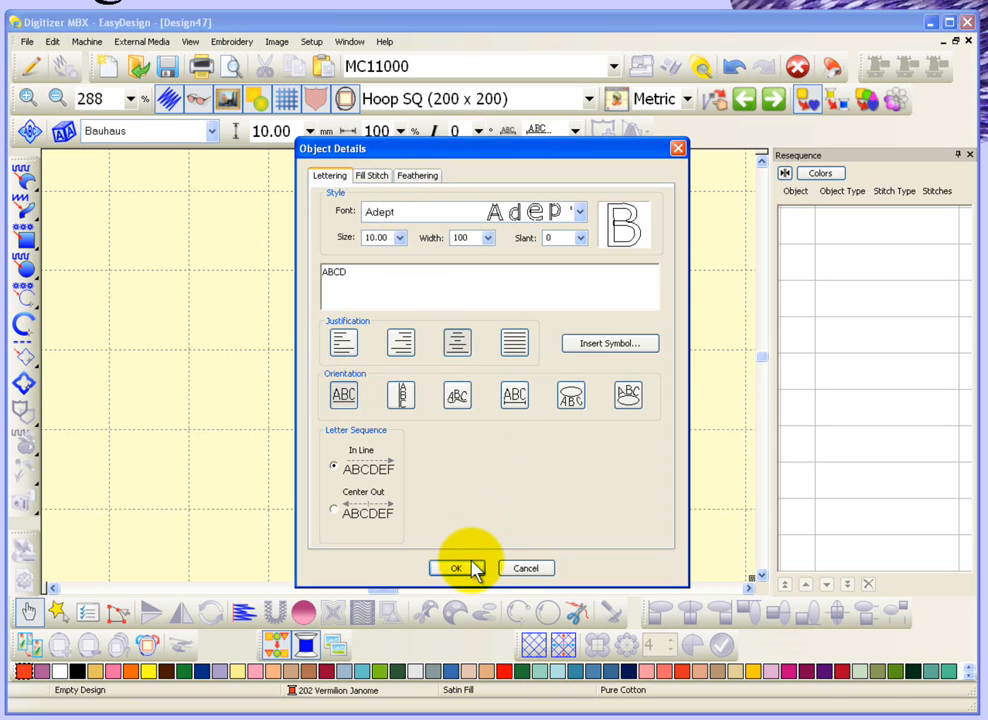
pyautogui.click(456, 568)
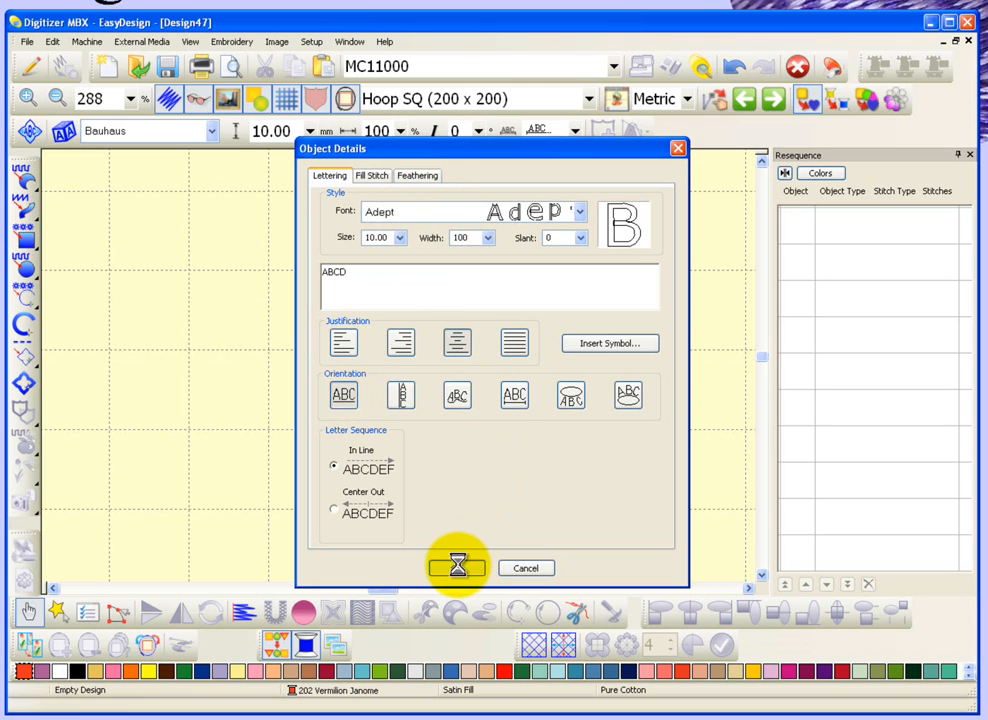
pyautogui.click(456, 568)
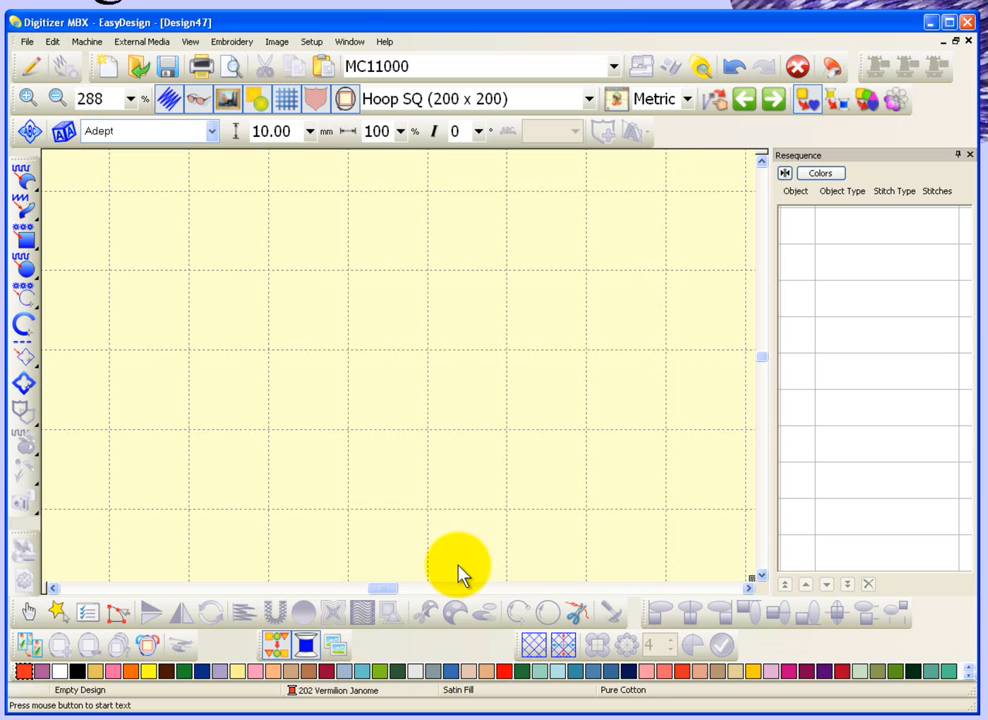
pyautogui.moveTo(136, 590)
pyautogui.write('ABCD')
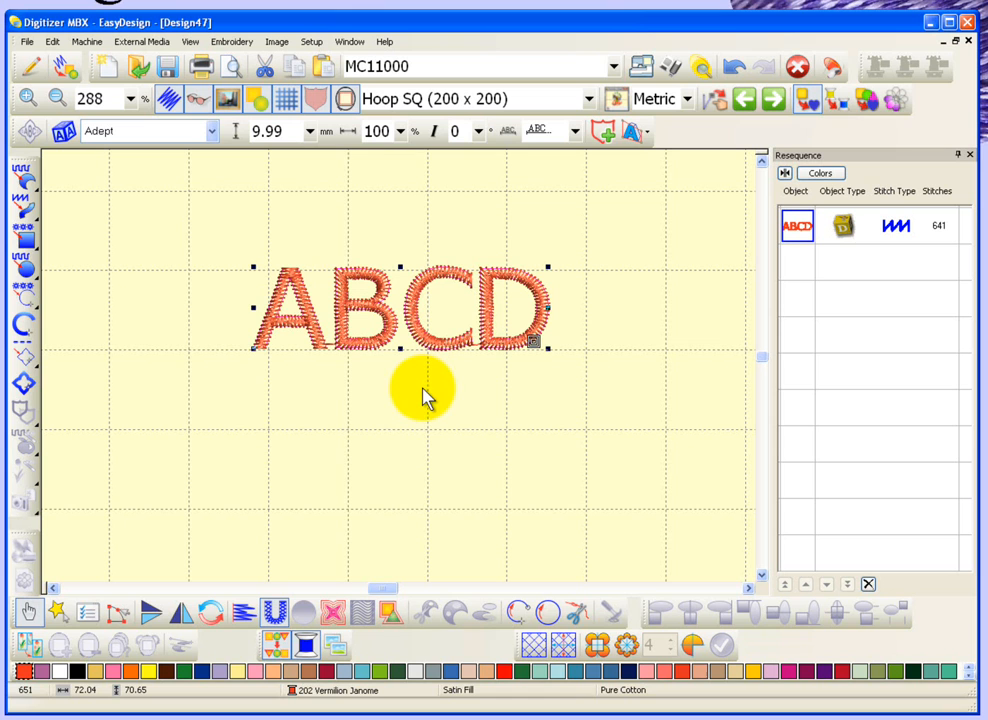
pyautogui.moveTo(356, 370)
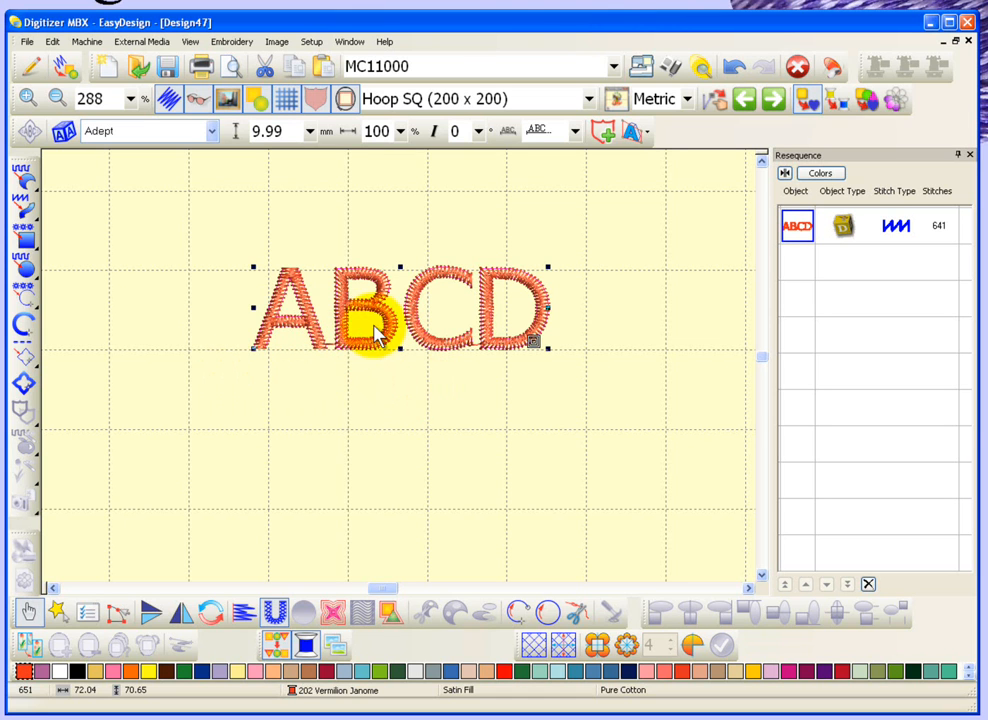
pyautogui.moveTo(336, 360)
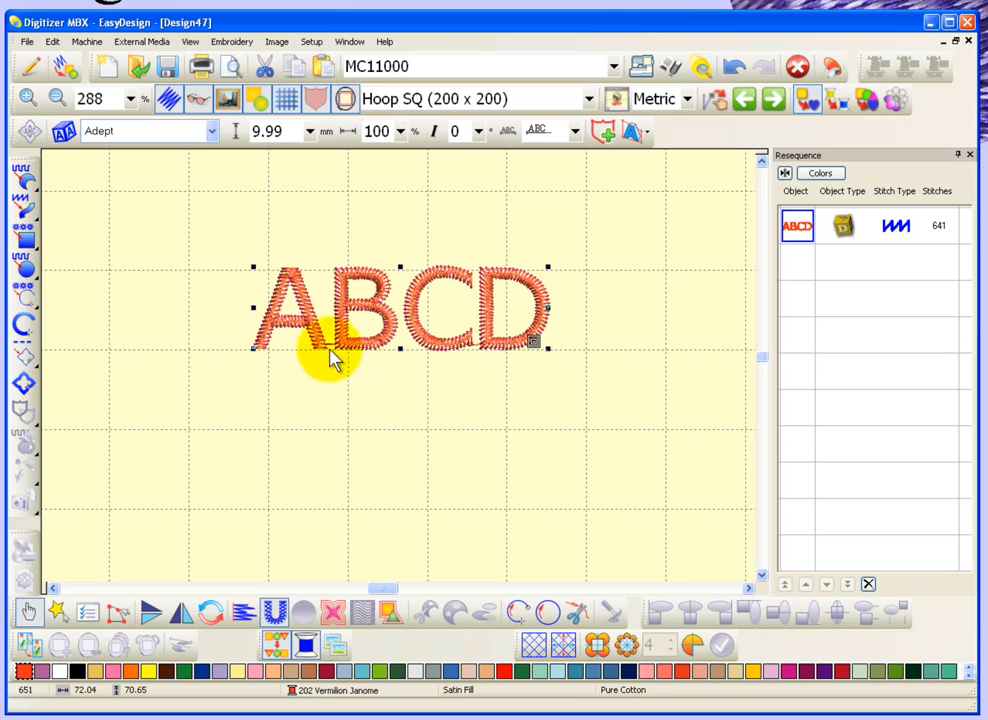
pyautogui.moveTo(600, 364)
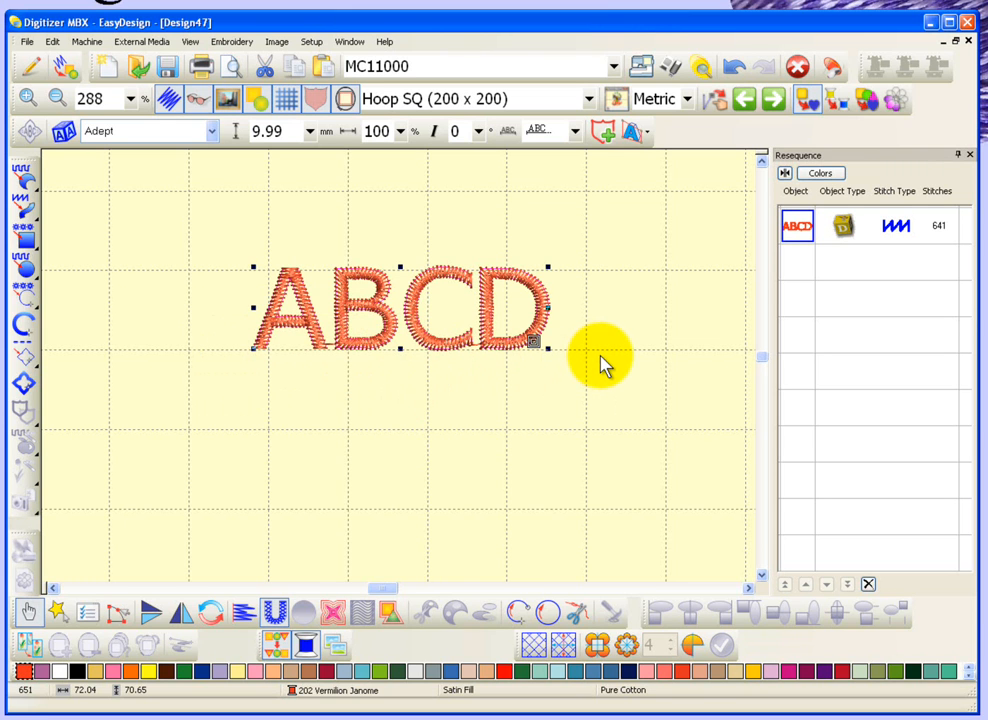
pyautogui.moveTo(252, 338)
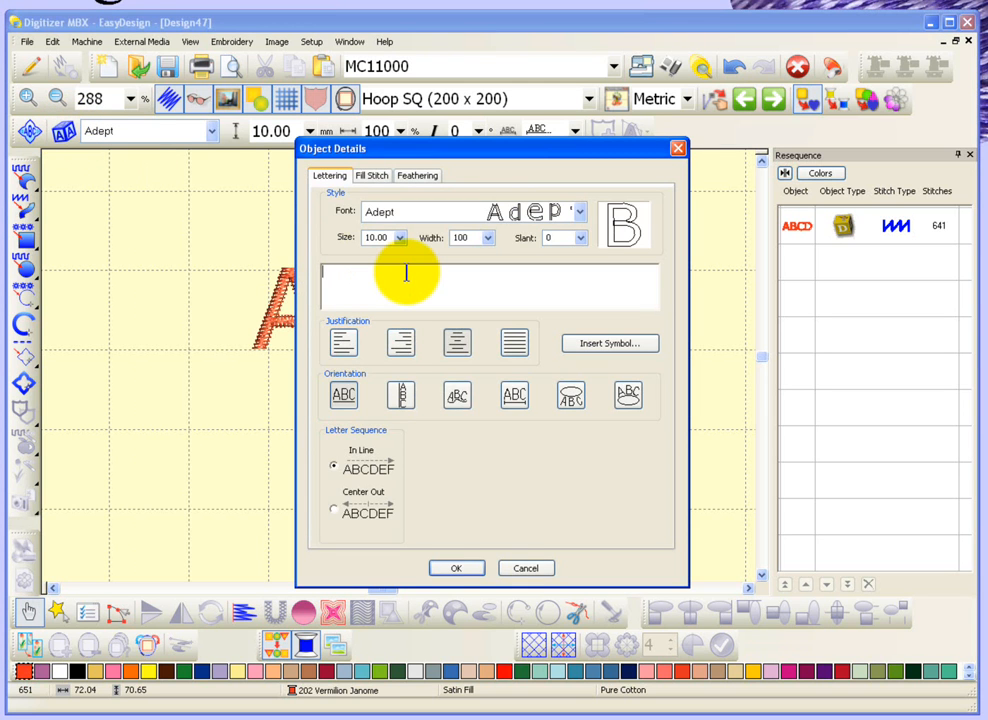
# Step: Enter the lowercase text abcd for the new lettering
pyautogui.write('abcd')
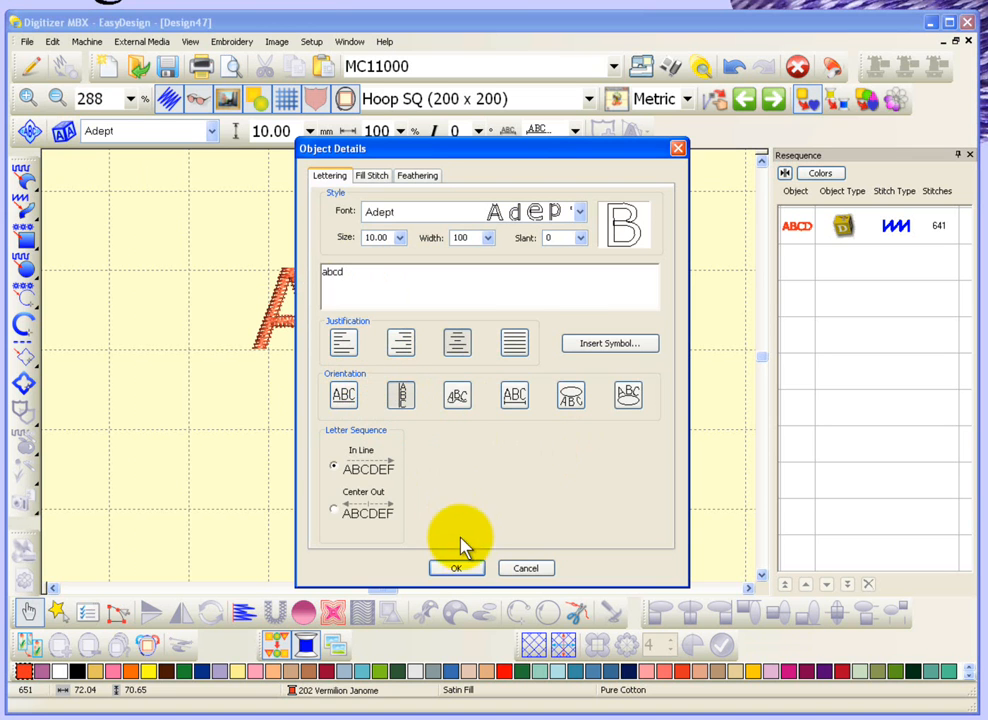
# Step: Confirm the vertical abcd lettering and start another new lettering object
pyautogui.click(456, 568)
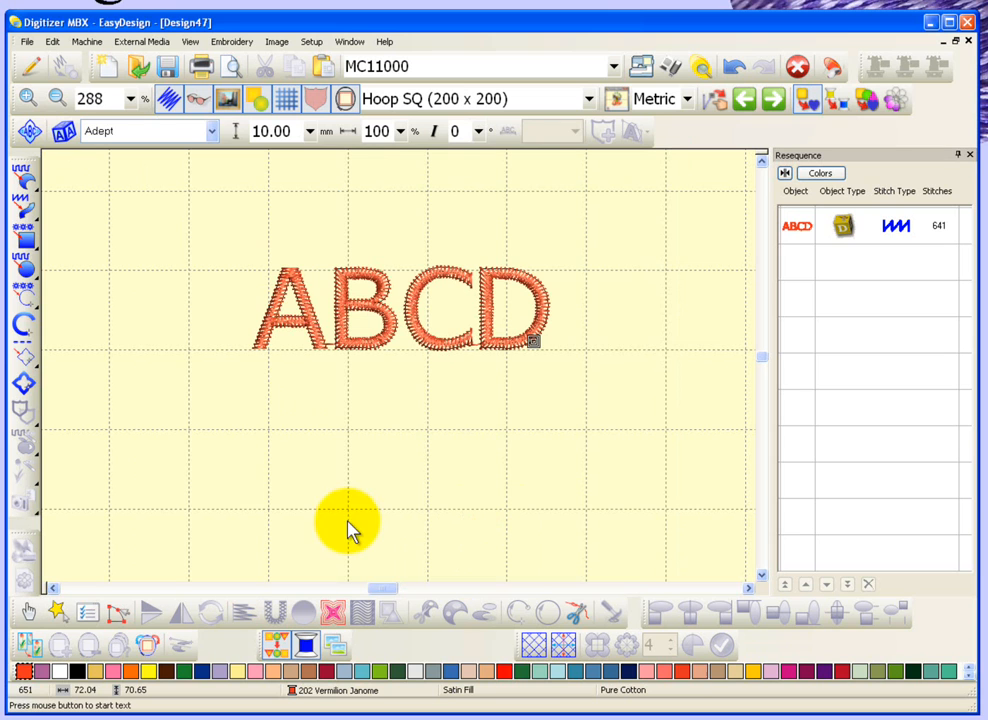
pyautogui.moveTo(668, 374)
pyautogui.write('abcd')
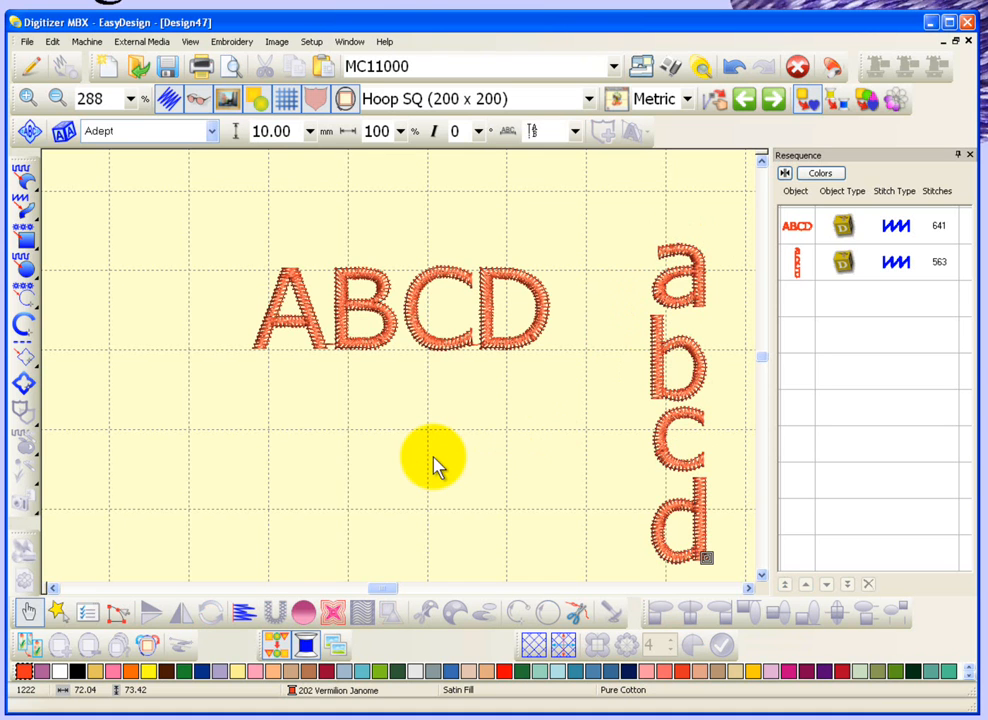
pyautogui.moveTo(296, 360)
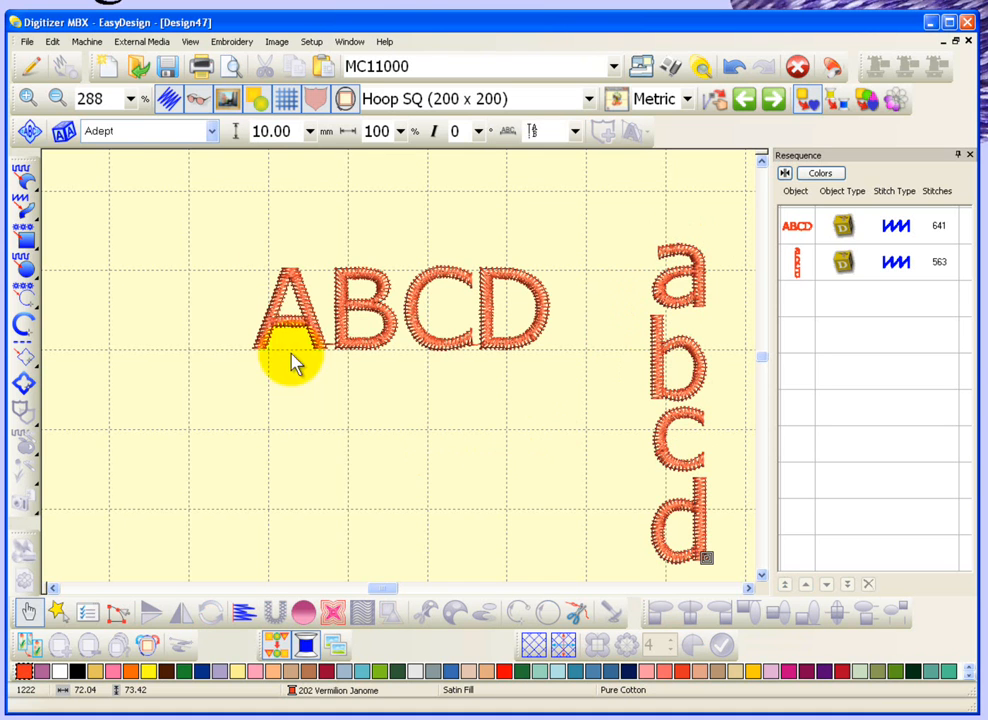
pyautogui.doubleClick(290, 310)
pyautogui.write('a')
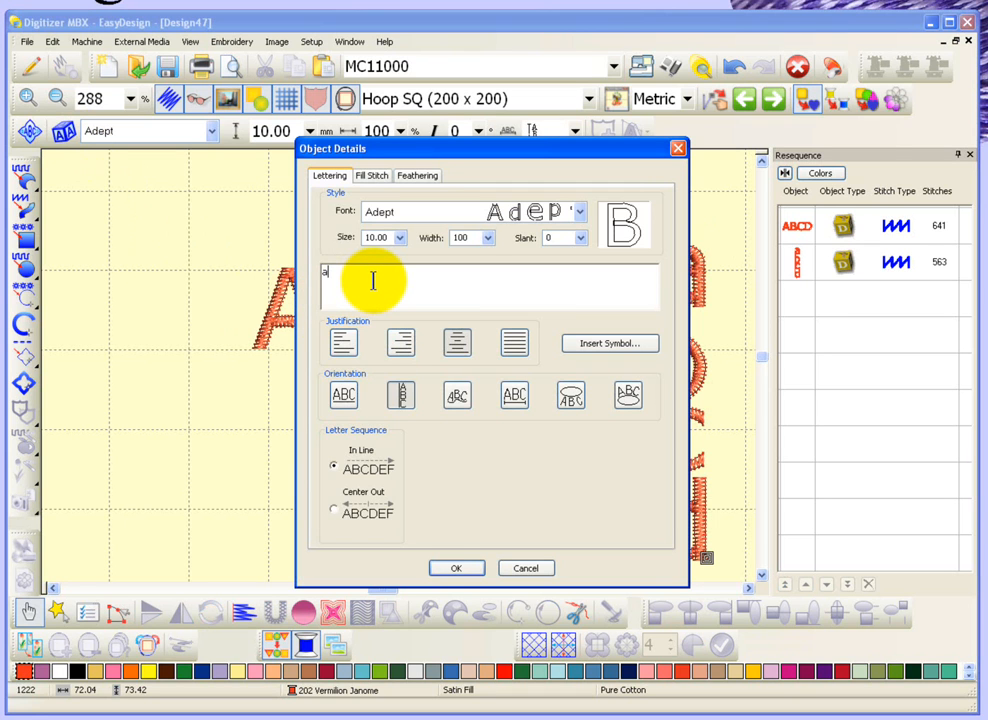
# Step: Enter the text abcdefghi for curved lettering and confirm it
pyautogui.write('bcde')
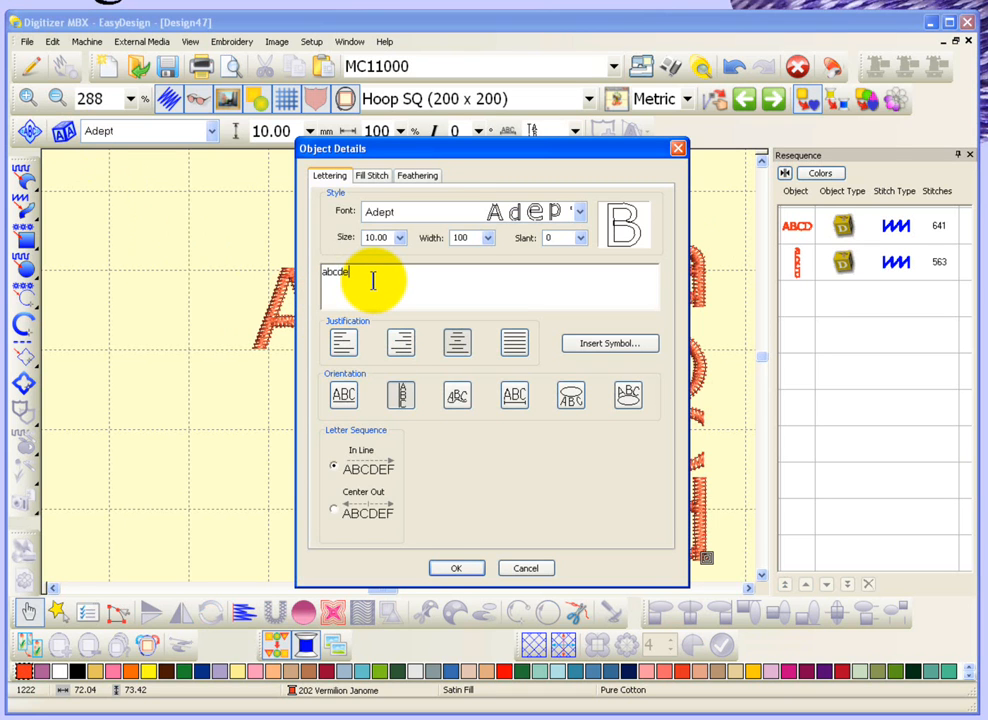
pyautogui.write('fghi')
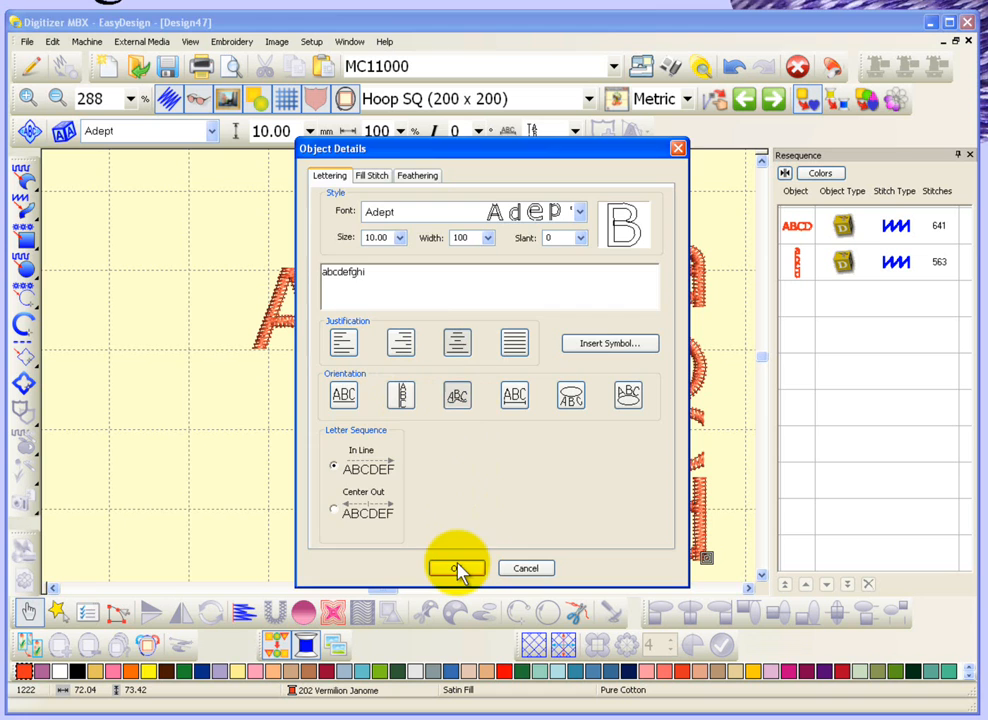
pyautogui.click(456, 568)
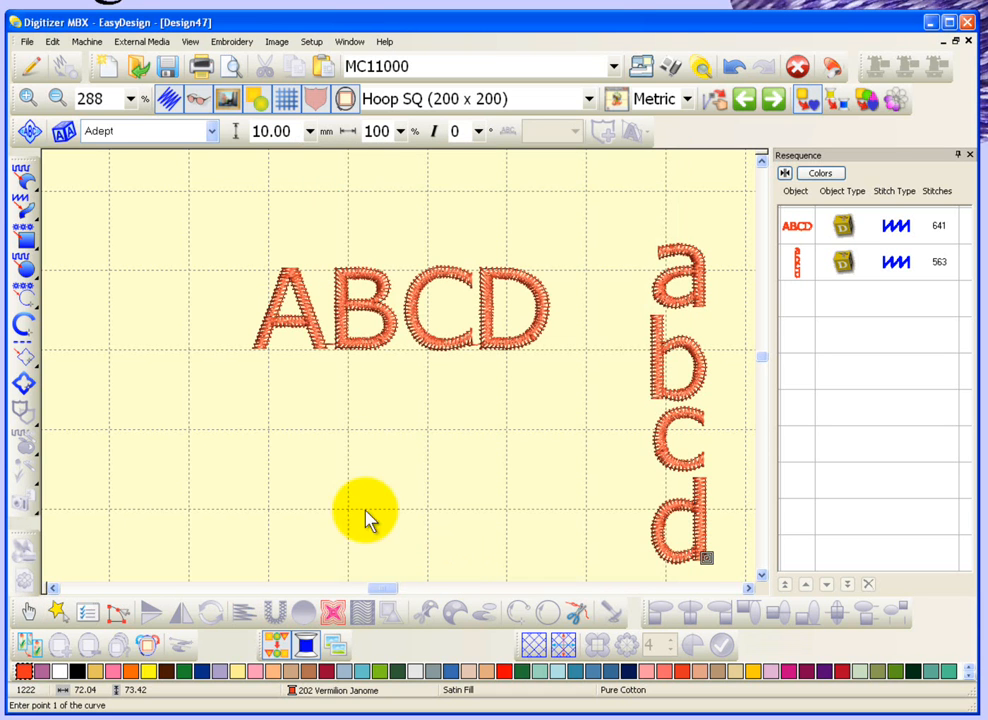
pyautogui.moveTo(330, 490)
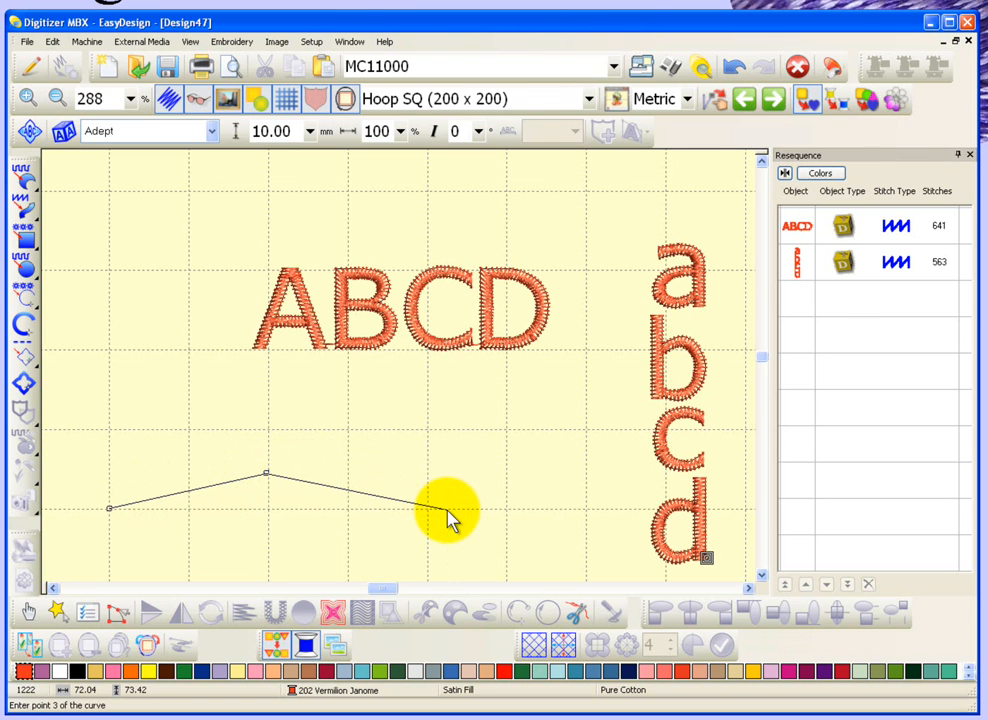
# Step: Add successive points to the curved baseline for the abcdefghi lettering
pyautogui.click(448, 524)
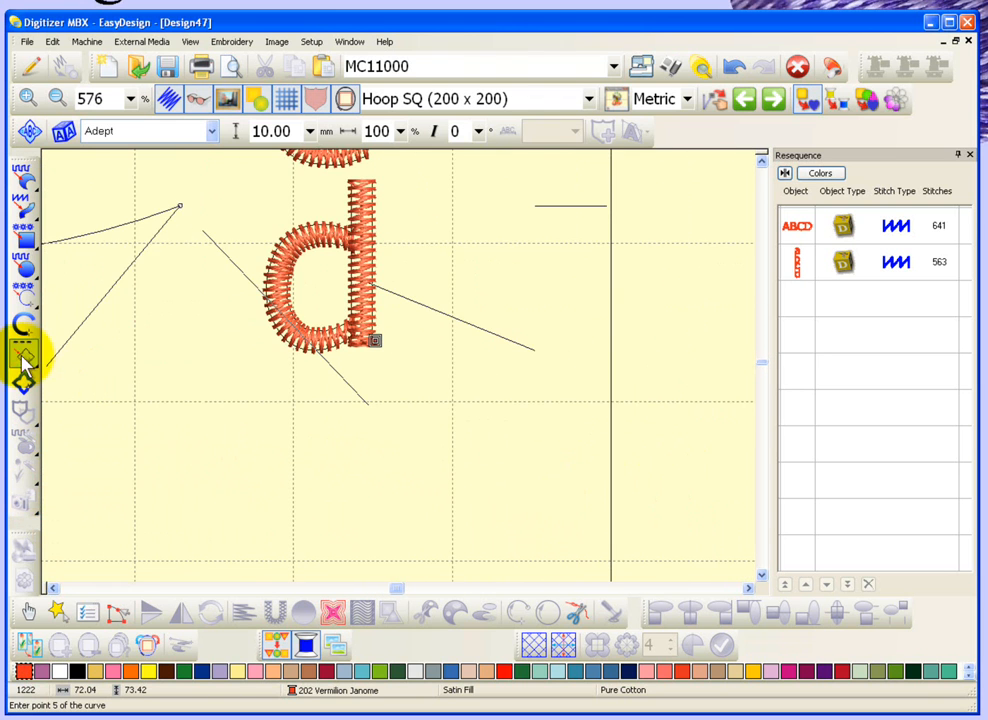
pyautogui.click(24, 290)
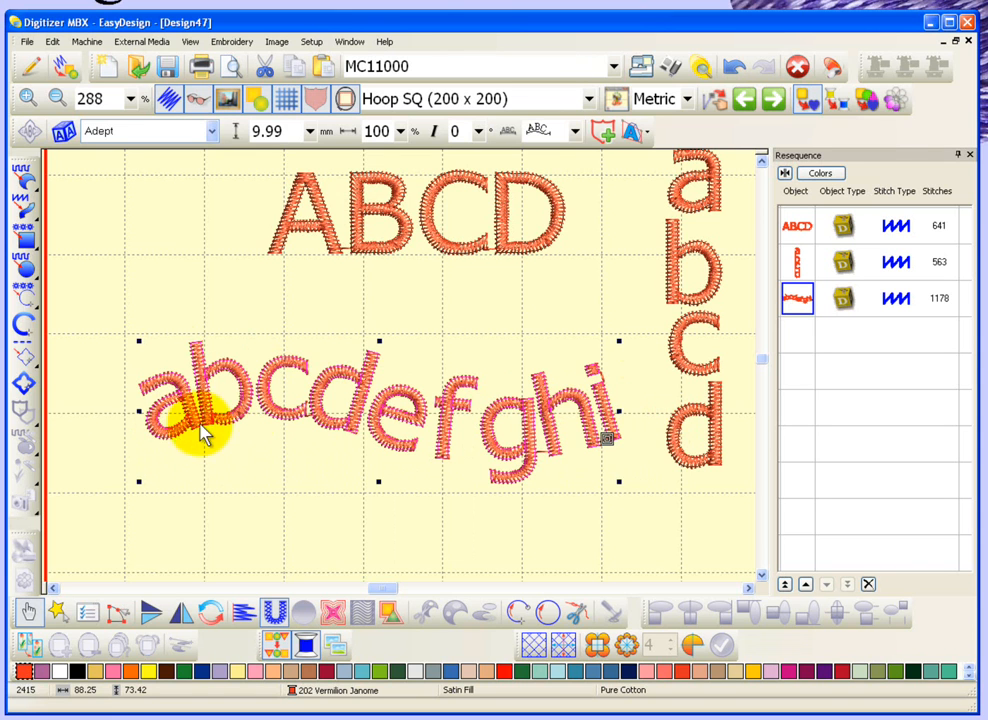
pyautogui.moveTo(610, 444)
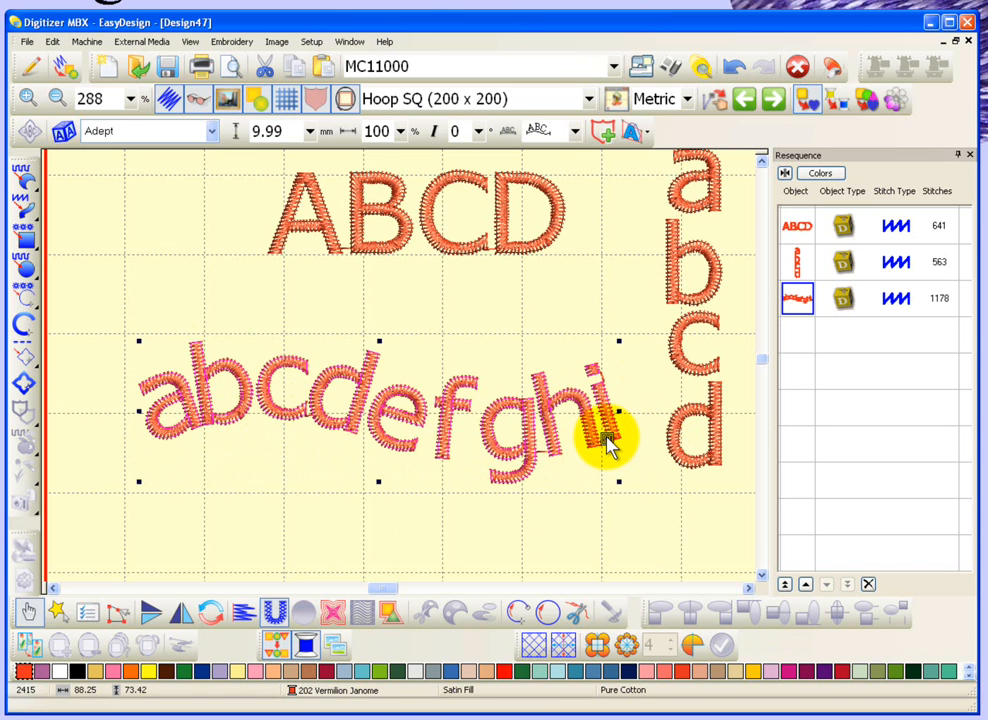
pyautogui.moveTo(516, 550)
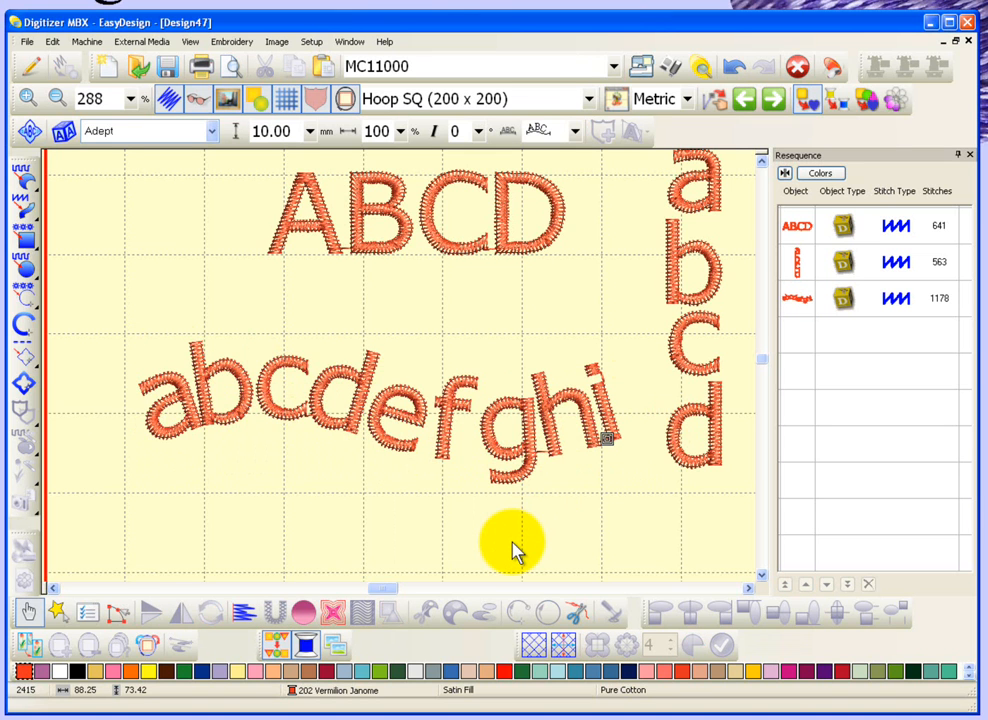
pyautogui.moveTo(656, 500)
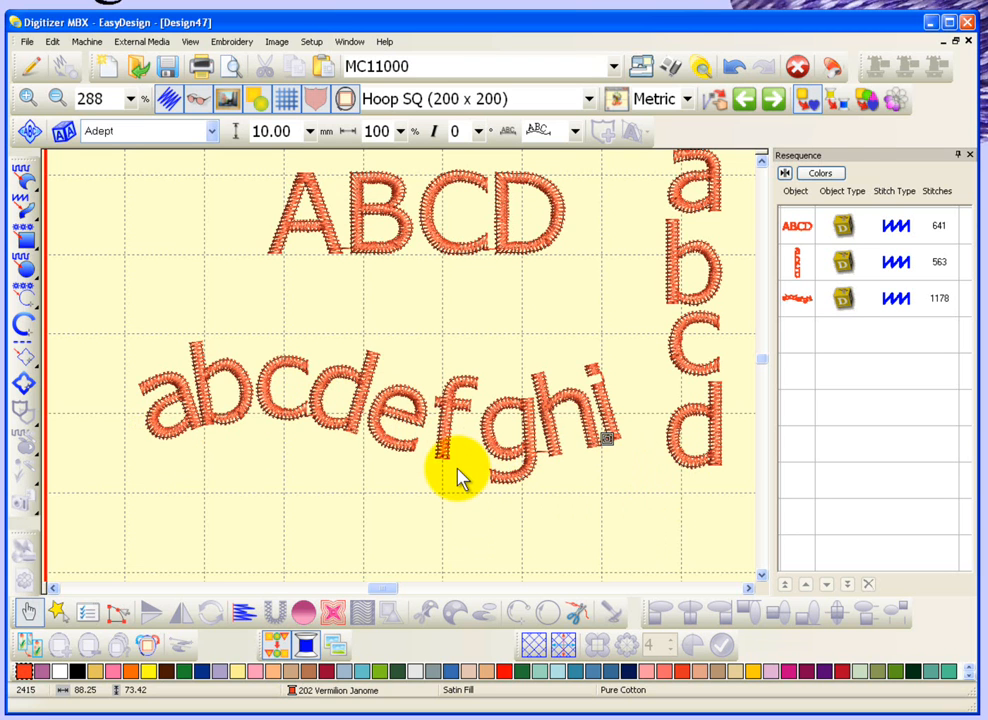
pyautogui.moveTo(316, 480)
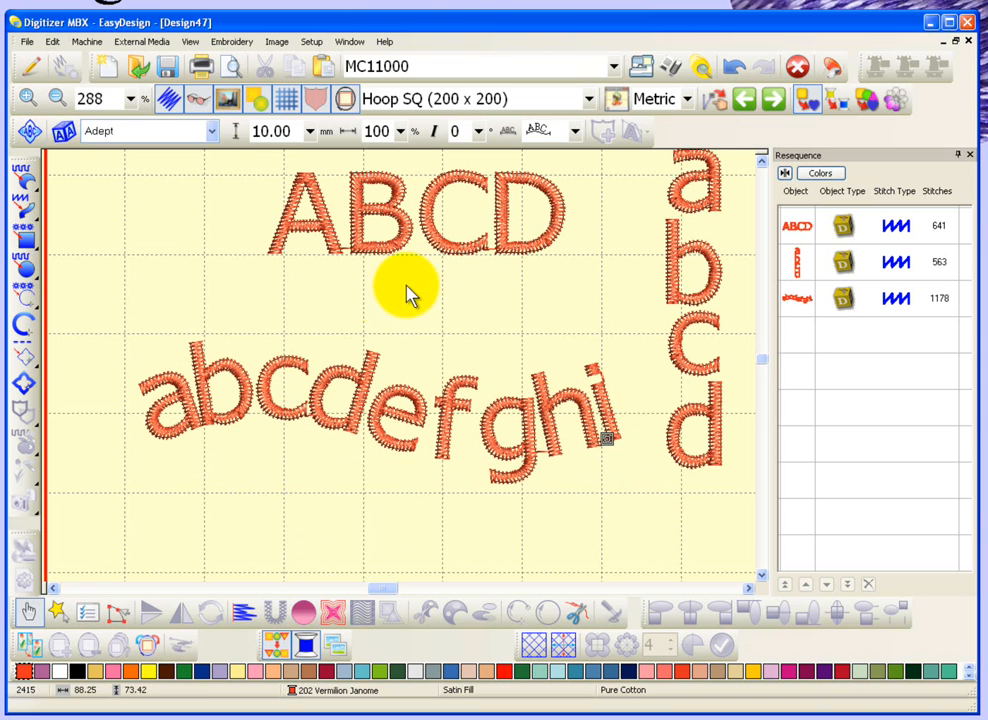
pyautogui.moveTo(378, 298)
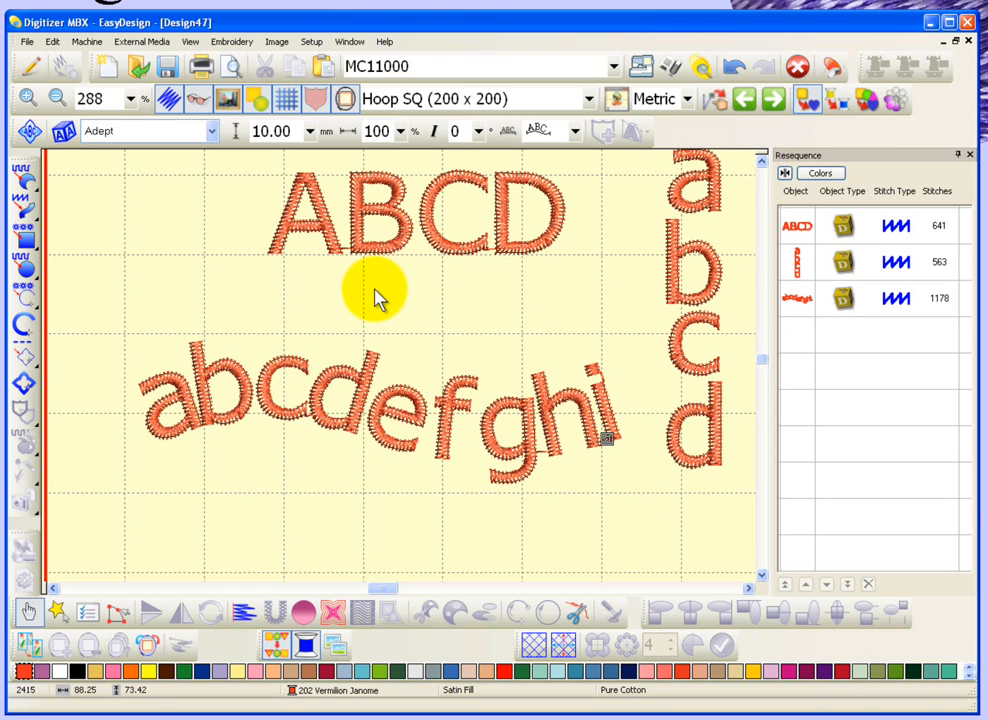
# Step: Enter abcdefg on a Fixed Line of 100 mm, fitted by Spacing
pyautogui.click(56, 98)
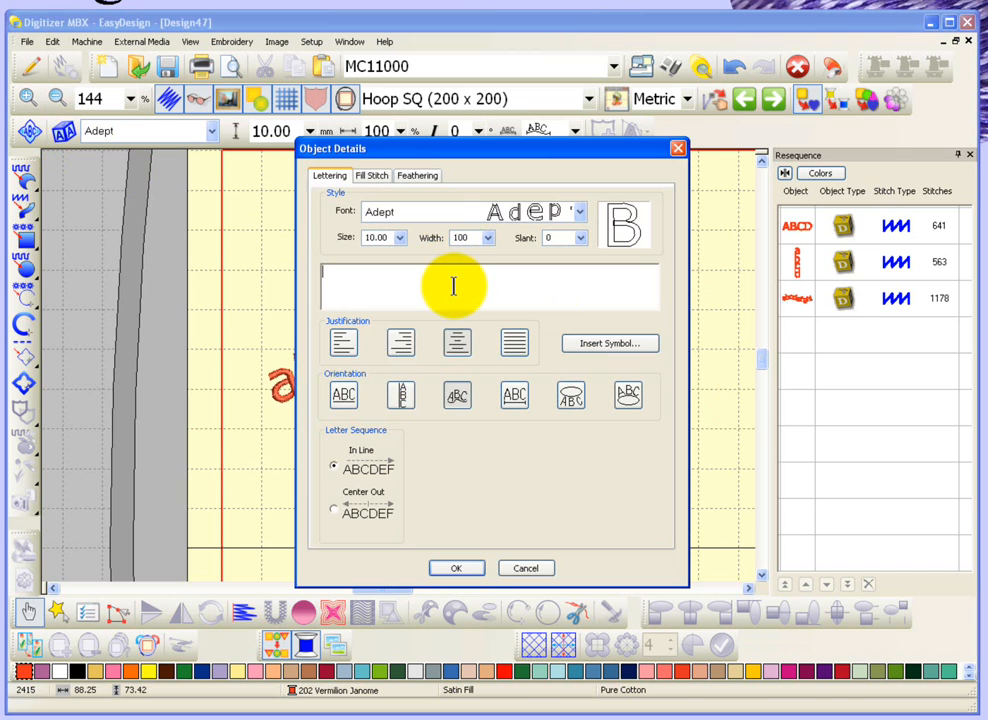
pyautogui.write('abcdef')
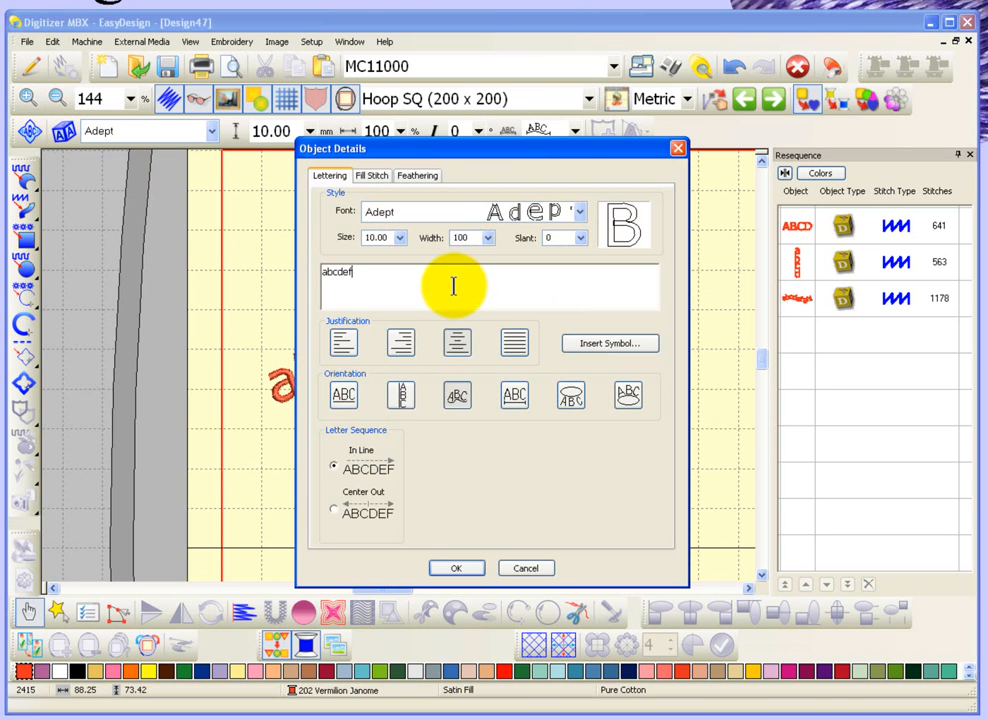
pyautogui.write('g')
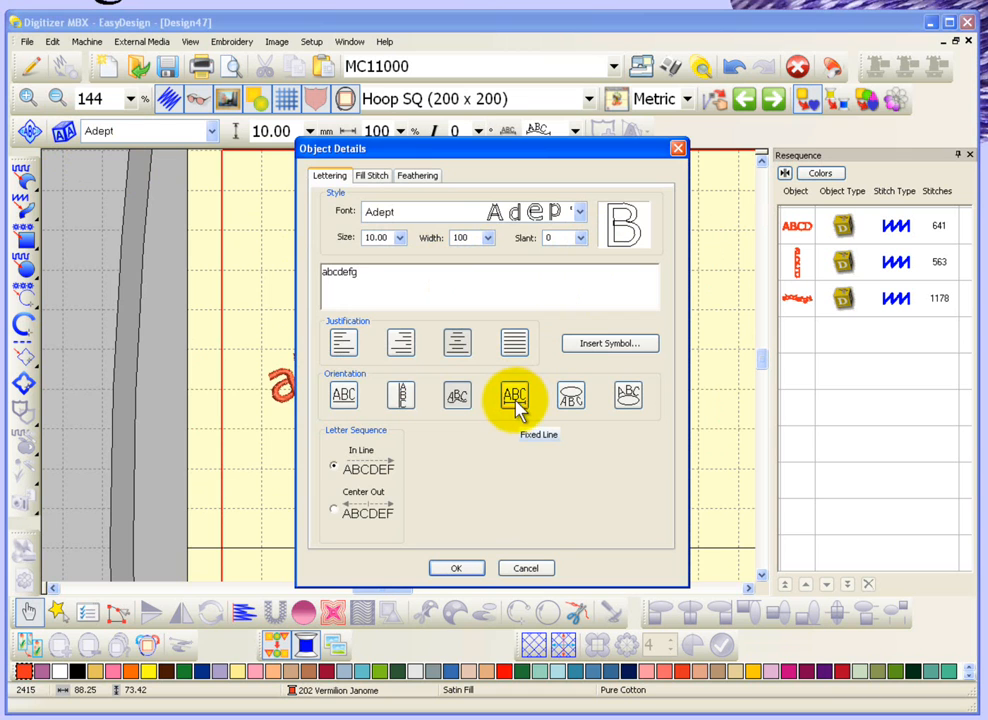
pyautogui.click(514, 396)
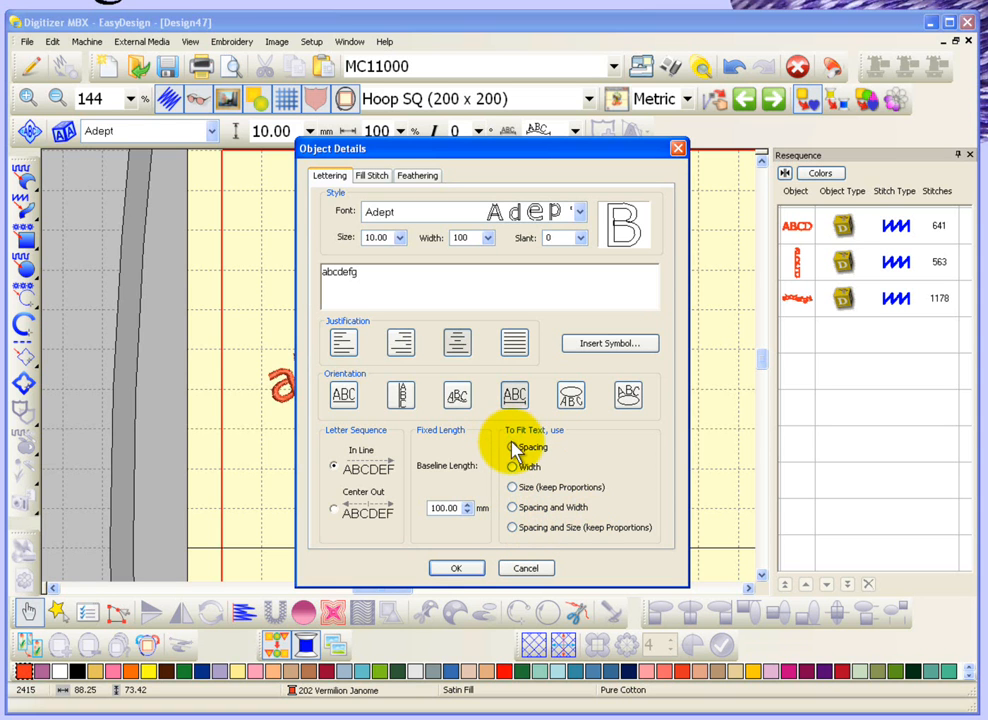
pyautogui.click(512, 448)
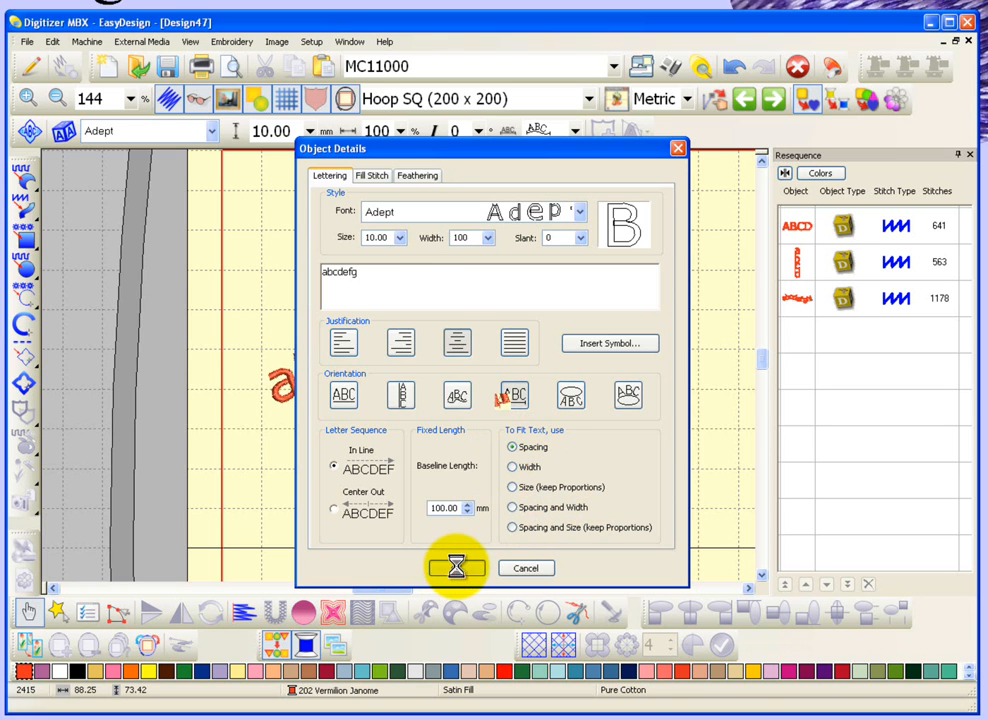
# Step: Confirm the fixed-length abcdefg lettering settings
pyautogui.click(456, 568)
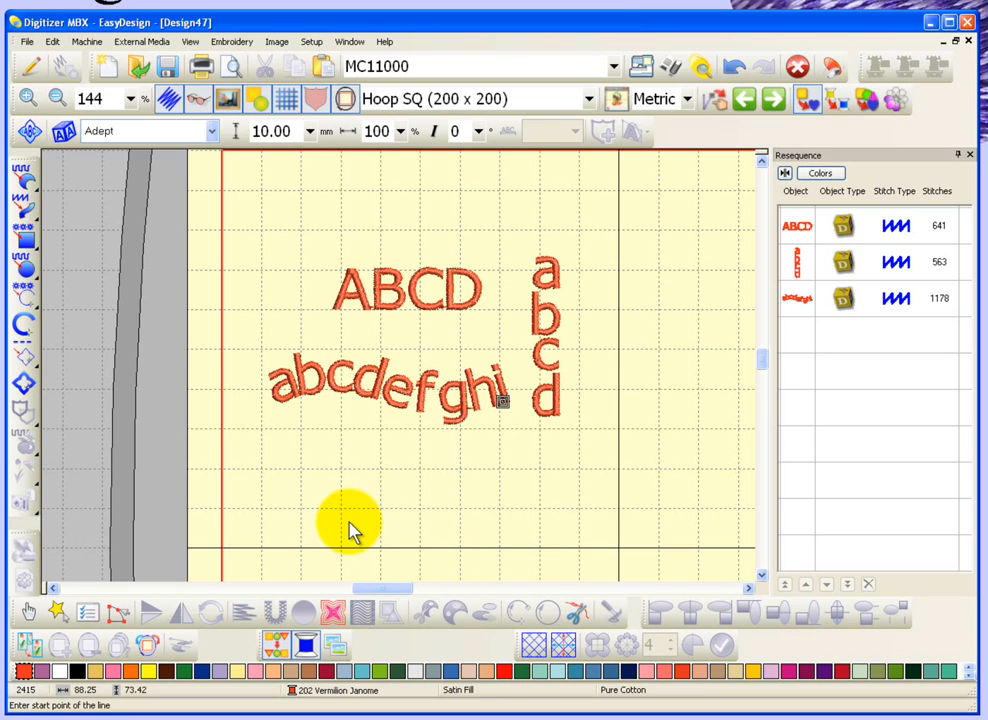
pyautogui.moveTo(300, 518)
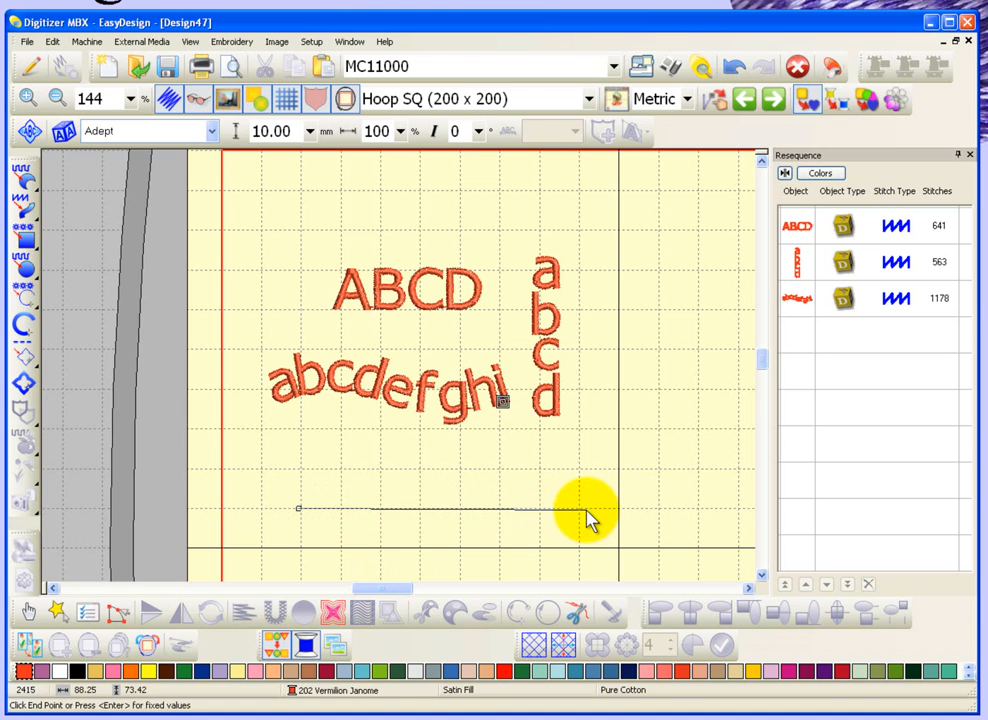
pyautogui.moveTo(584, 518)
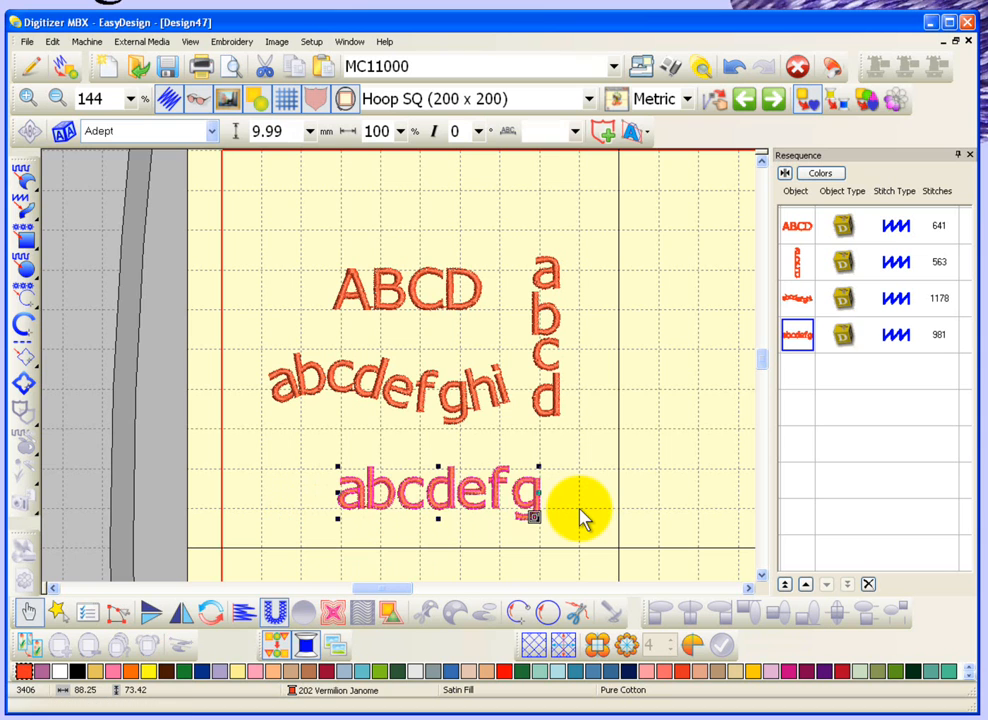
pyautogui.moveTo(376, 510)
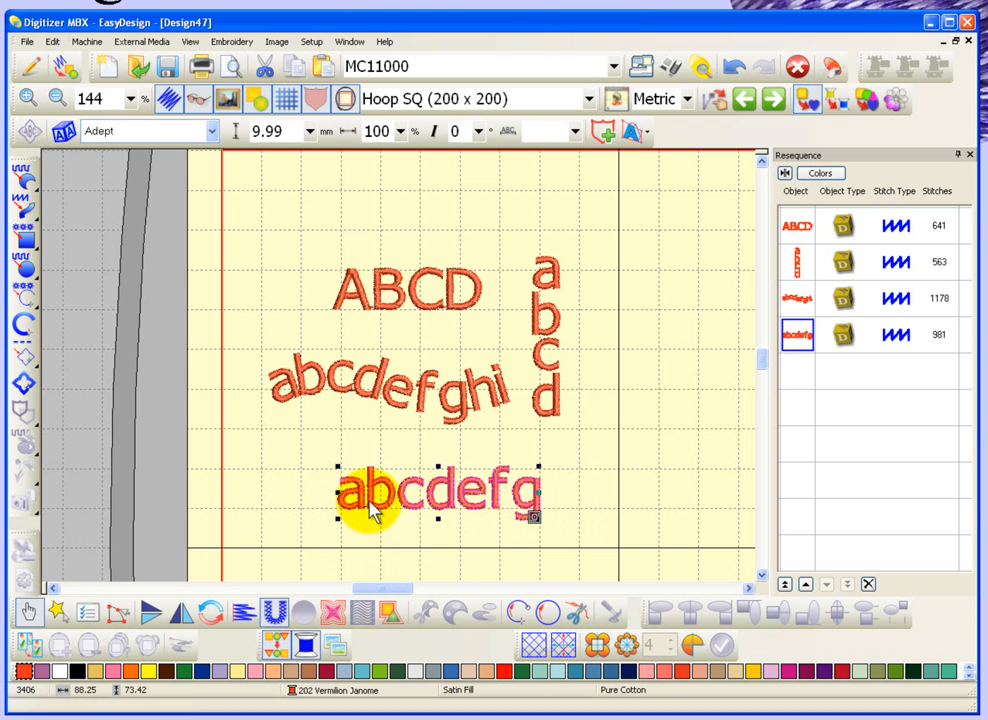
pyautogui.moveTo(476, 510)
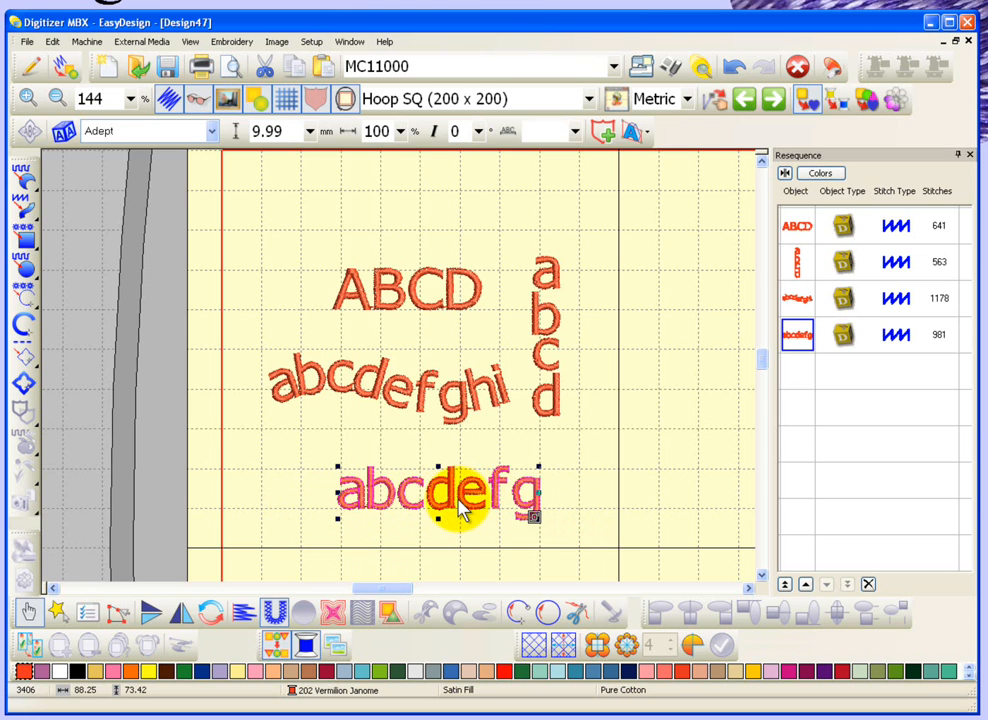
# Step: Extend the bottom lettering text with hijkl and apply it to the same fixed length
pyautogui.doubleClick(440, 490)
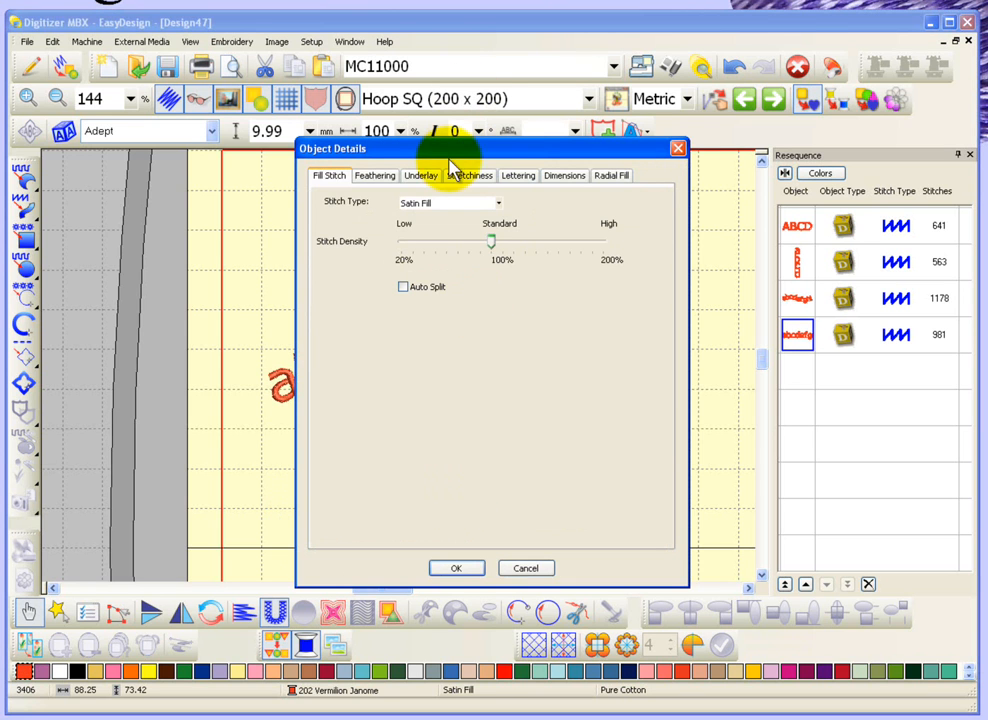
pyautogui.click(518, 176)
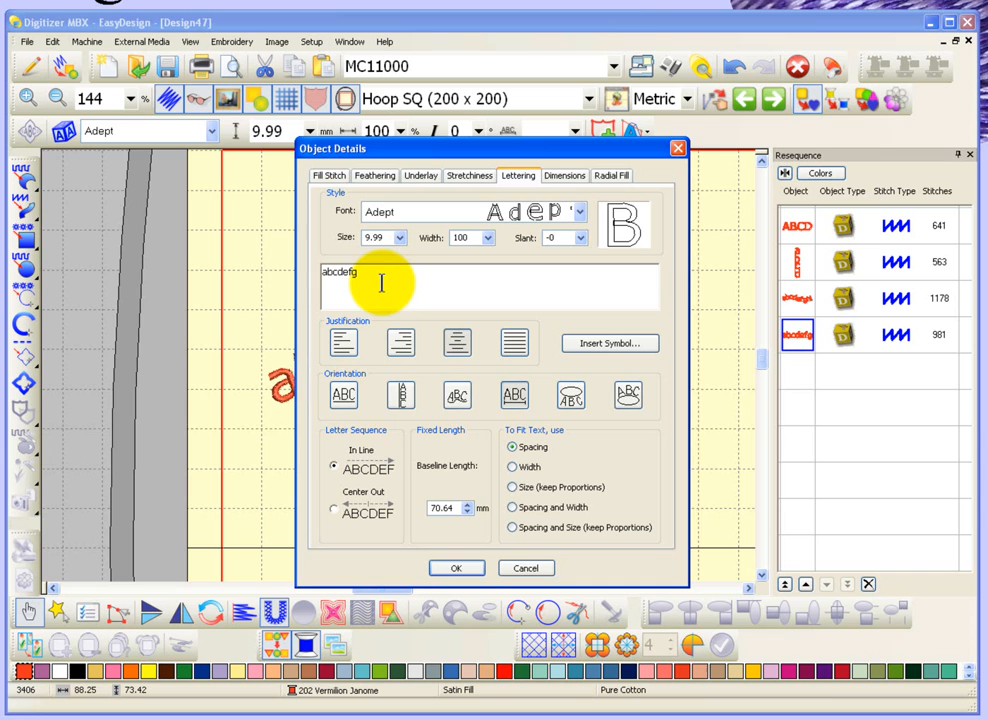
pyautogui.write('hi')
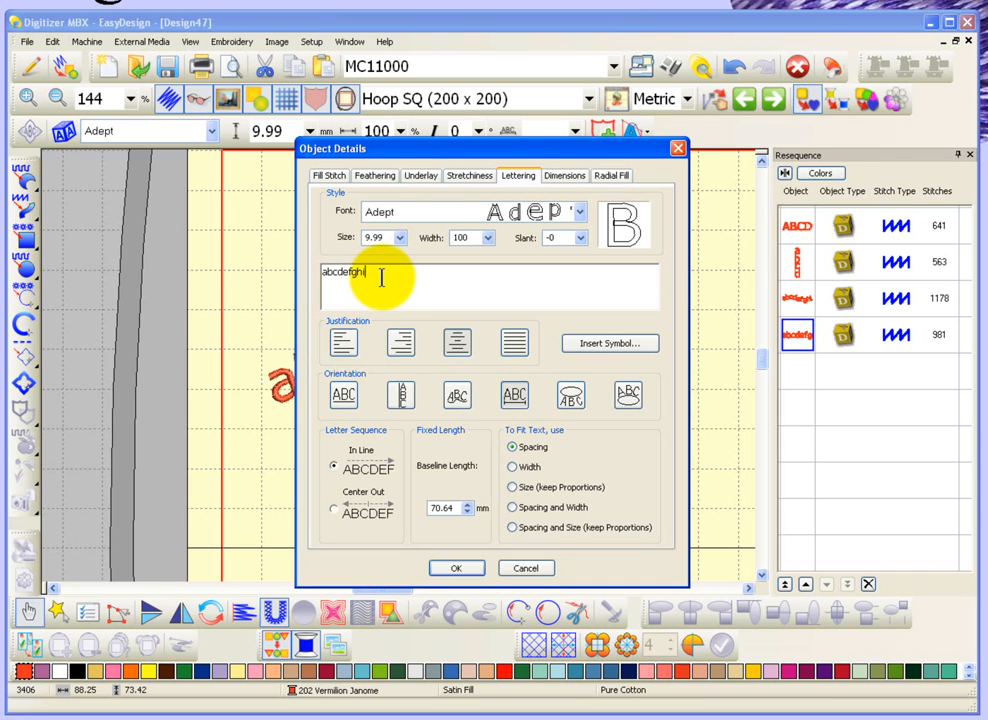
pyautogui.write('jklmno')
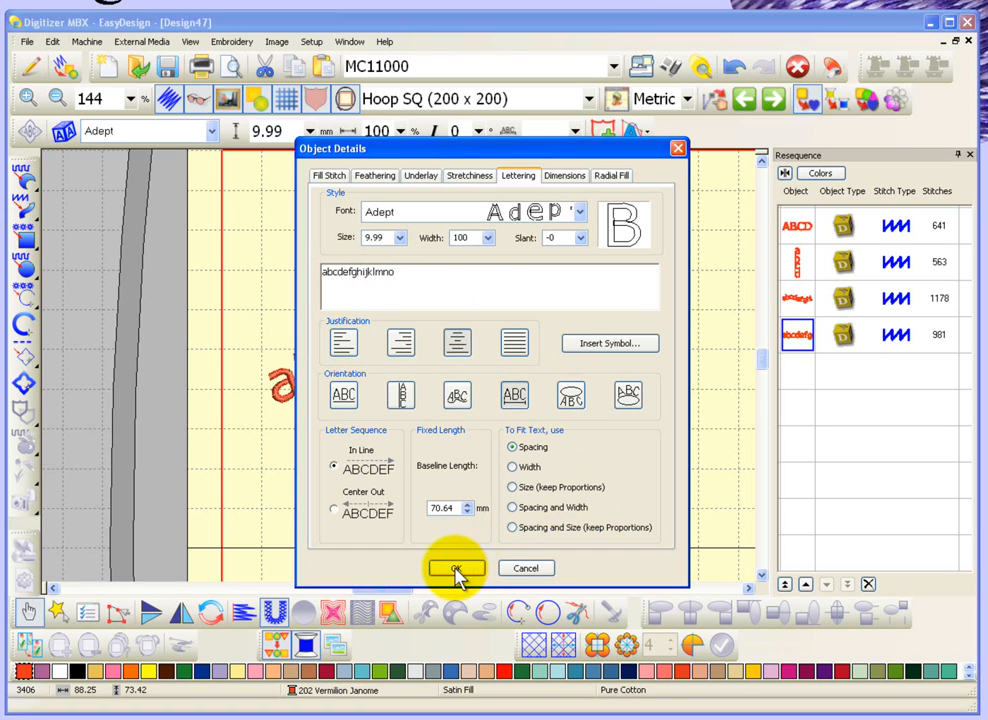
pyautogui.click(456, 568)
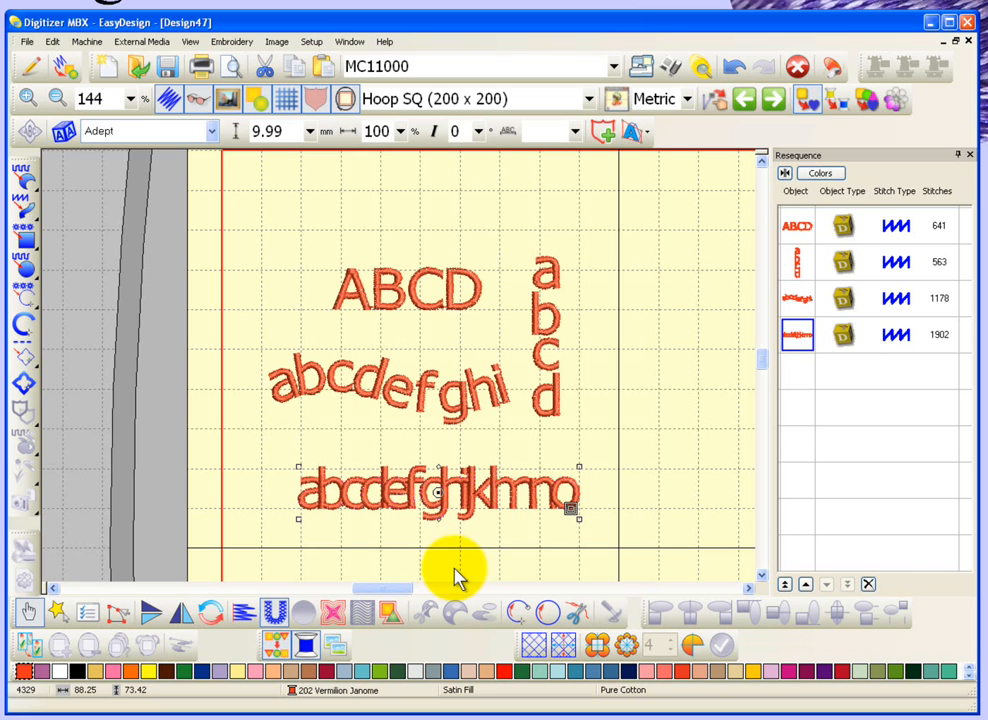
pyautogui.moveTo(520, 516)
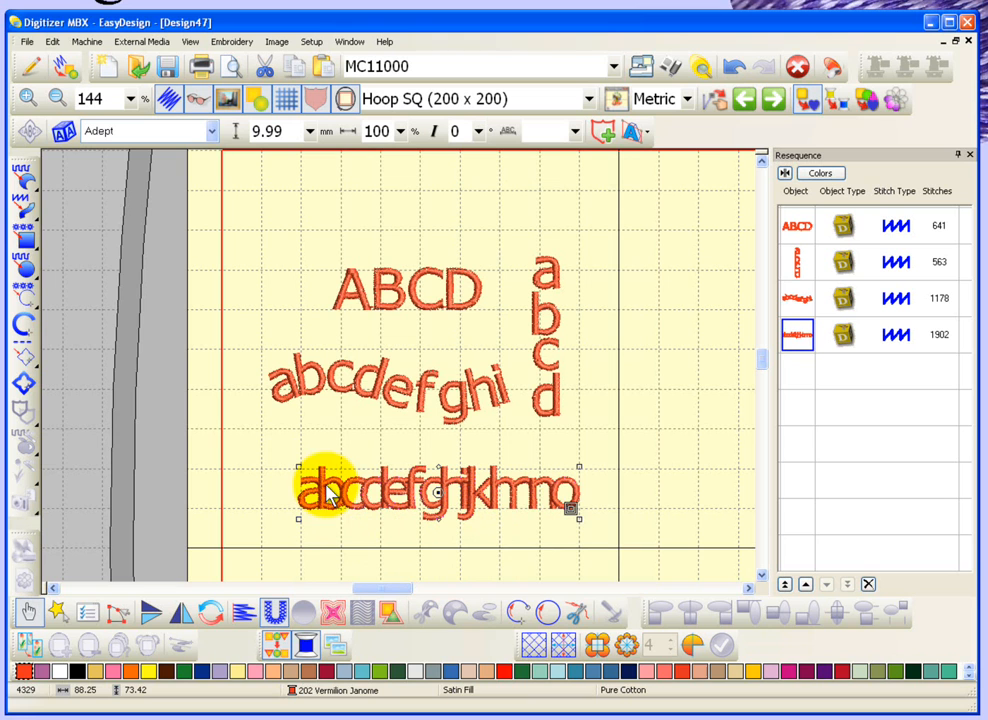
pyautogui.moveTo(490, 536)
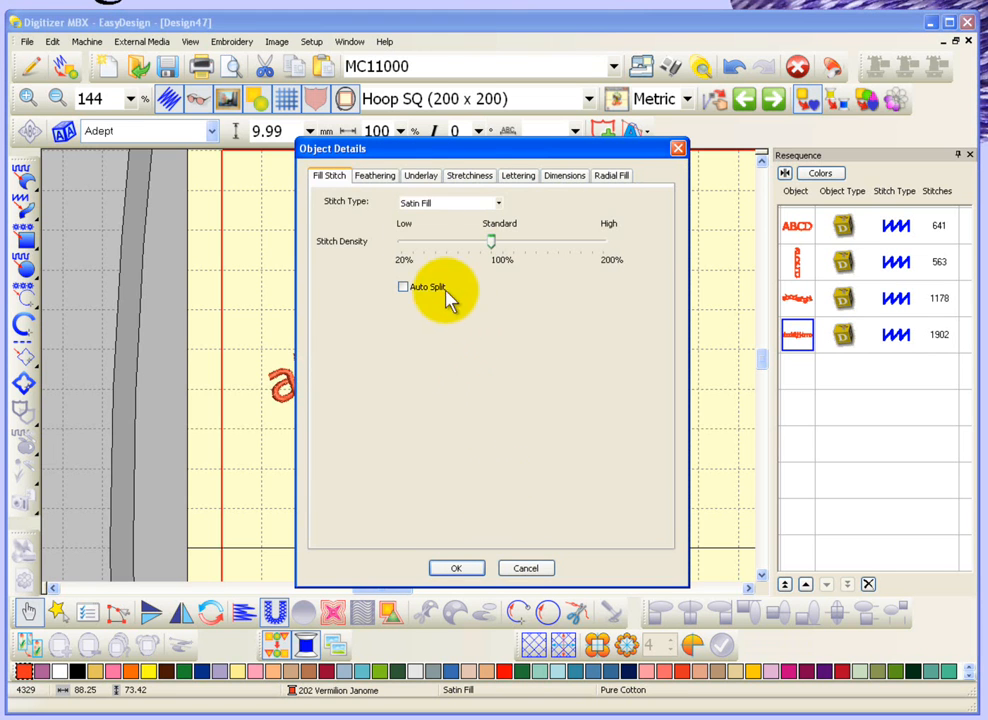
# Step: Fit the bottom lettering to its fixed length by Width, then reopen its settings
pyautogui.click(518, 176)
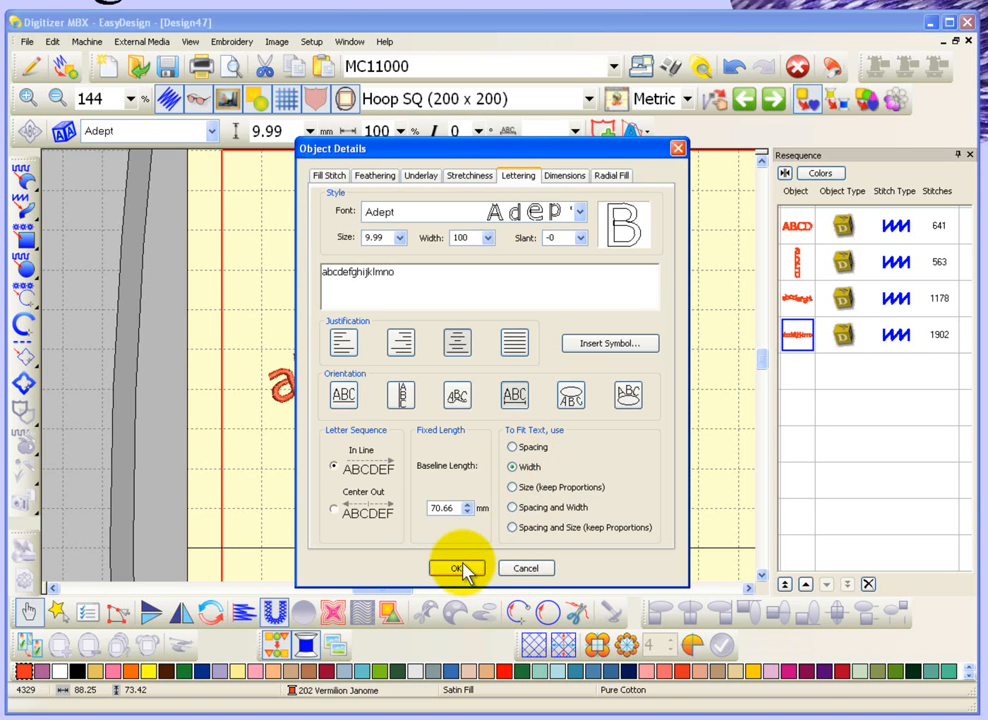
pyautogui.click(458, 568)
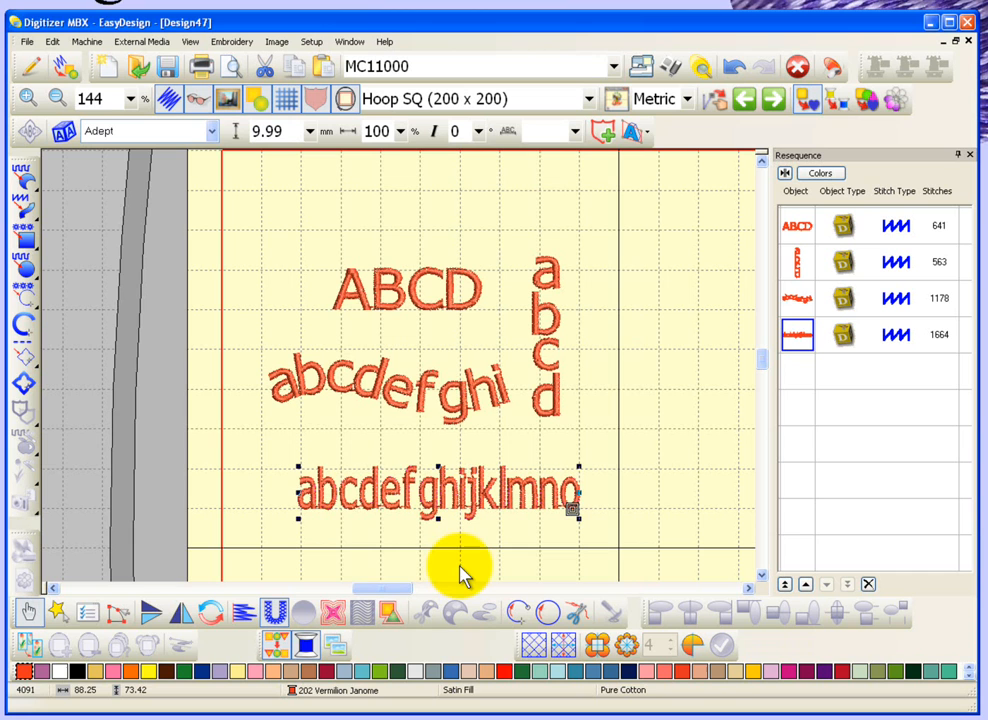
pyautogui.moveTo(338, 520)
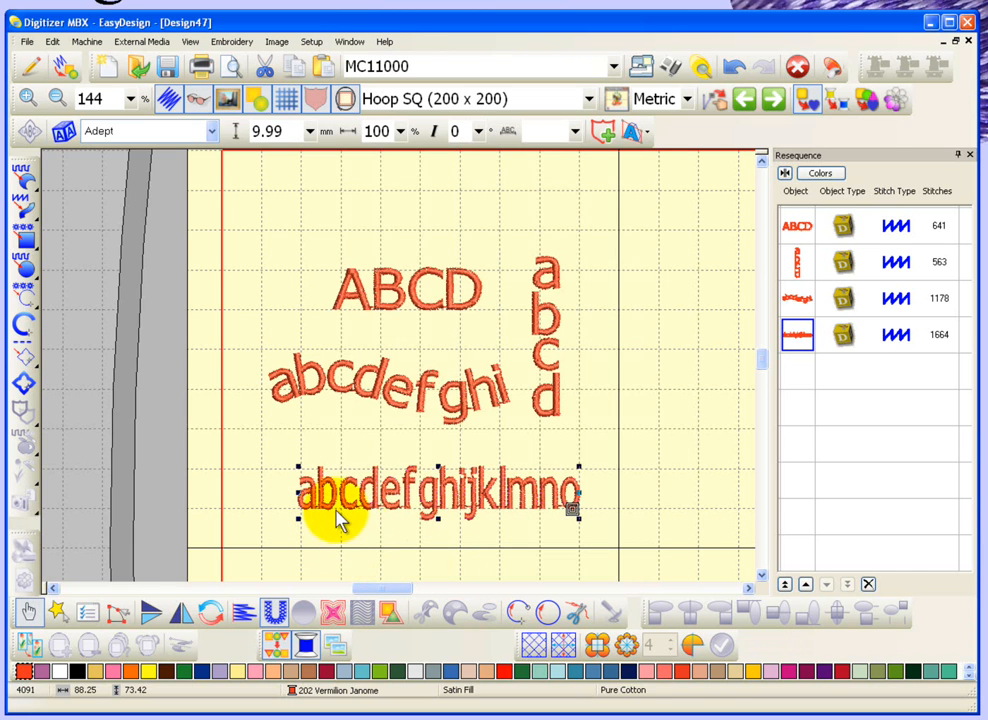
pyautogui.moveTo(384, 516)
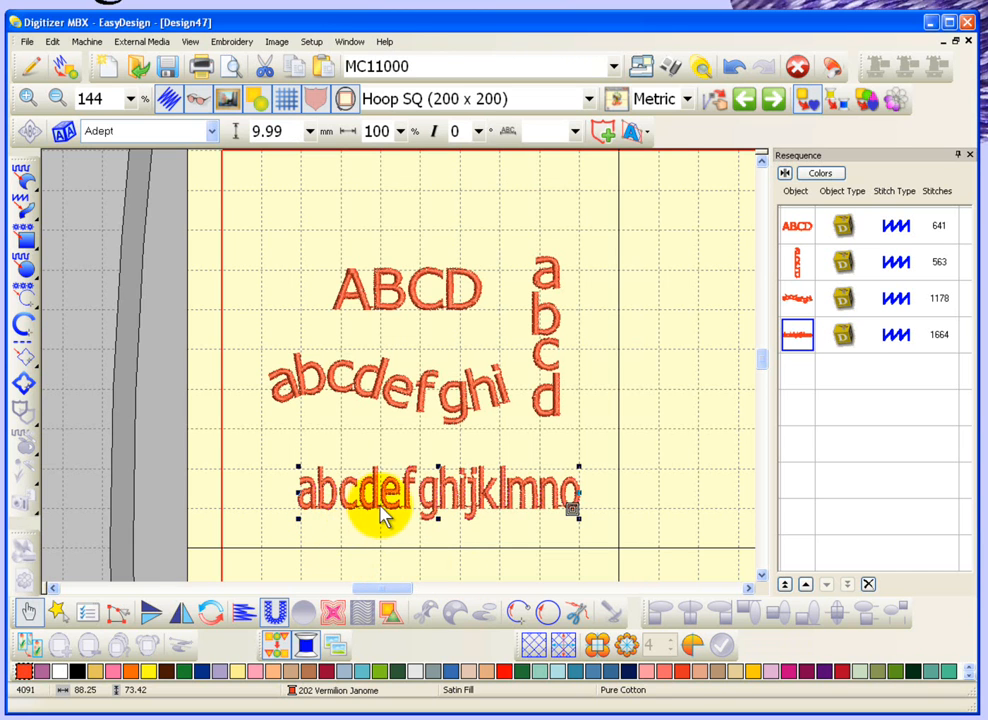
pyautogui.moveTo(564, 280)
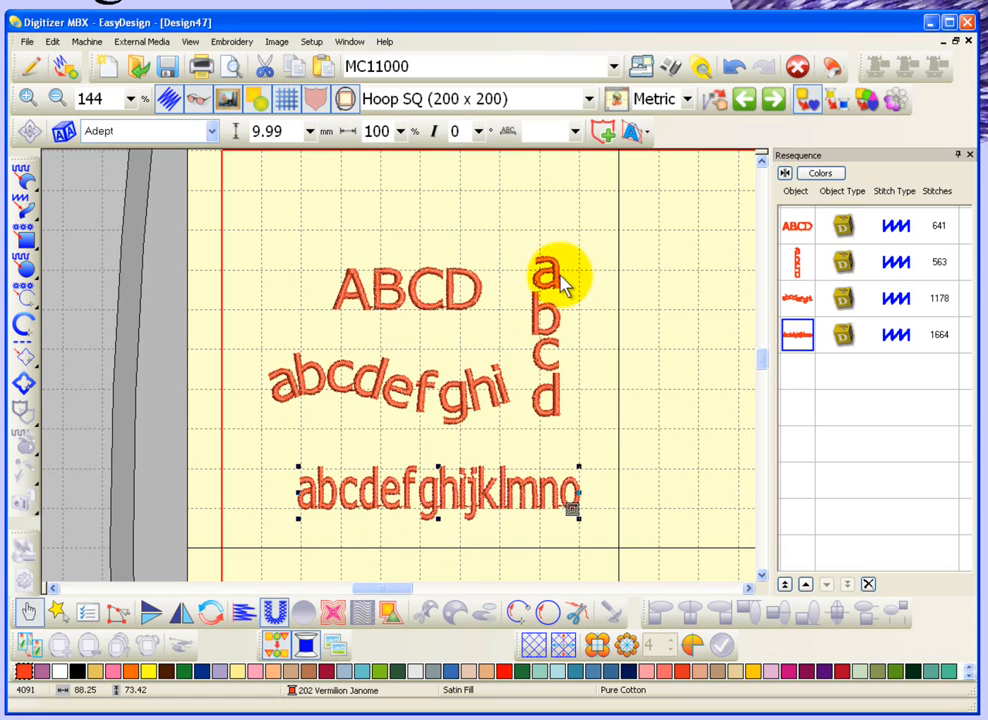
pyautogui.moveTo(400, 430)
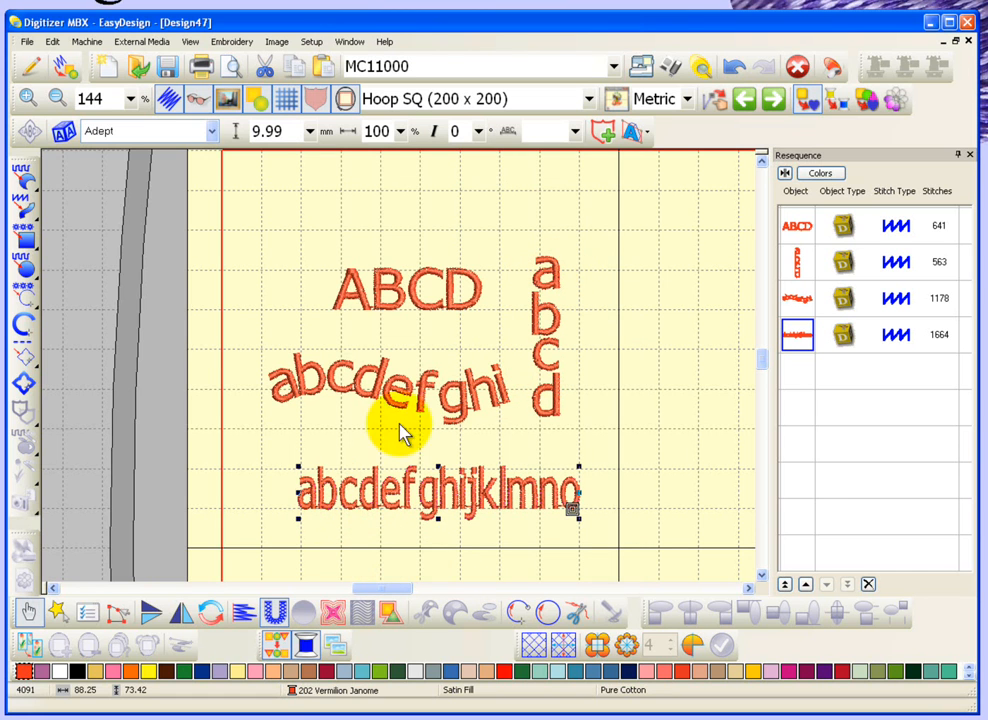
pyautogui.moveTo(390, 504)
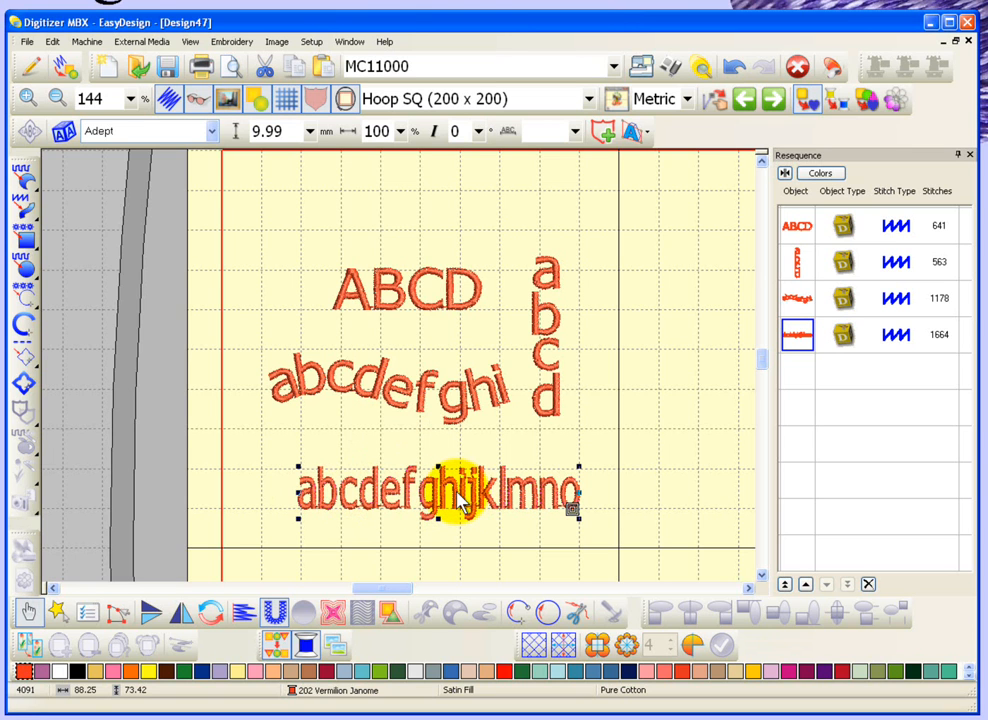
pyautogui.doubleClick(460, 490)
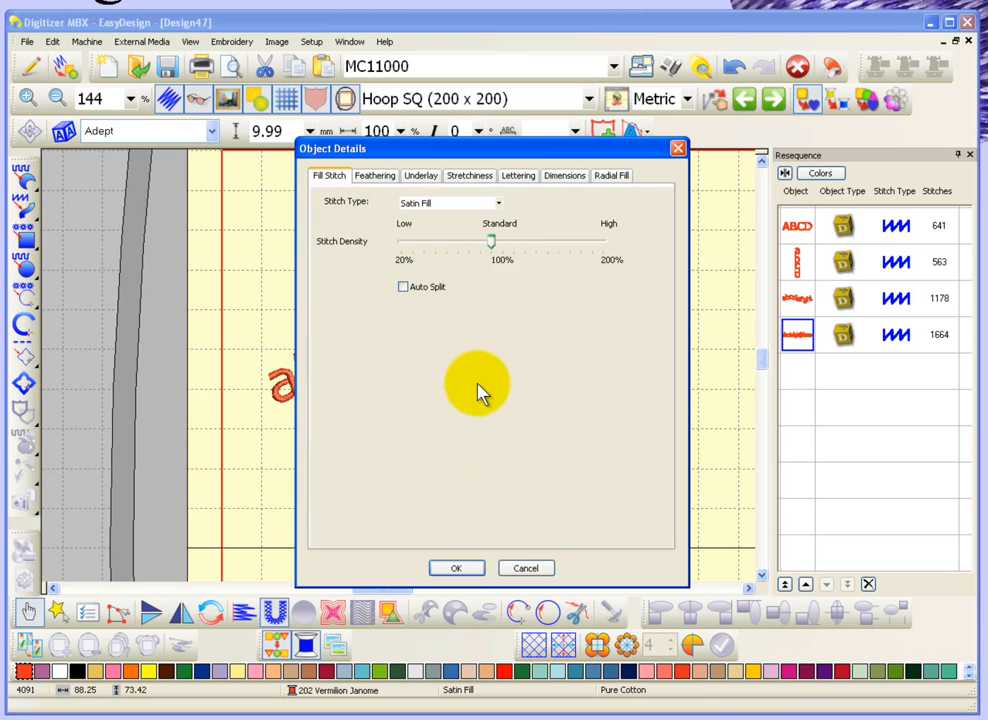
# Step: Choose To Fit Text = Size (Keep Proportions) for the bottom lettering and apply it
pyautogui.click(520, 176)
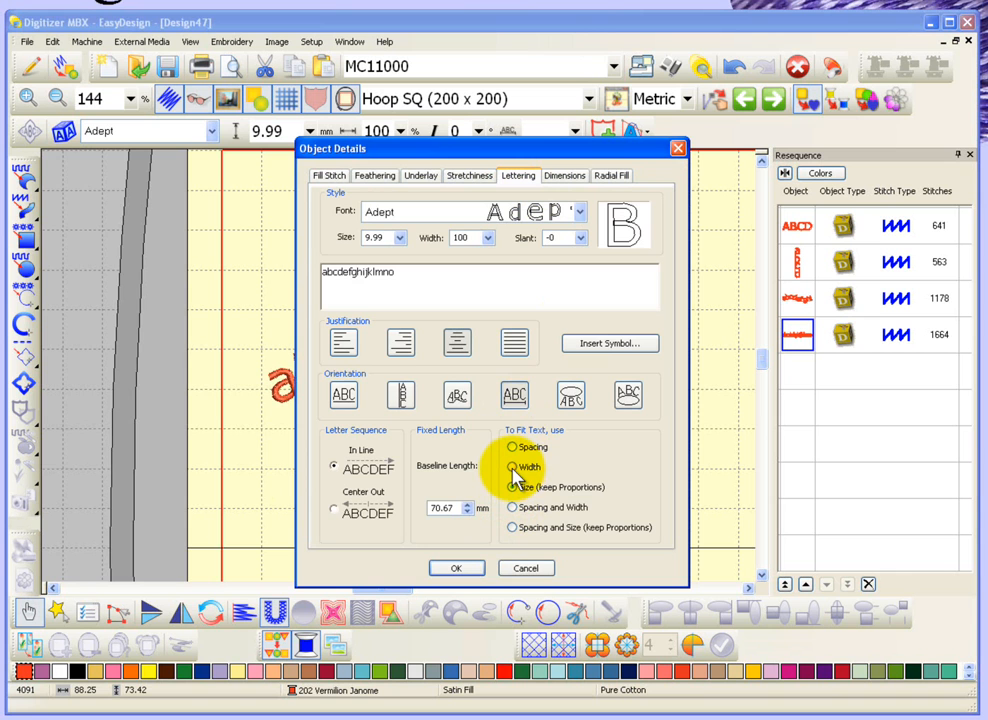
pyautogui.click(512, 488)
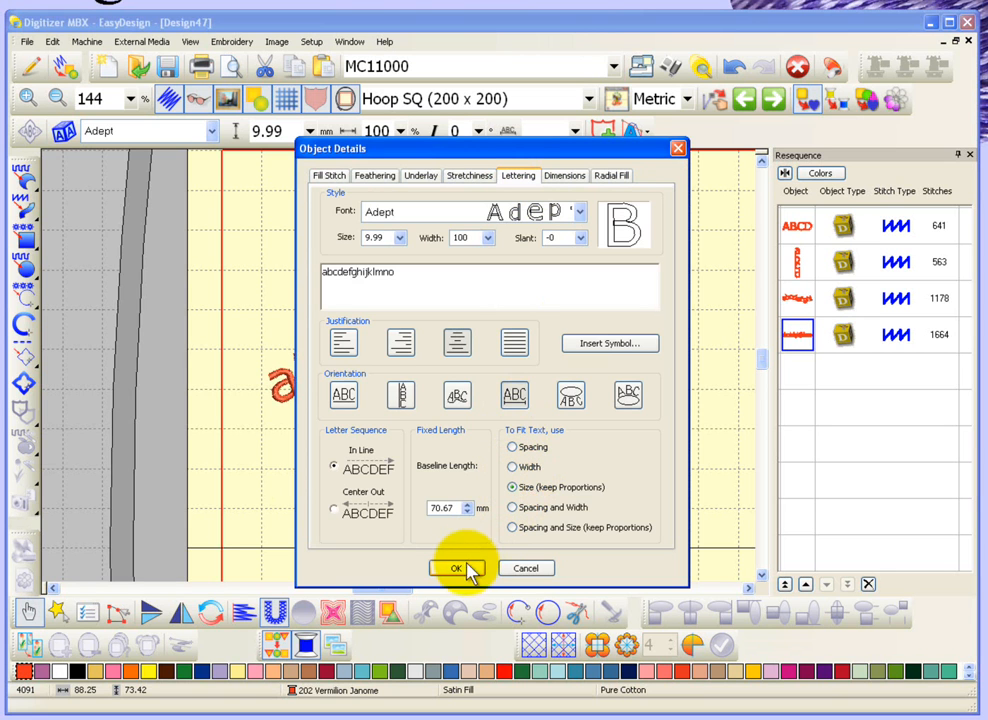
pyautogui.click(456, 568)
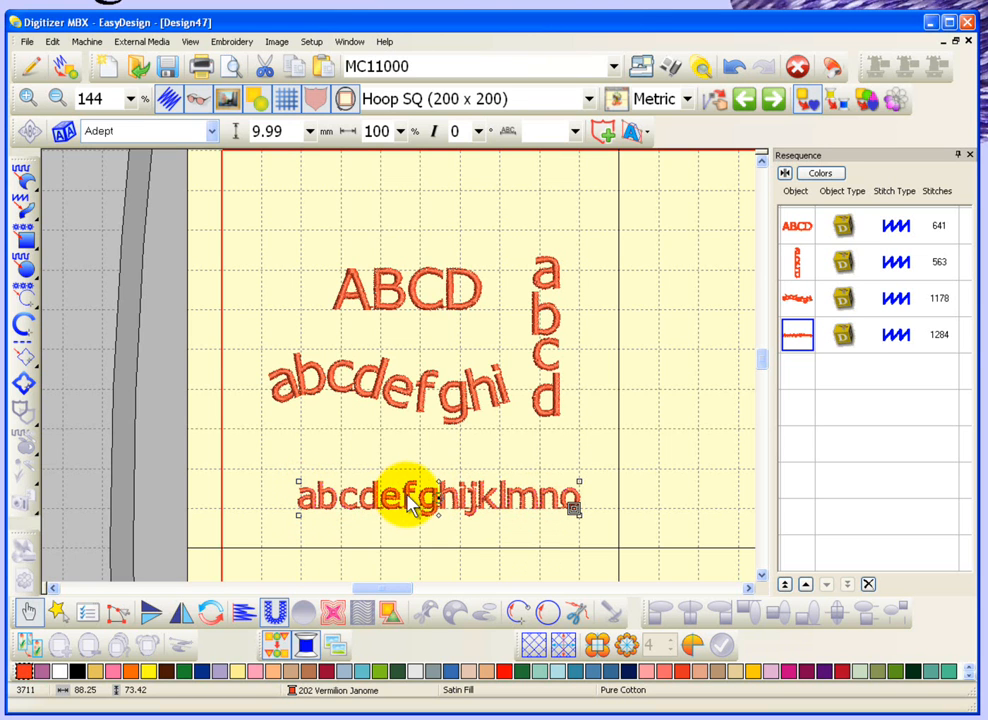
# Step: Choose To Fit Text = Spacing and Width for the bottom lettering and apply it
pyautogui.doubleClick(410, 496)
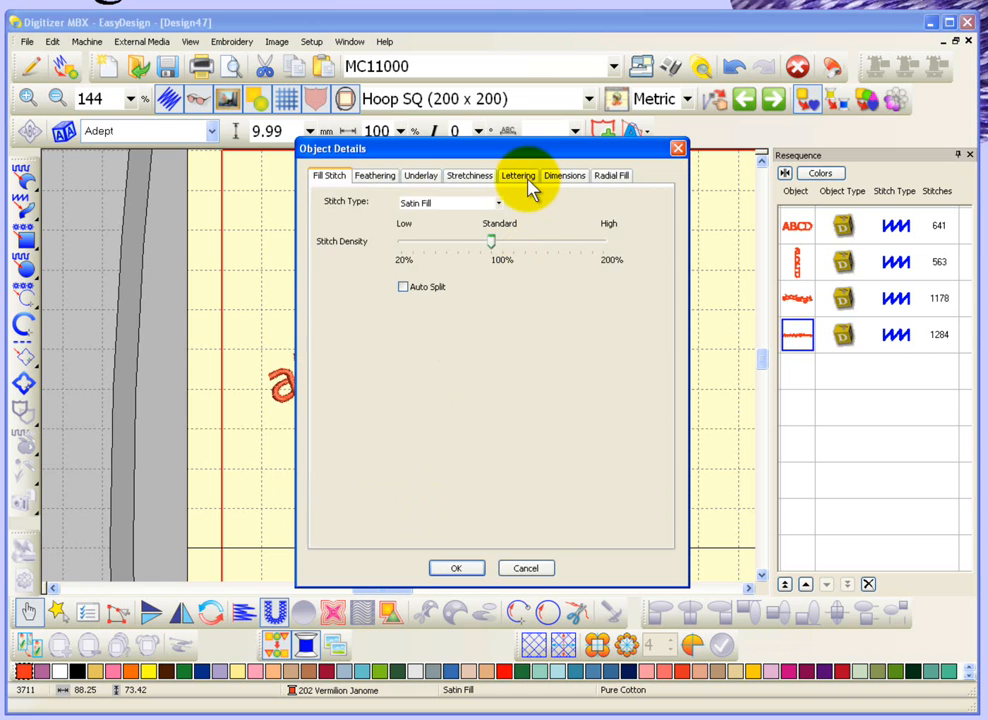
pyautogui.click(518, 176)
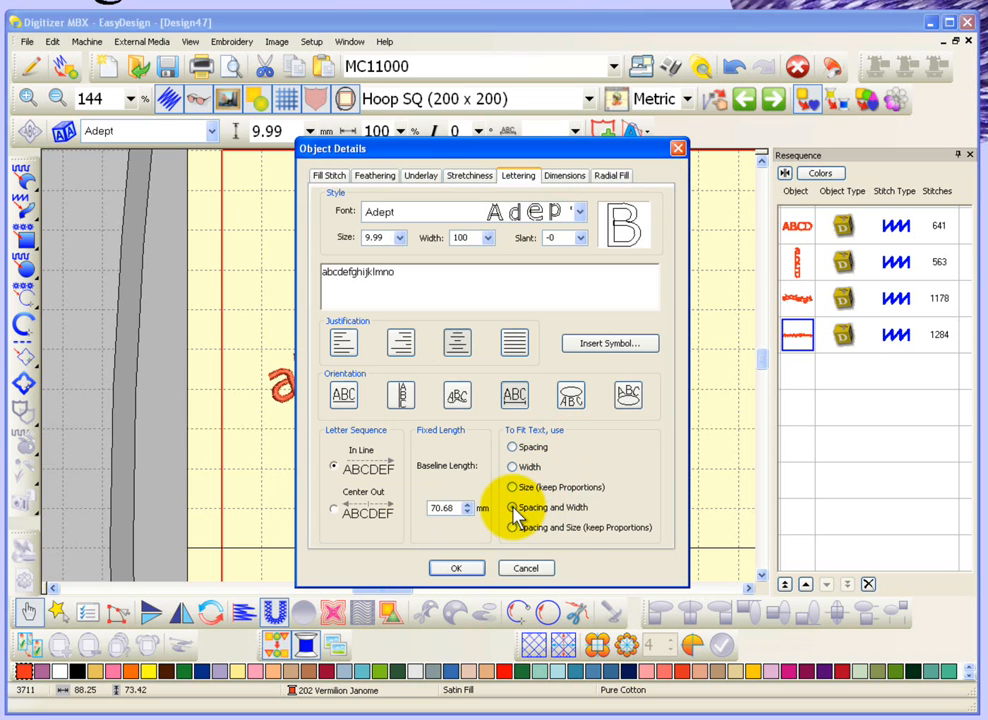
pyautogui.click(512, 508)
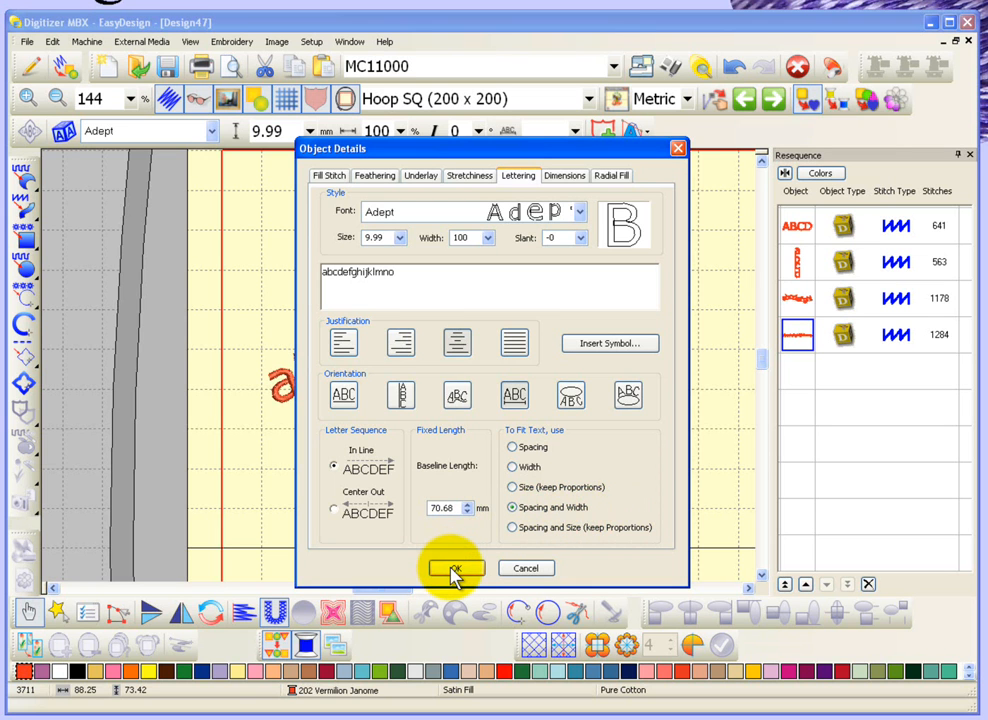
pyautogui.click(452, 568)
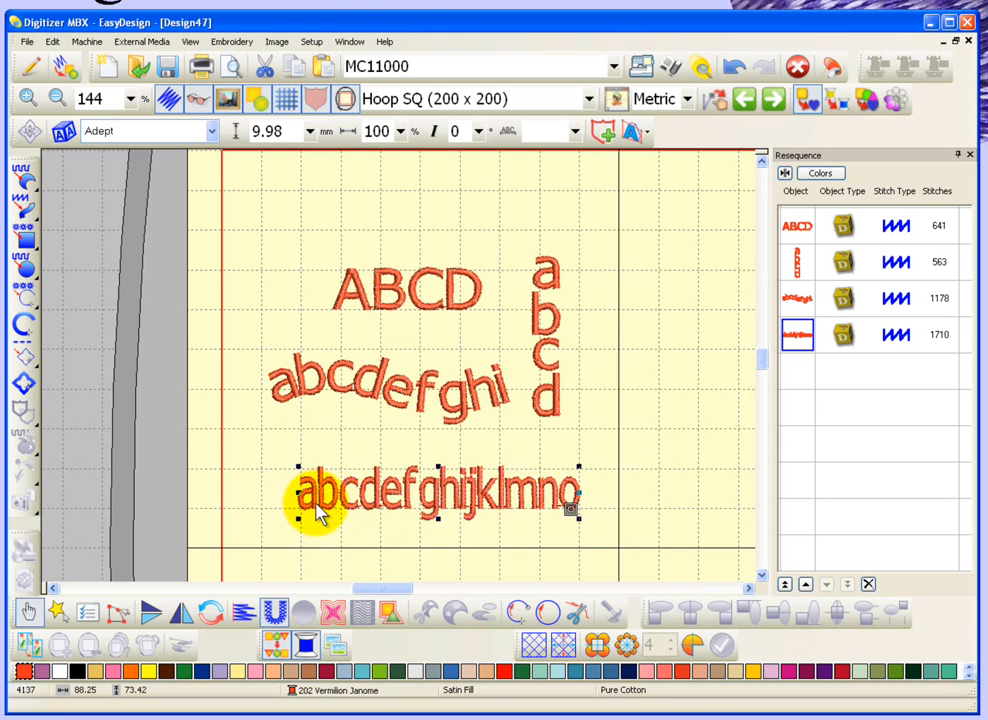
pyautogui.moveTo(390, 516)
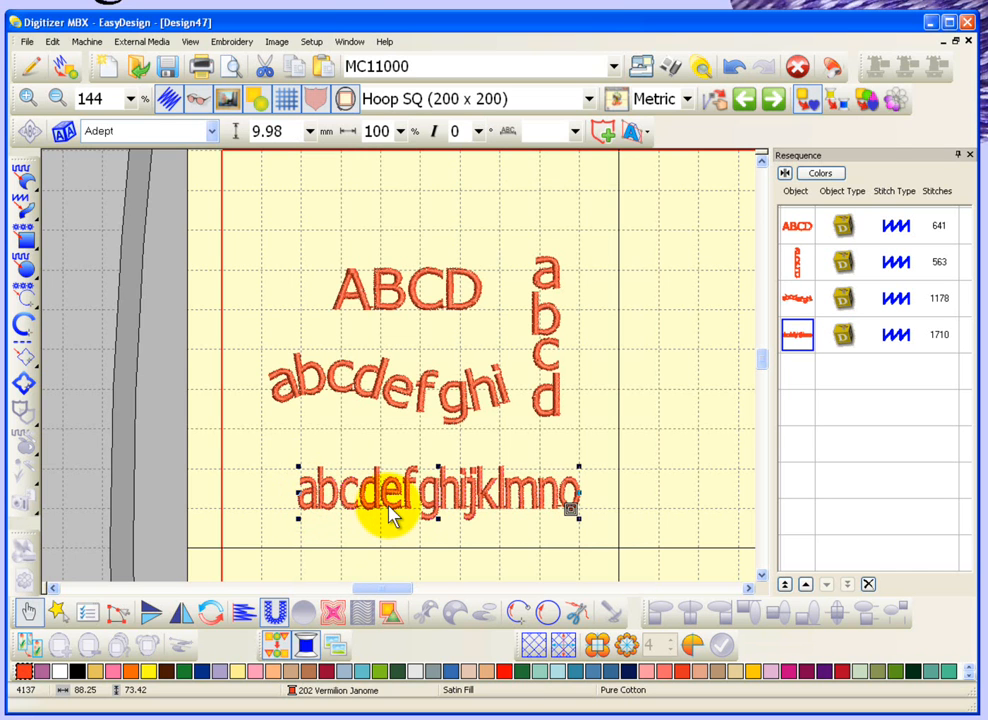
pyautogui.moveTo(524, 512)
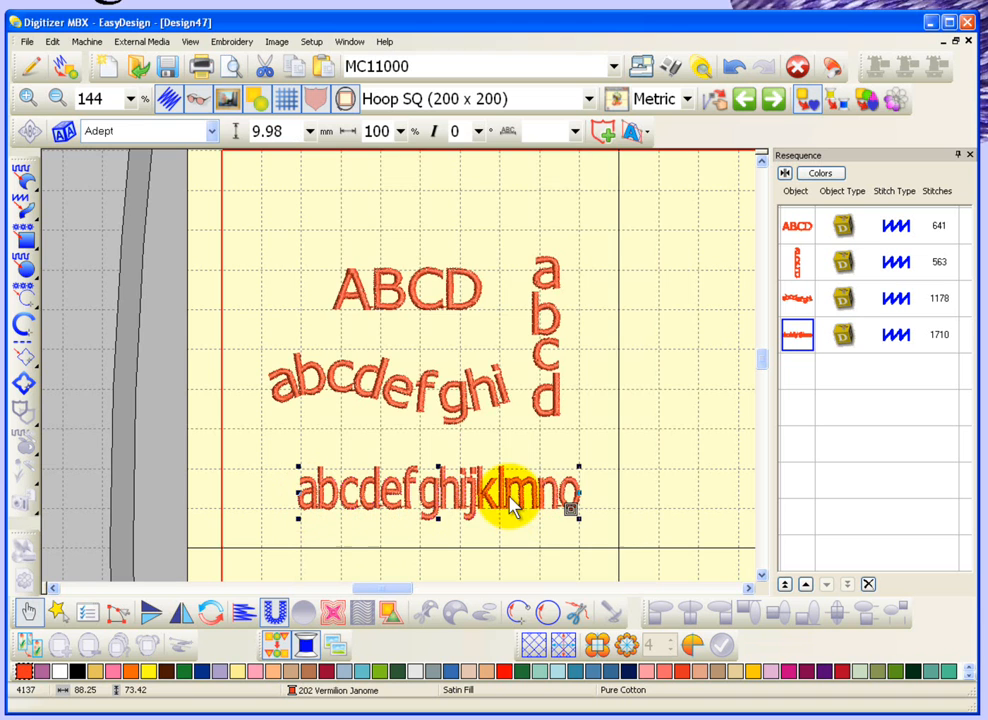
# Step: Choose To Fit Text = Spacing and Size (proportional) for the bottom lettering and apply it
pyautogui.doubleClick(510, 490)
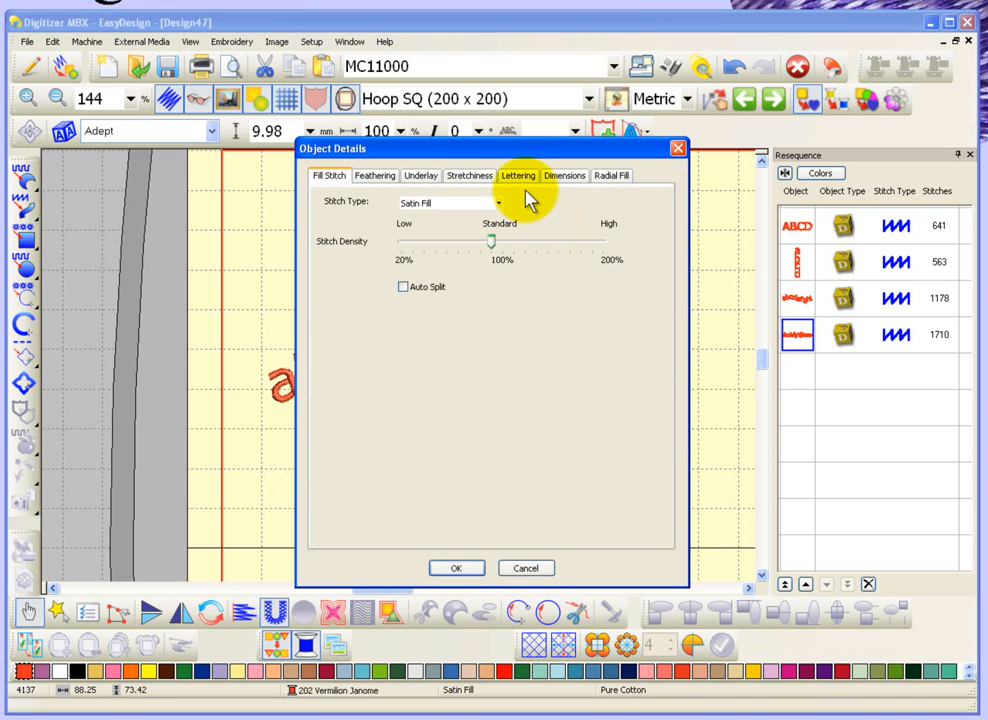
pyautogui.click(518, 176)
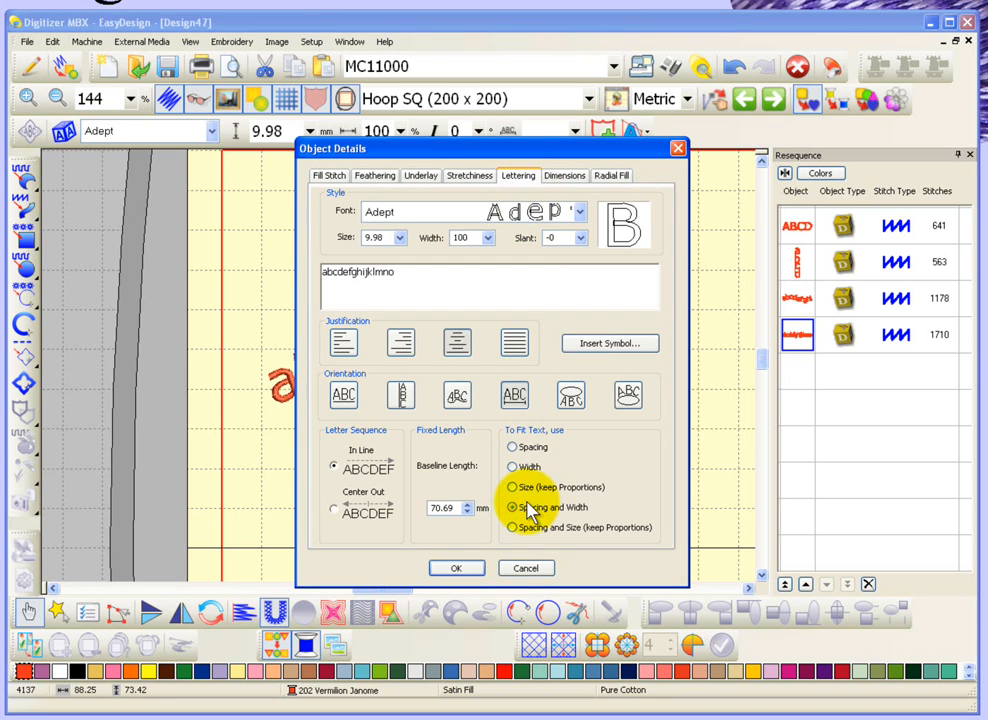
pyautogui.click(512, 528)
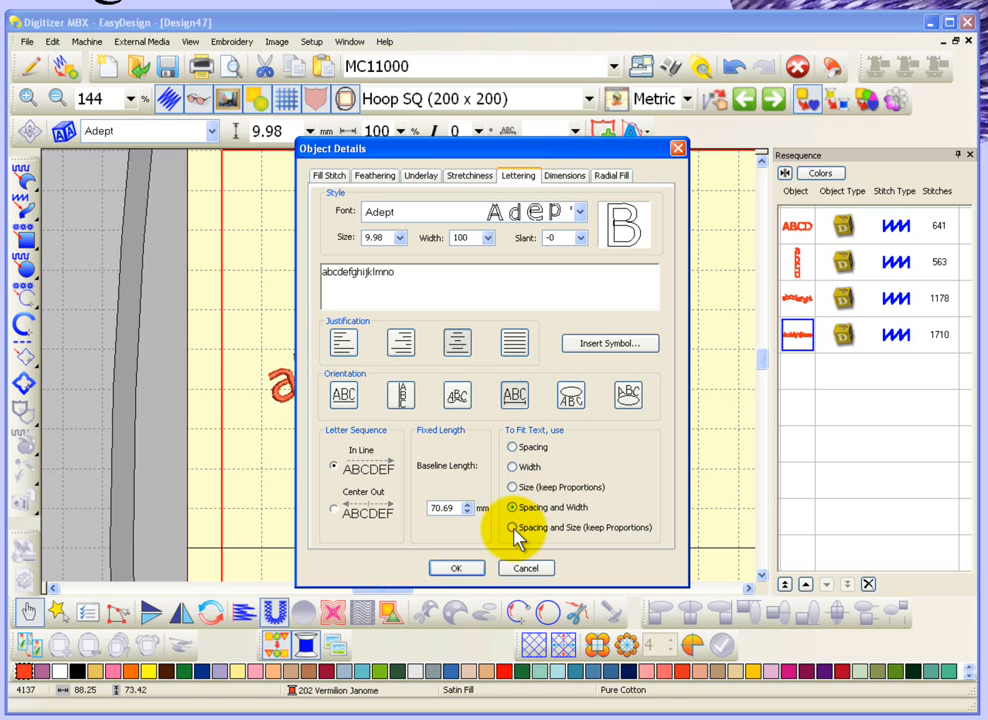
pyautogui.click(456, 568)
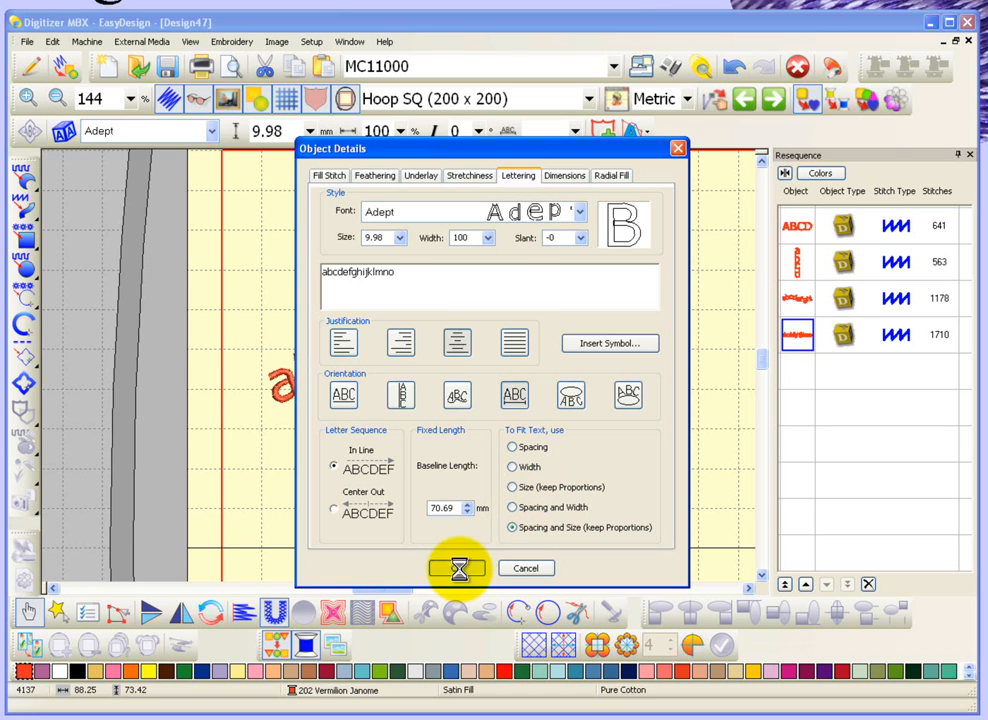
pyautogui.click(456, 568)
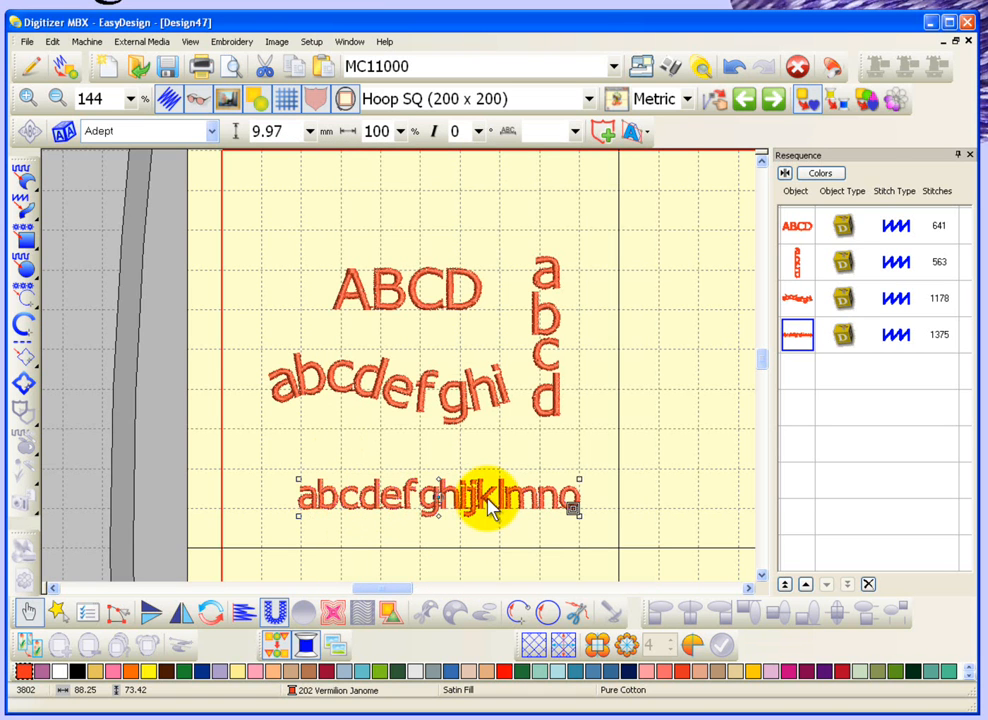
pyautogui.moveTo(330, 504)
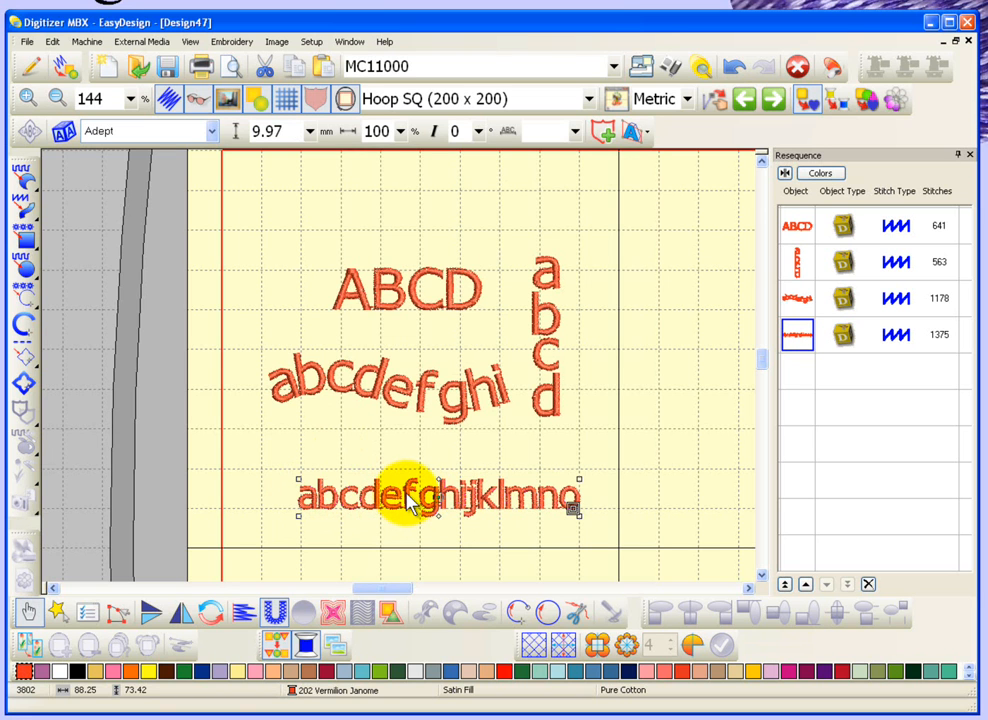
# Step: Reopen Object Details for the abcdefghijklmno lettering on its Lettering settings
pyautogui.doubleClick(410, 496)
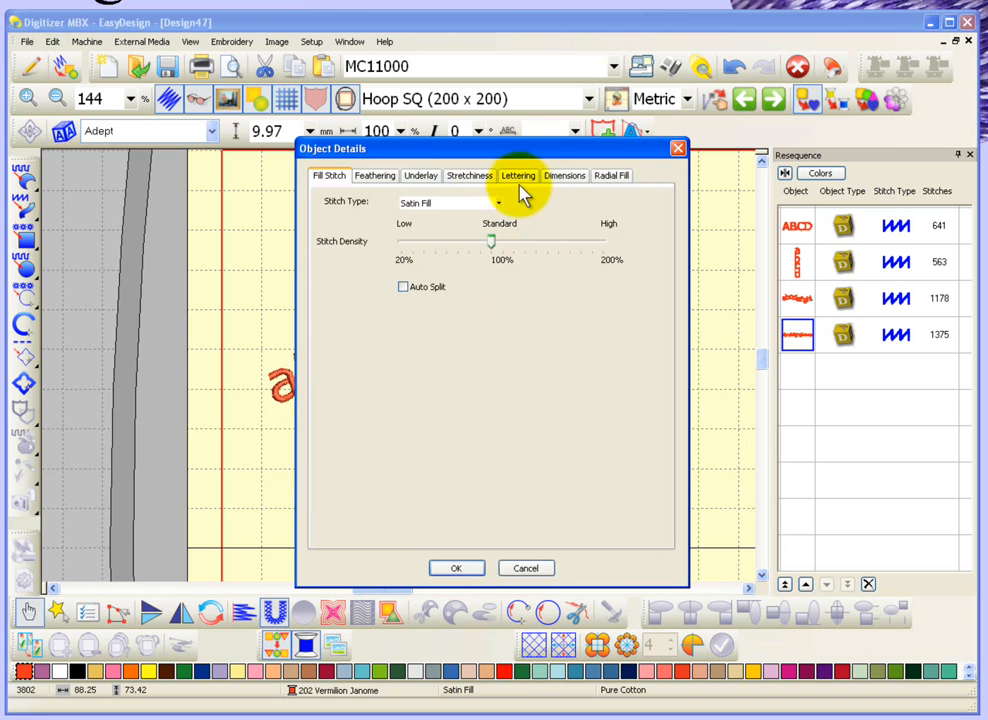
pyautogui.click(518, 176)
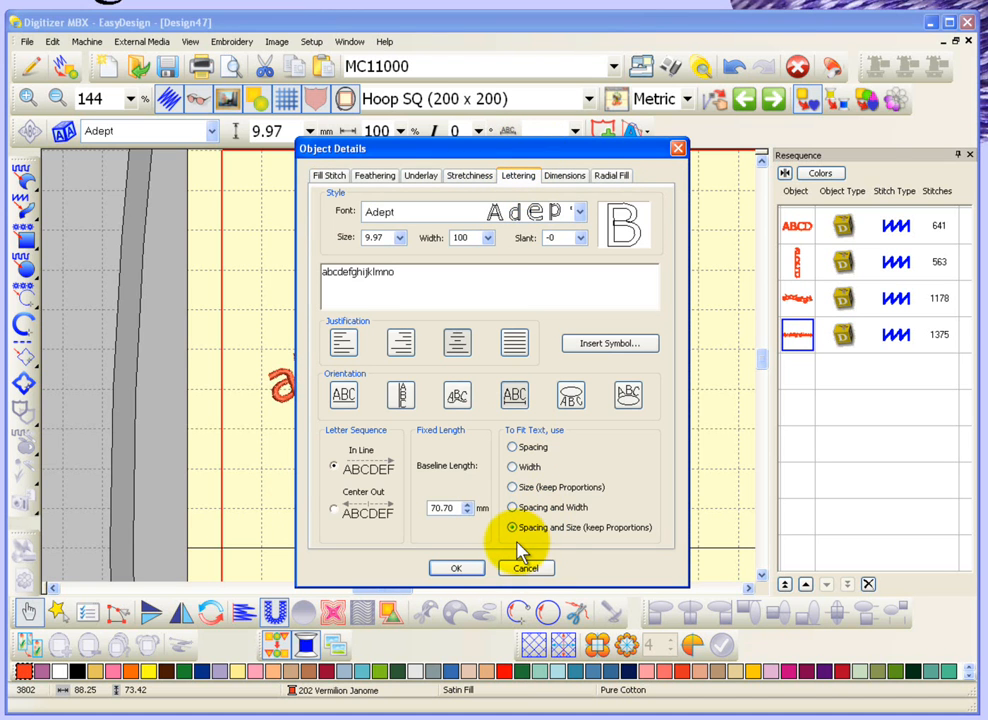
# Step: Cancel the details, then confirm new Circle-oriented lettering with text 'abcdefg'
pyautogui.click(456, 568)
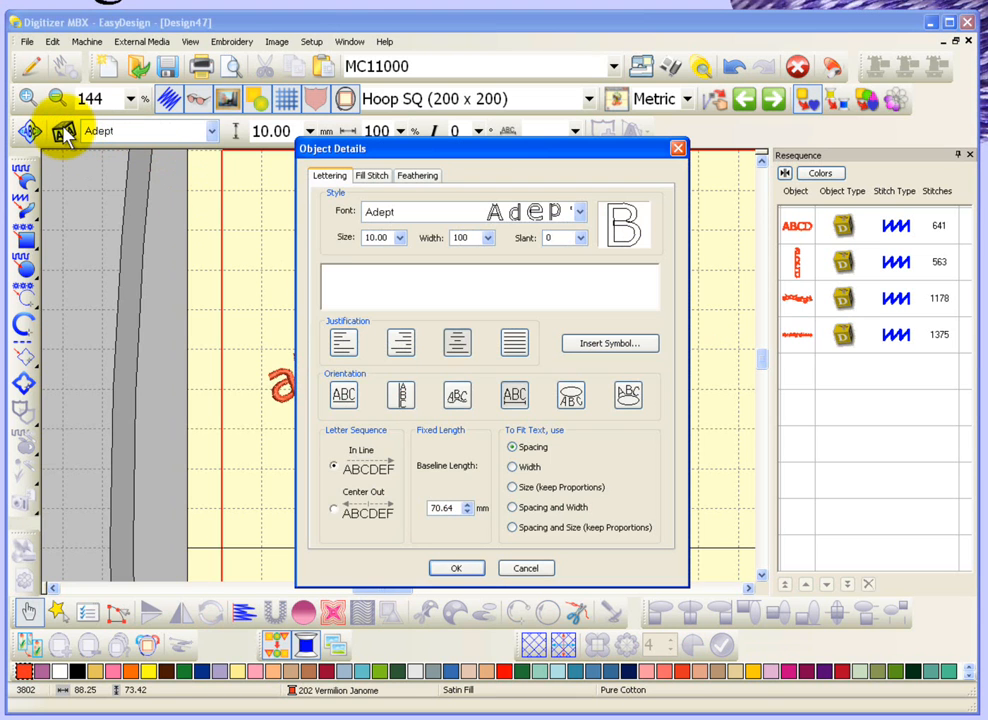
pyautogui.moveTo(604, 414)
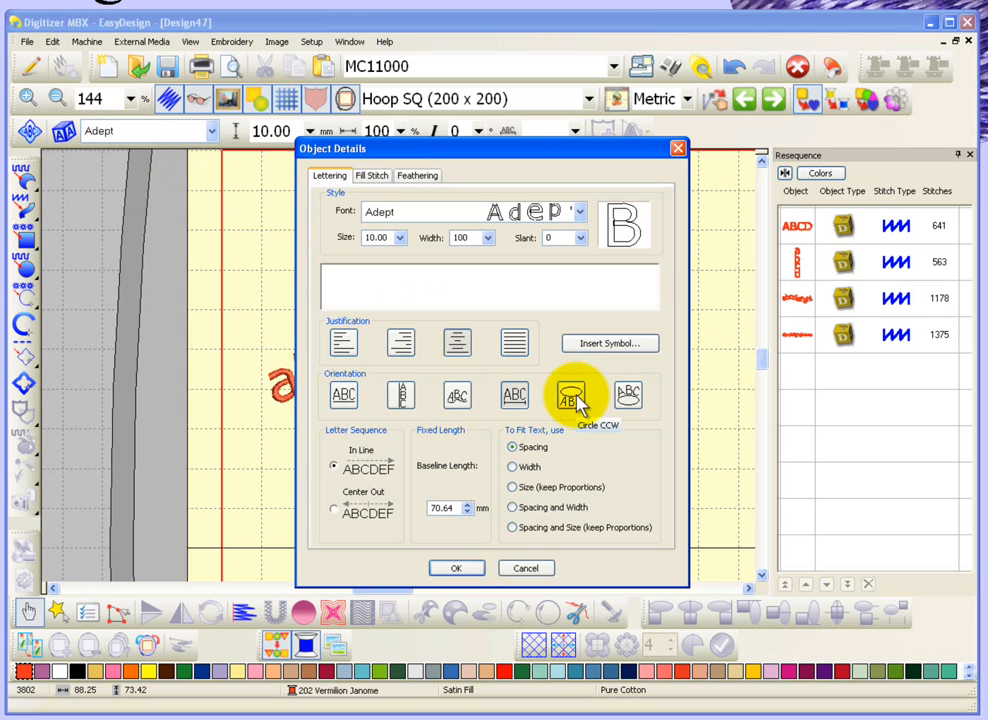
pyautogui.moveTo(628, 396)
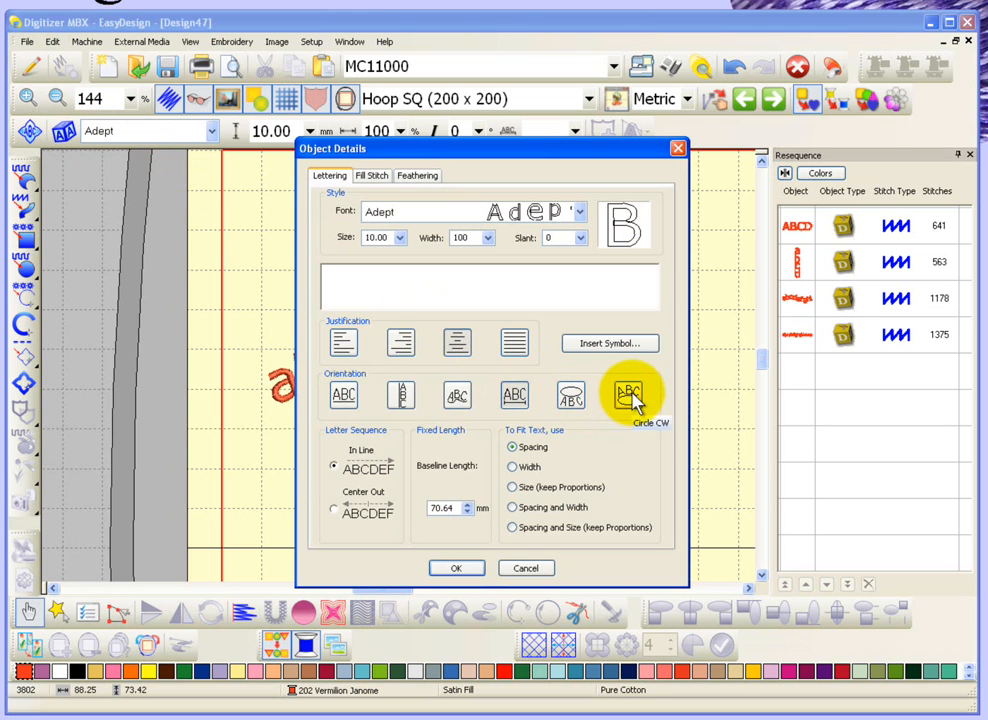
pyautogui.moveTo(572, 396)
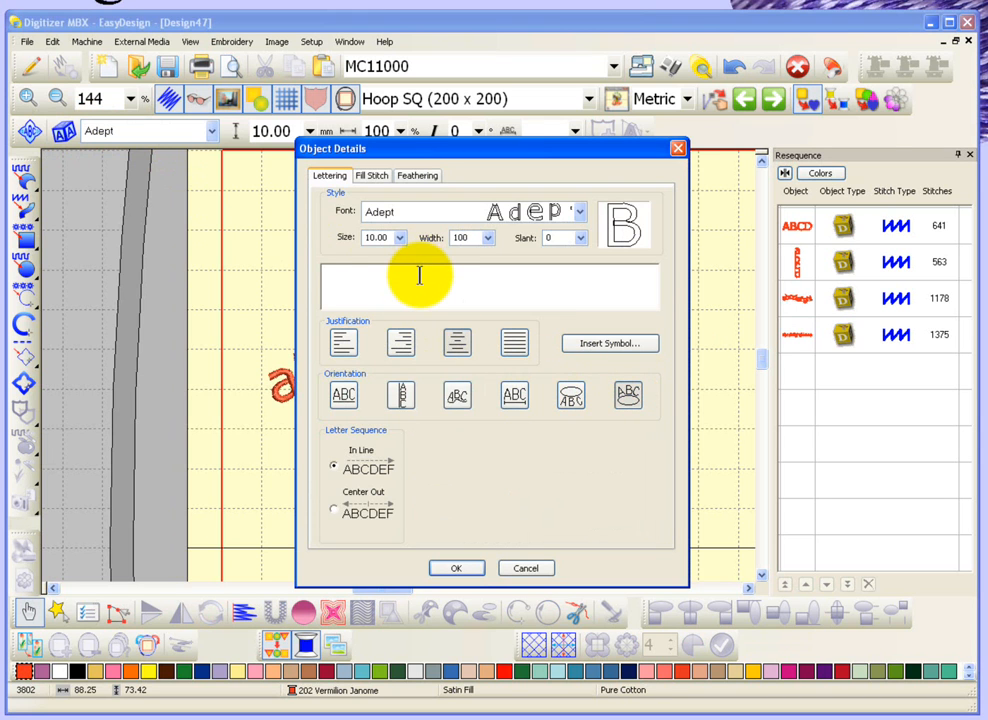
pyautogui.write('abcd')
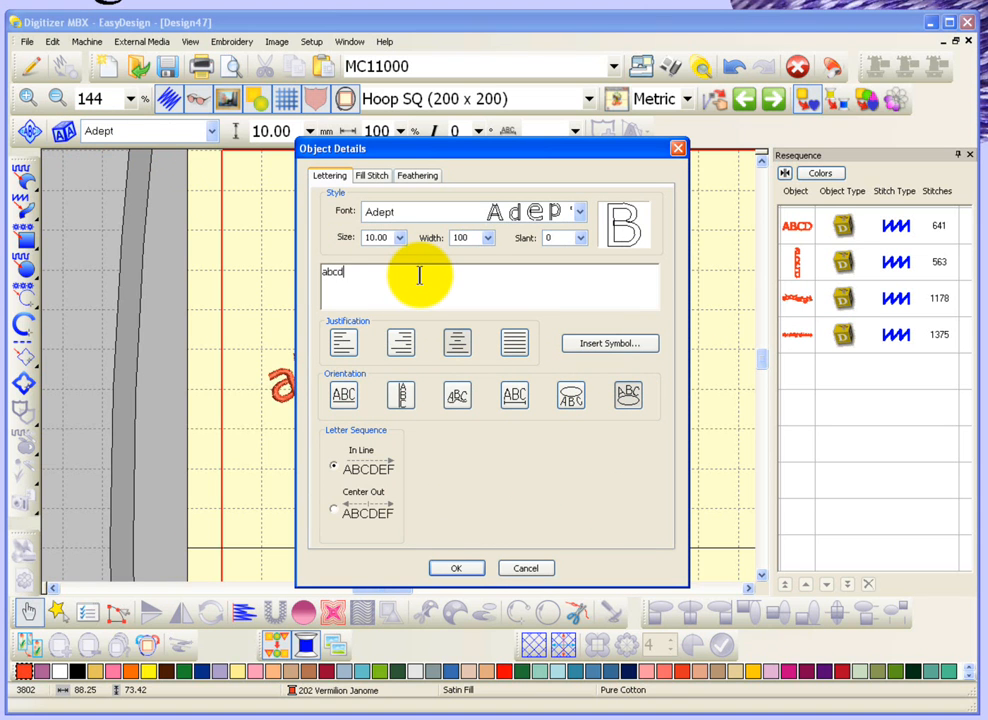
pyautogui.write('efg')
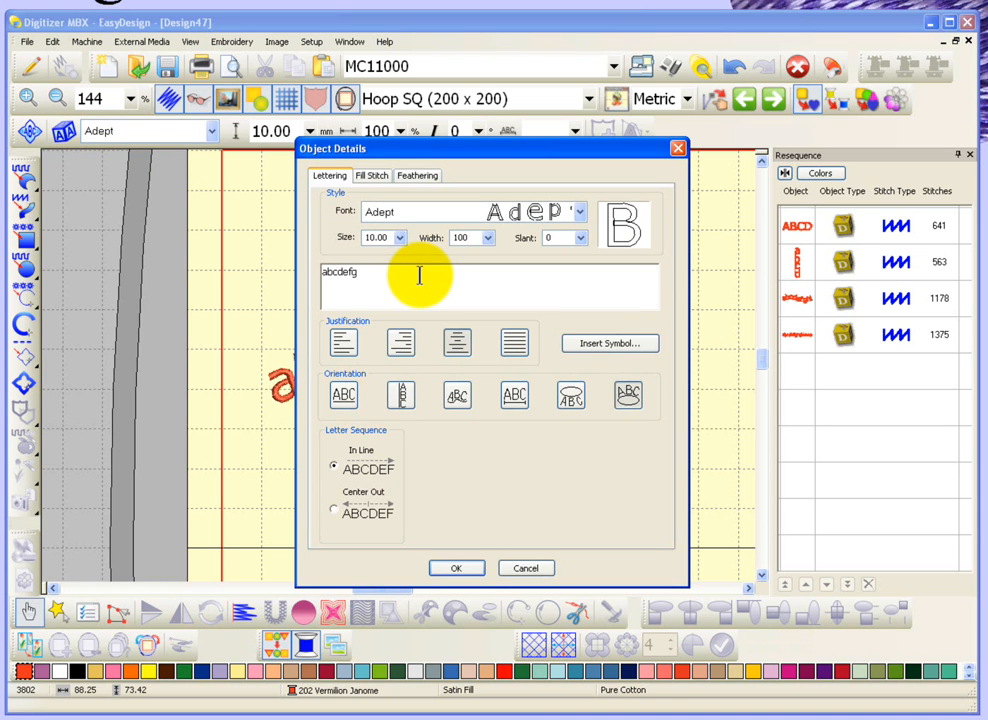
pyautogui.click(456, 568)
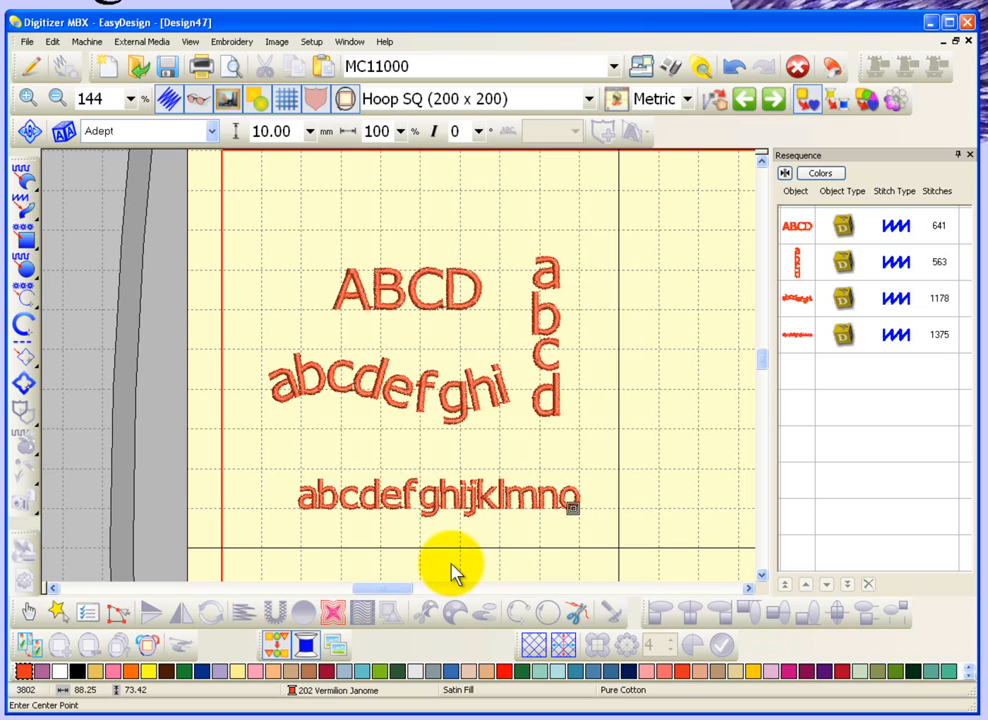
pyautogui.moveTo(656, 344)
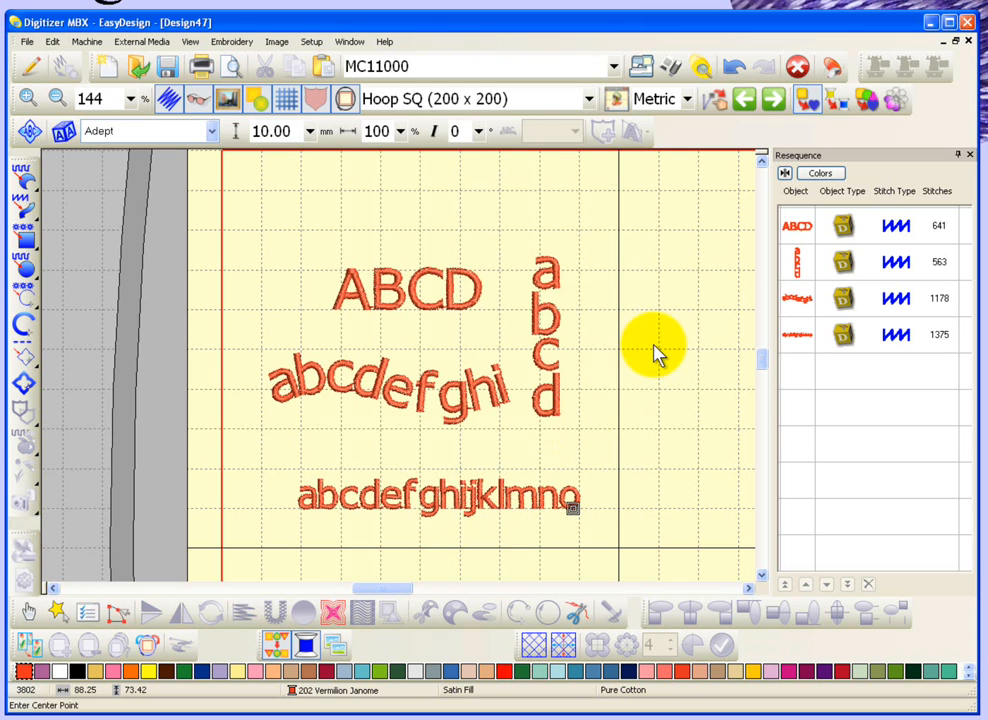
pyautogui.moveTo(696, 496)
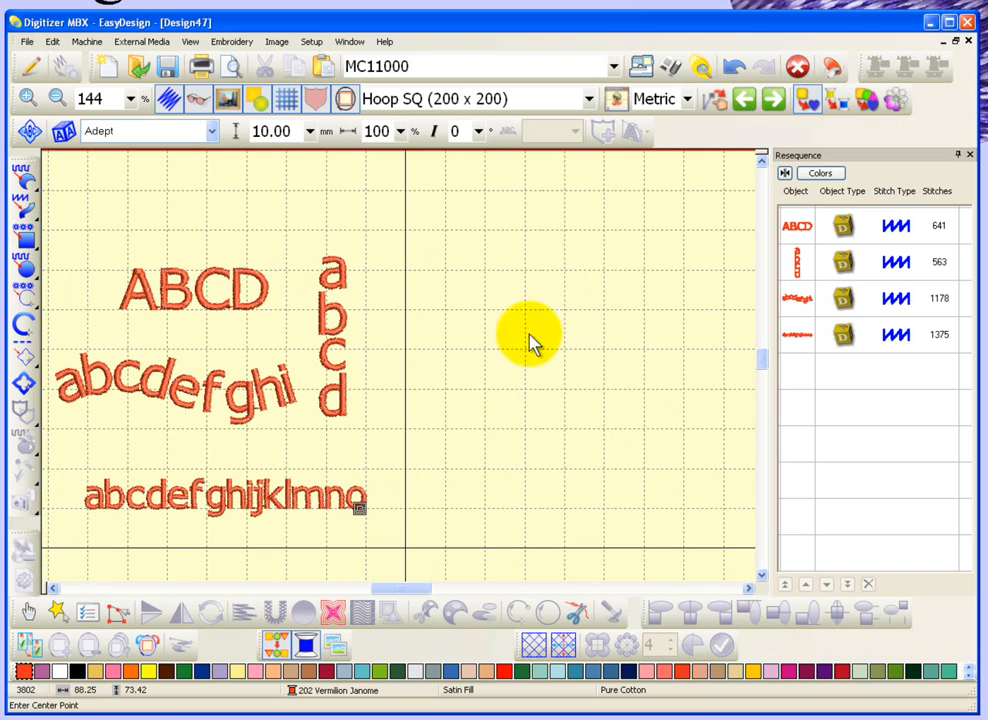
pyautogui.moveTo(604, 358)
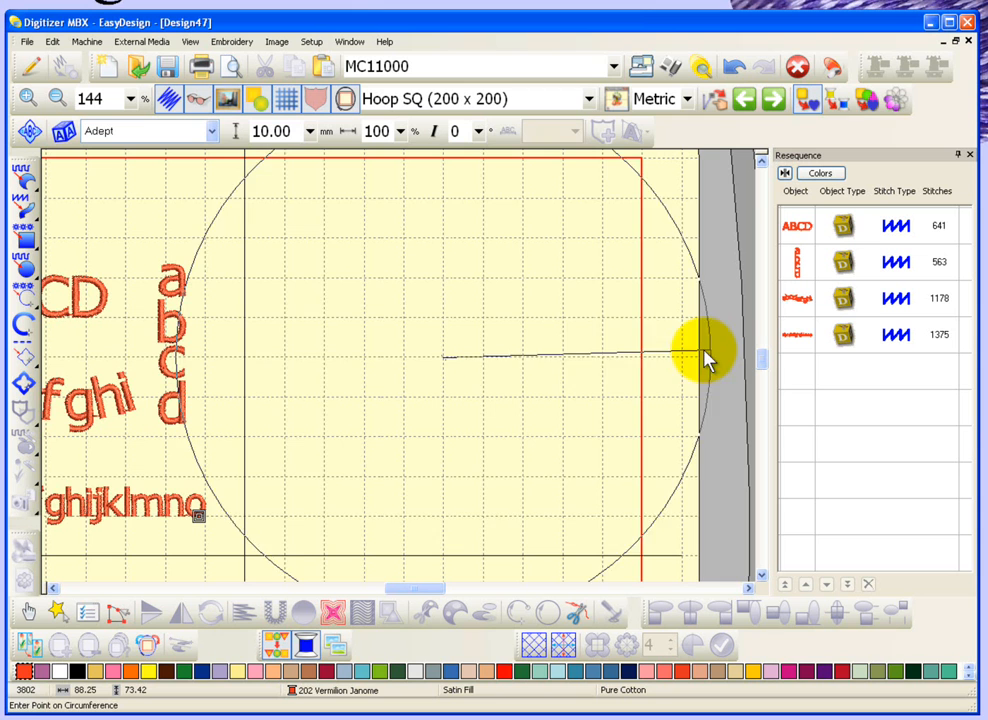
# Step: Lay 'abcdefg' on an arc by dragging out the circle size and oval shape points
pyautogui.moveTo(710, 358); pyautogui.dragTo(560, 358)
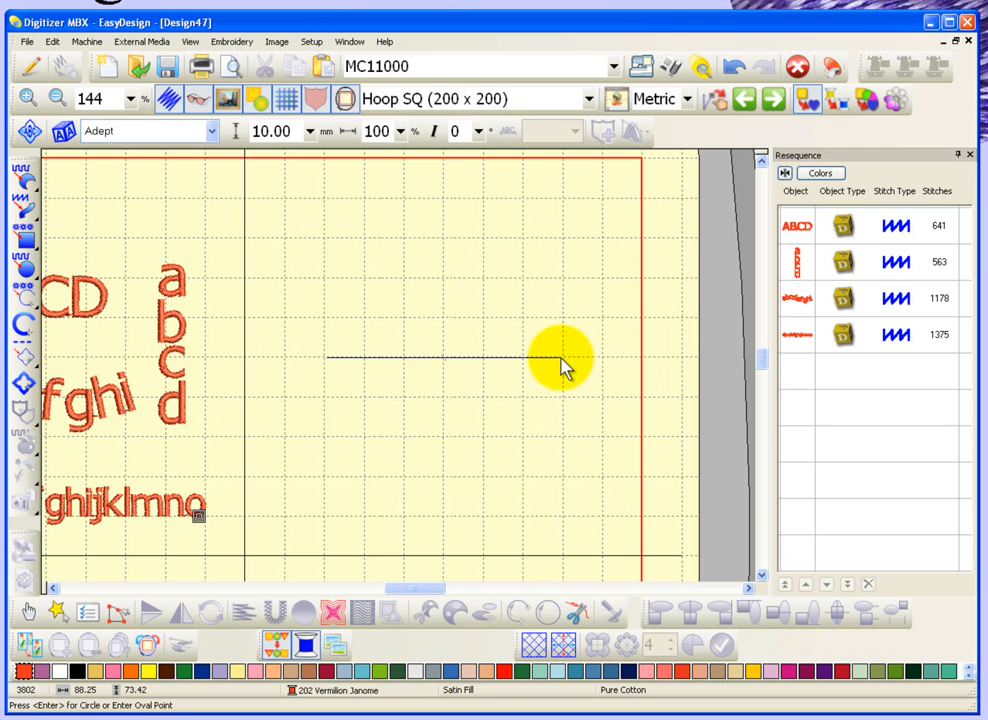
pyautogui.moveTo(560, 360); pyautogui.dragTo(444, 300)
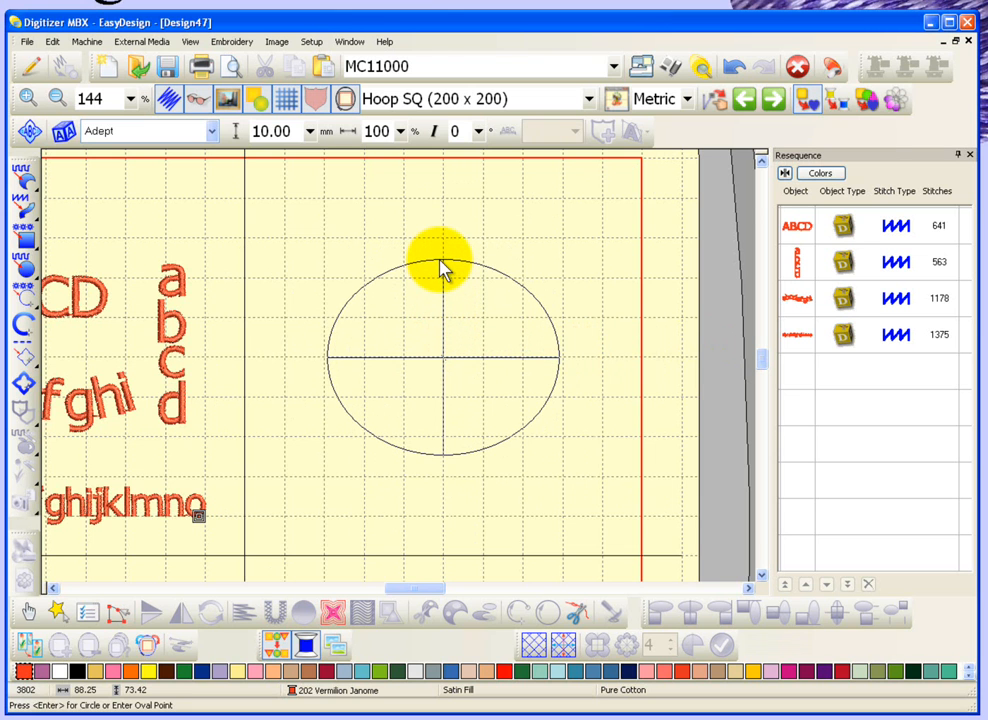
pyautogui.moveTo(444, 268); pyautogui.dragTo(444, 304)
pyautogui.write('abcdefg')
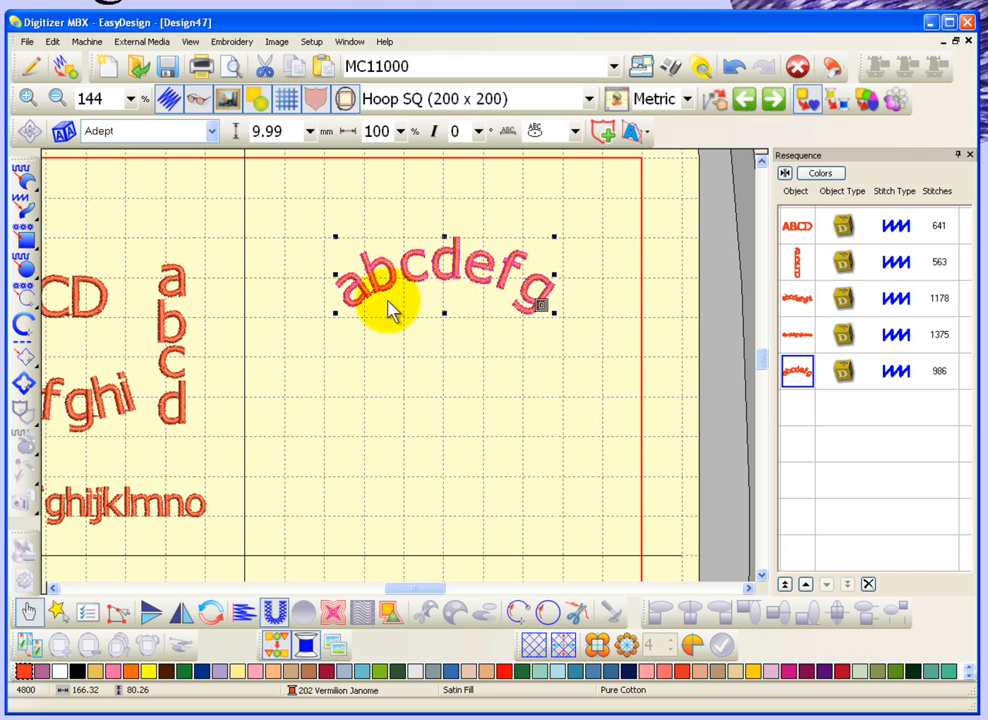
pyautogui.moveTo(450, 284)
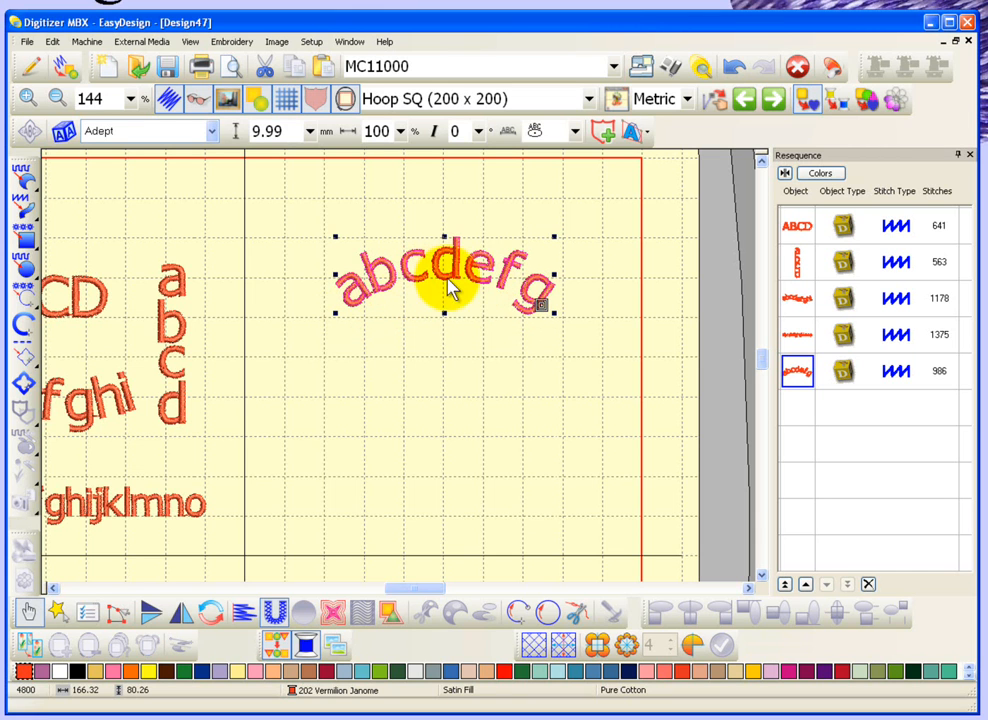
pyautogui.moveTo(480, 310)
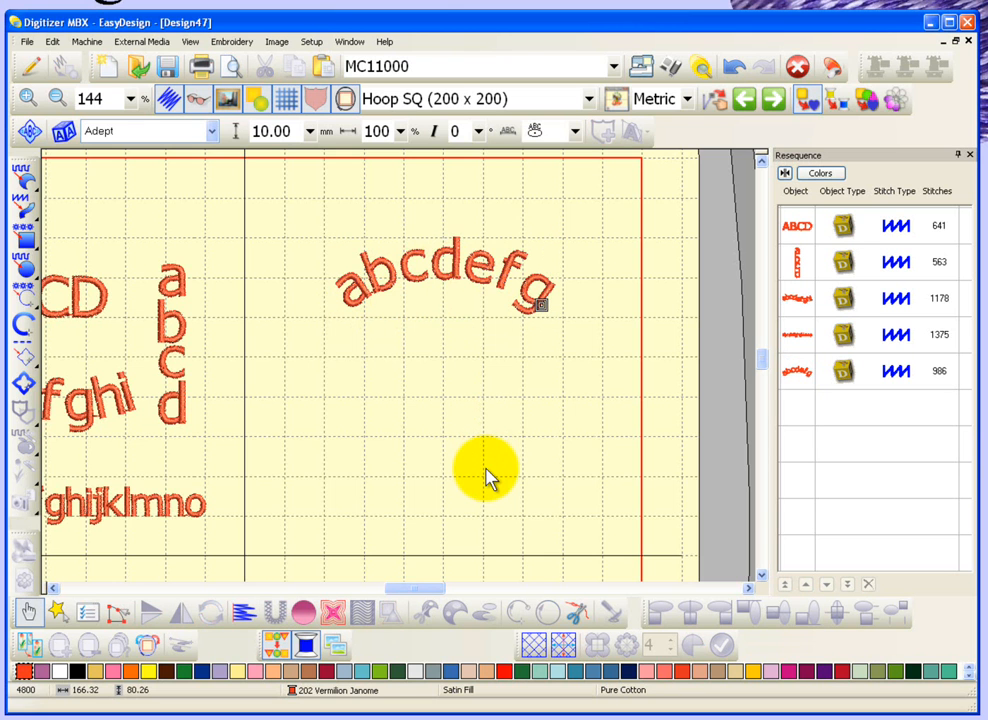
# Step: Create new lettering with three lines 'abdc', 'efgh', 'ijkl' and confirm it
pyautogui.click(56, 98)
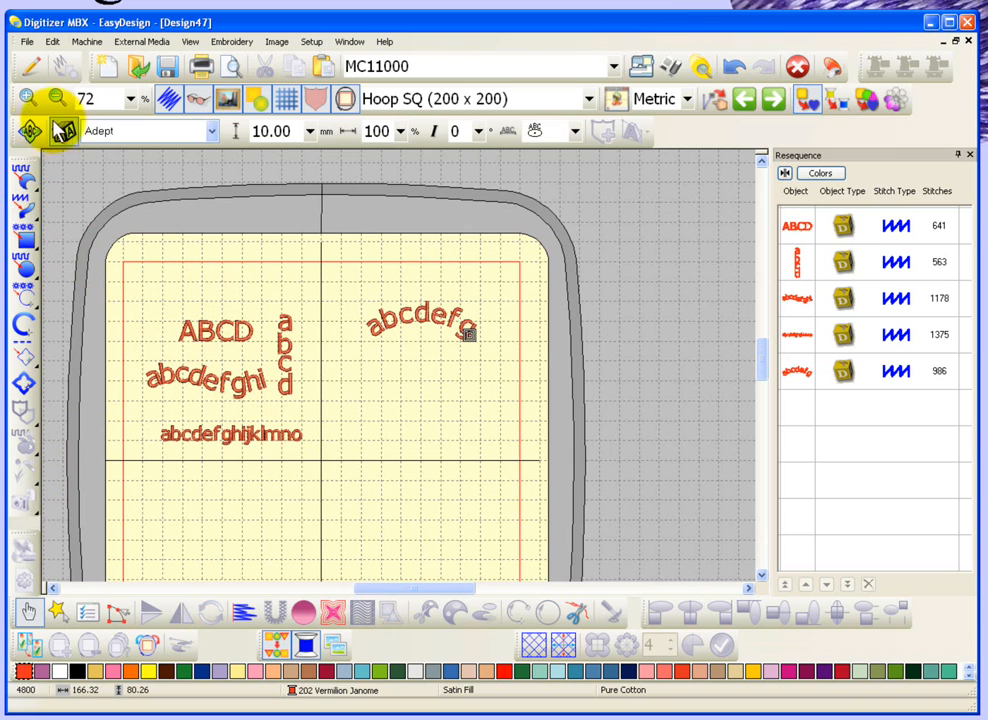
pyautogui.doubleClick(420, 324)
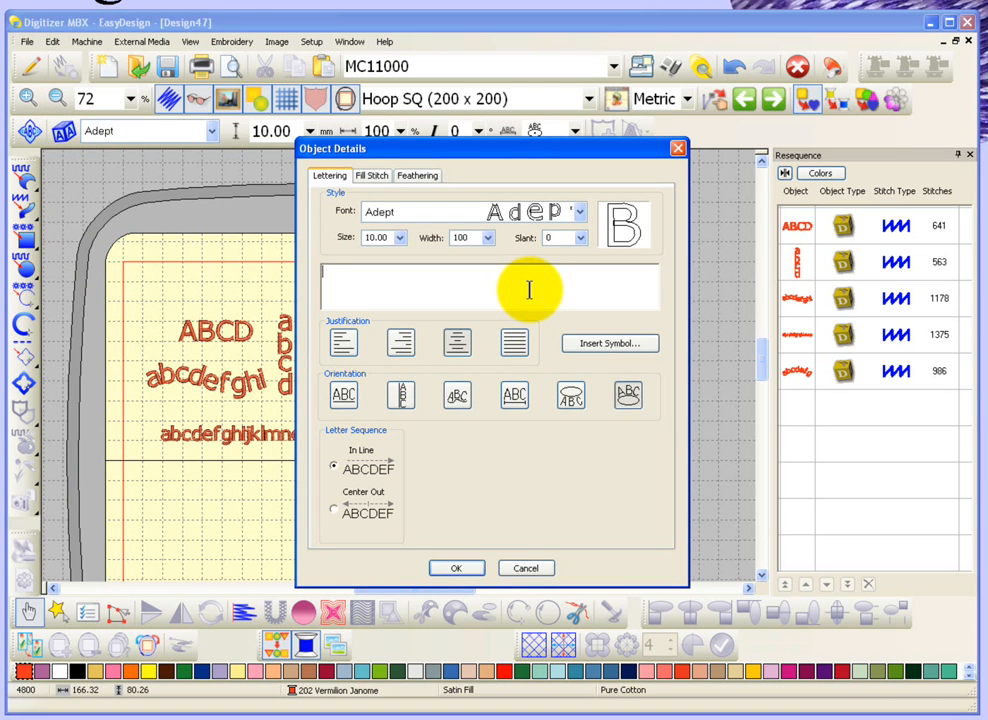
pyautogui.write('abdc')
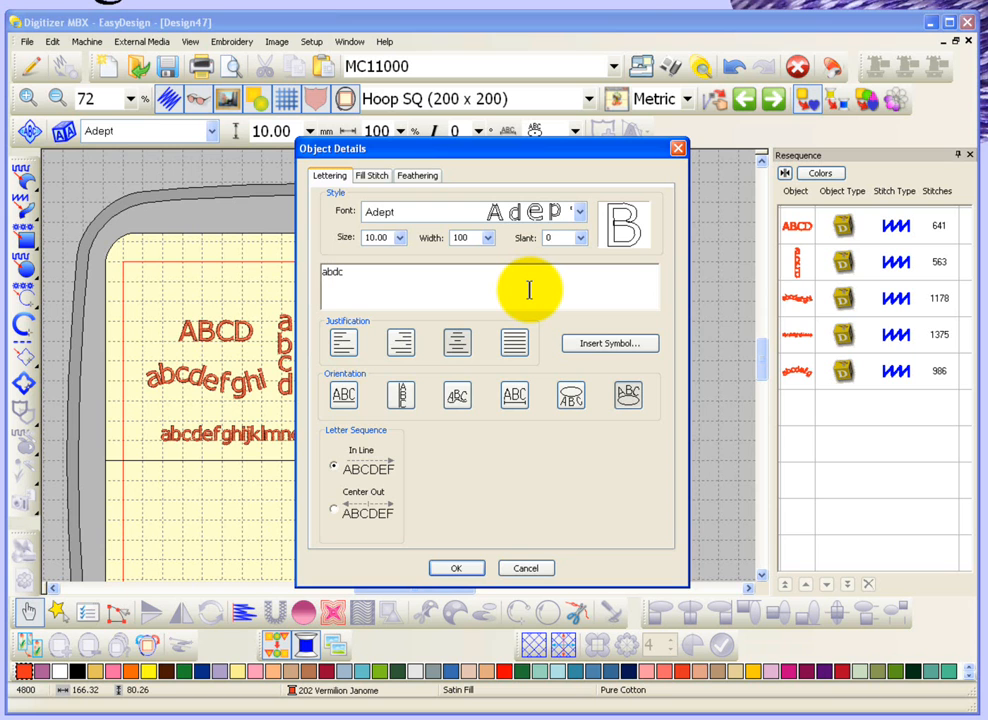
pyautogui.write('efgh')
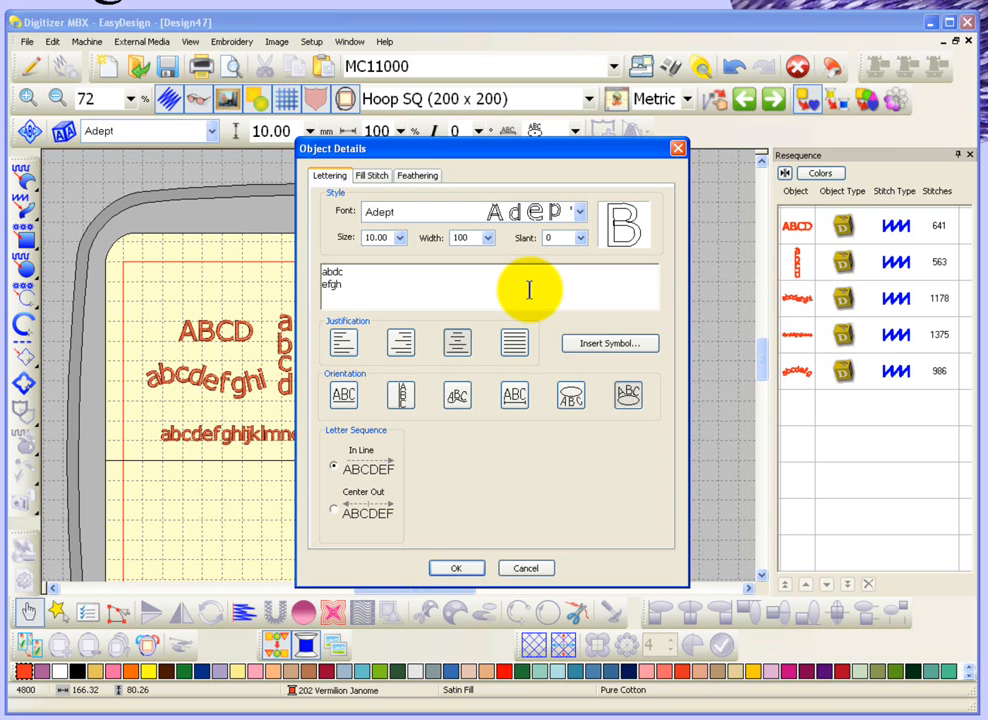
pyautogui.write('ij')
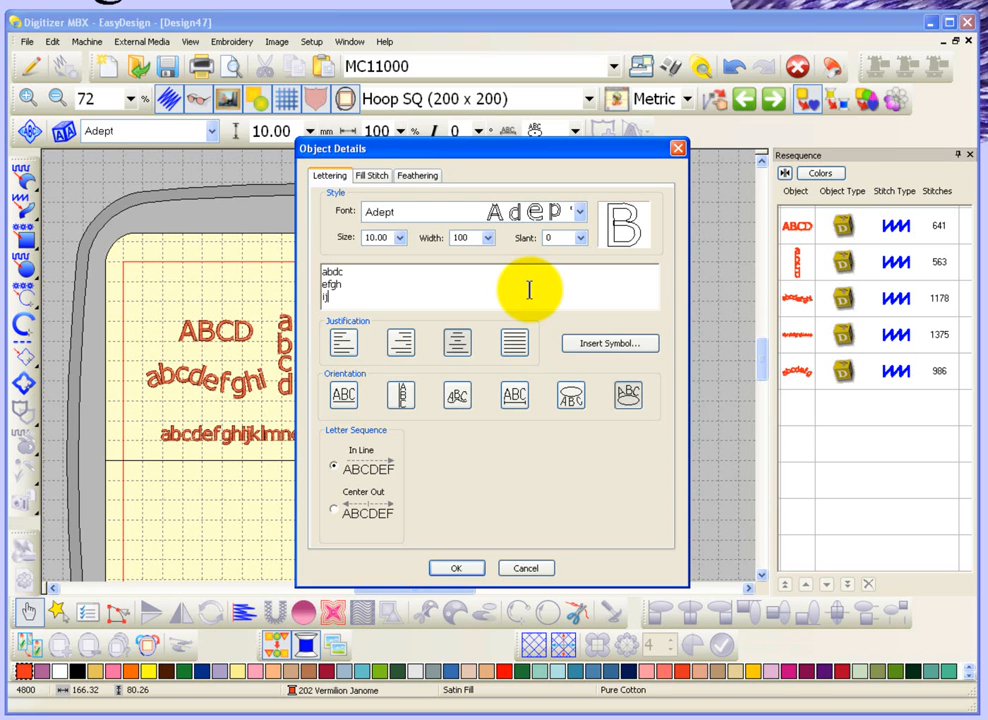
pyautogui.write('kl')
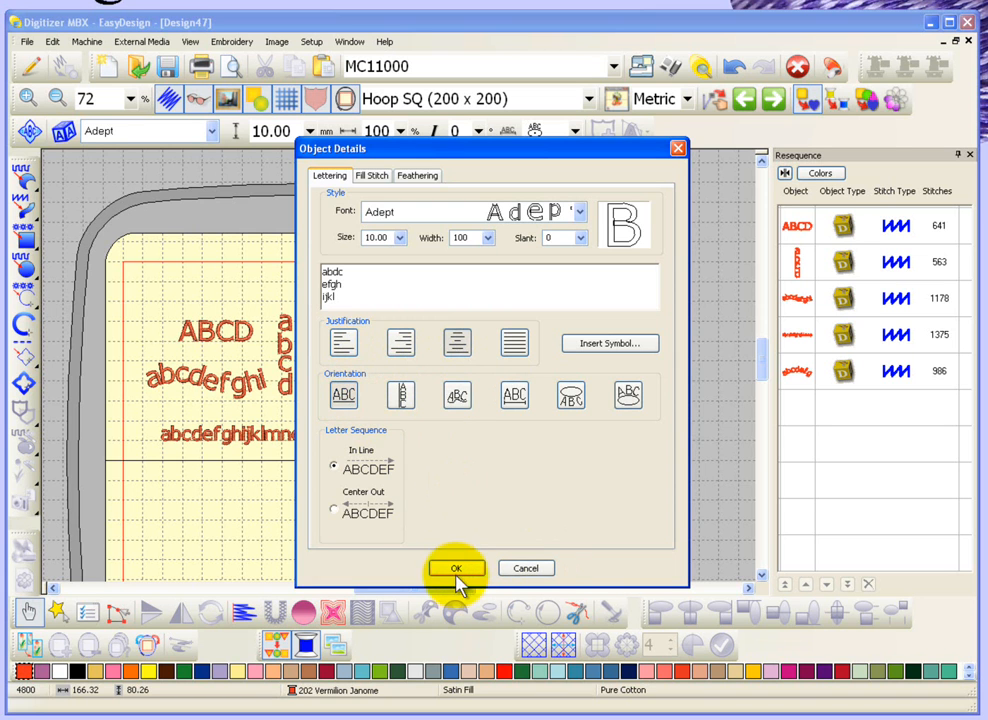
pyautogui.click(456, 568)
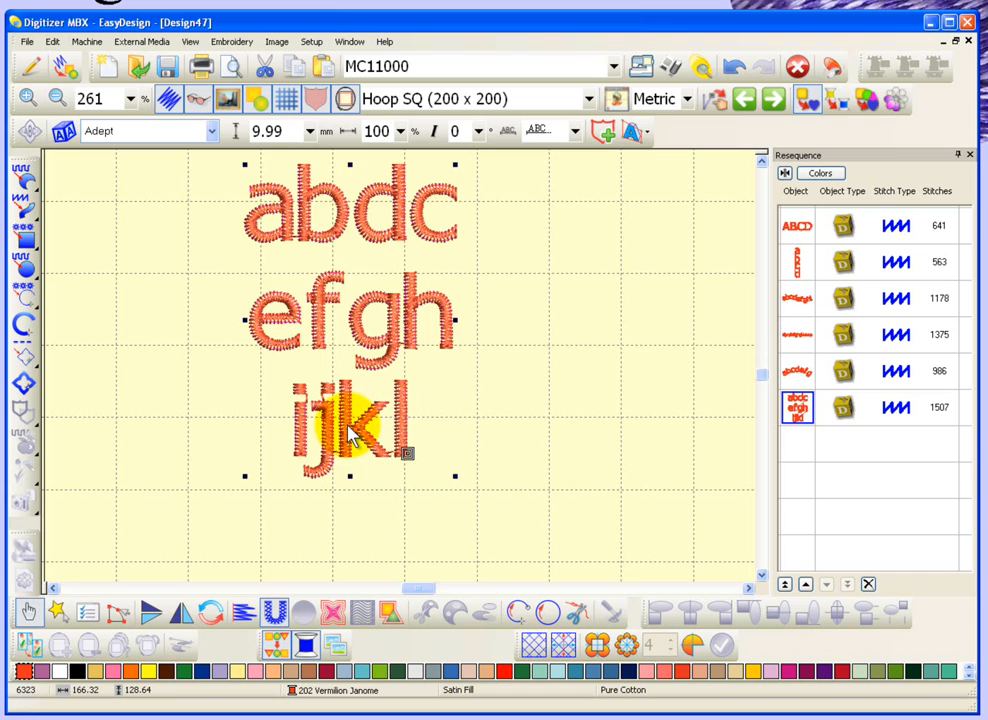
# Step: Bring up Object Details for the placed three-line lettering
pyautogui.doubleClick(350, 430)
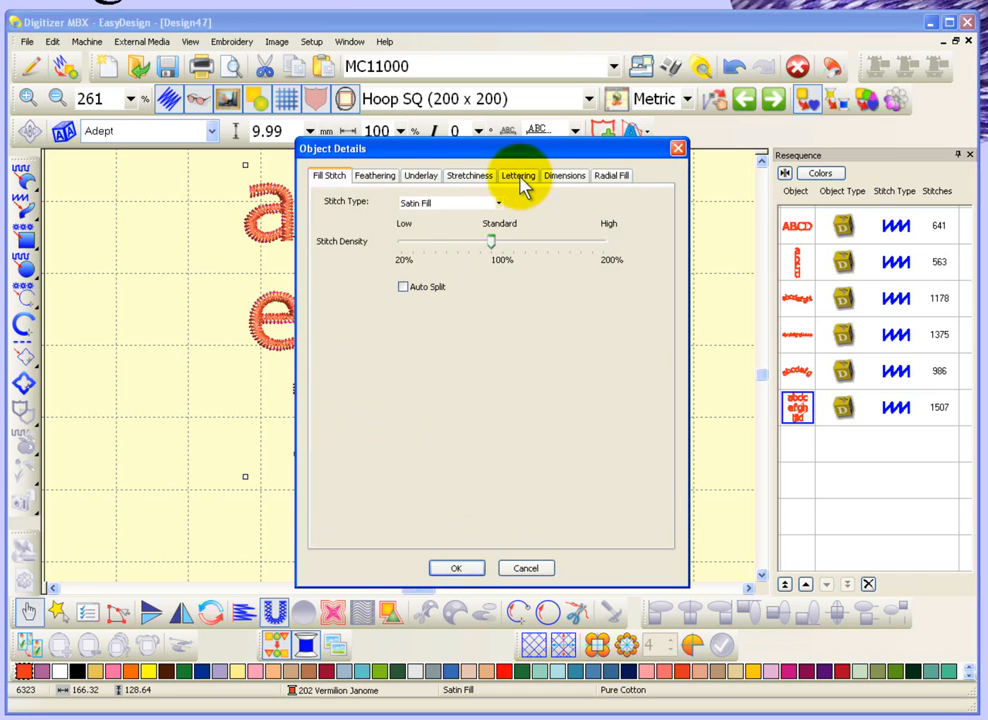
# Step: Change the three-line lettering's Justification setting and apply it
pyautogui.click(518, 176)
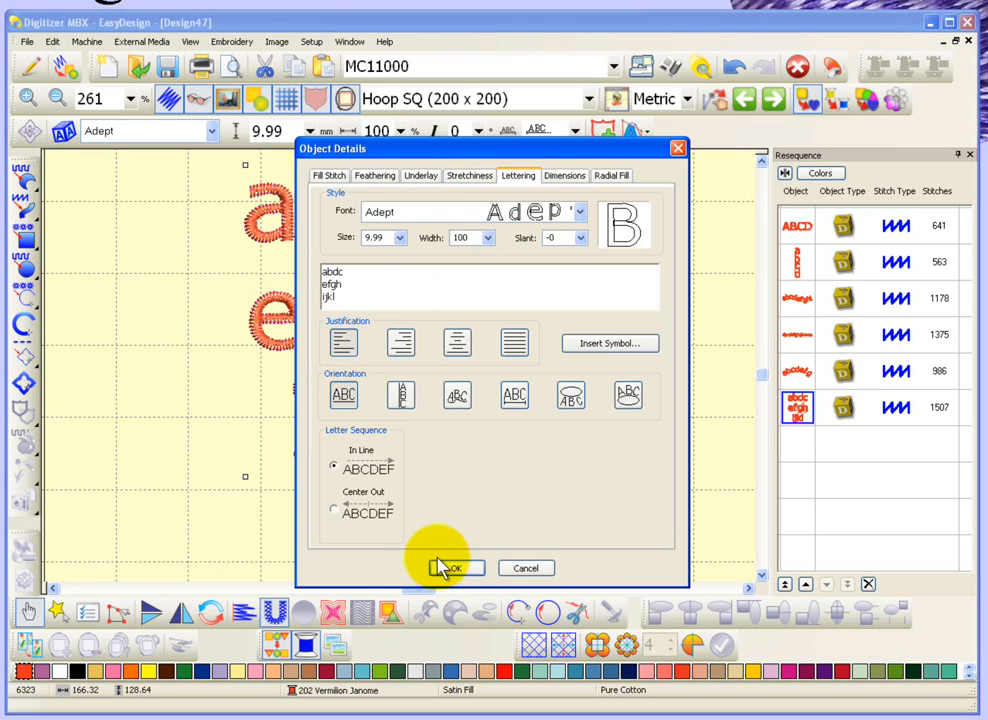
pyautogui.click(452, 568)
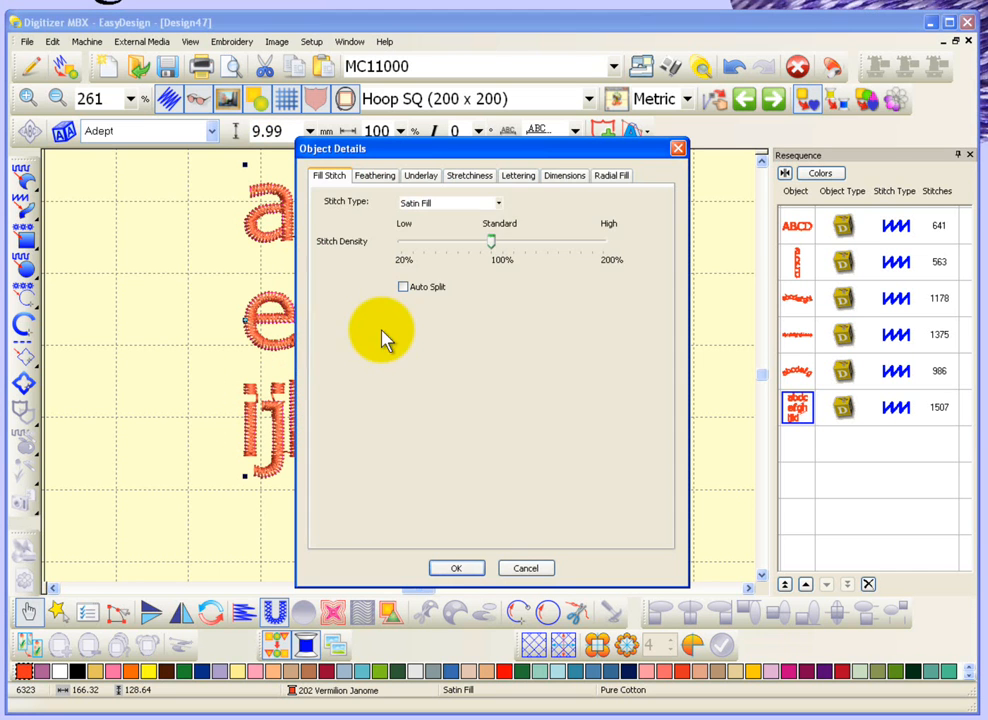
pyautogui.click(518, 176)
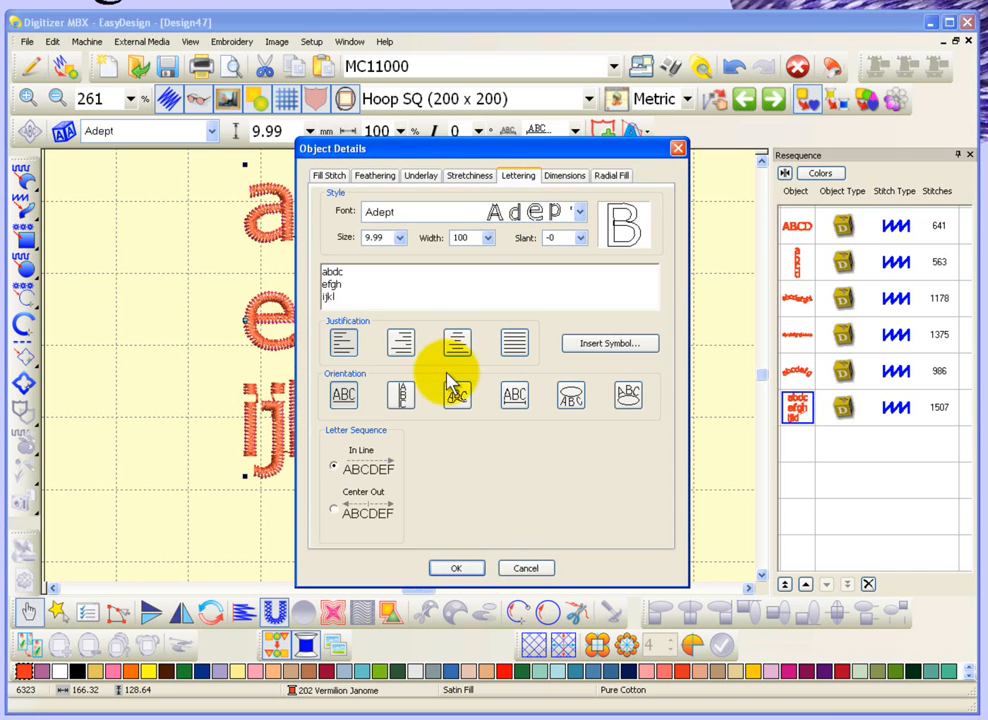
pyautogui.click(400, 344)
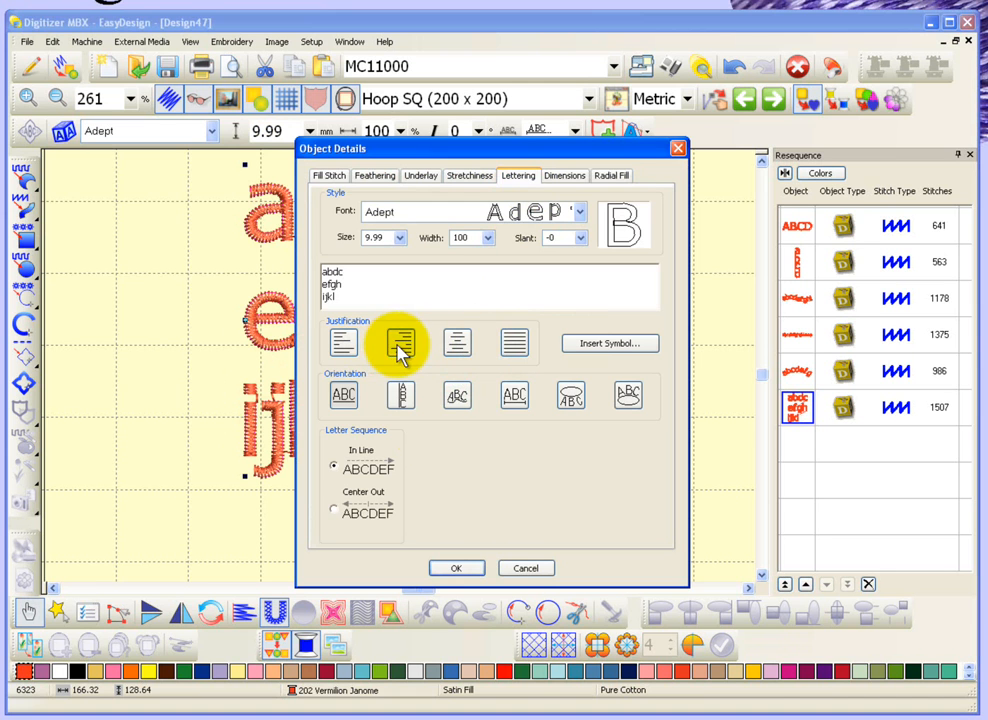
pyautogui.click(456, 568)
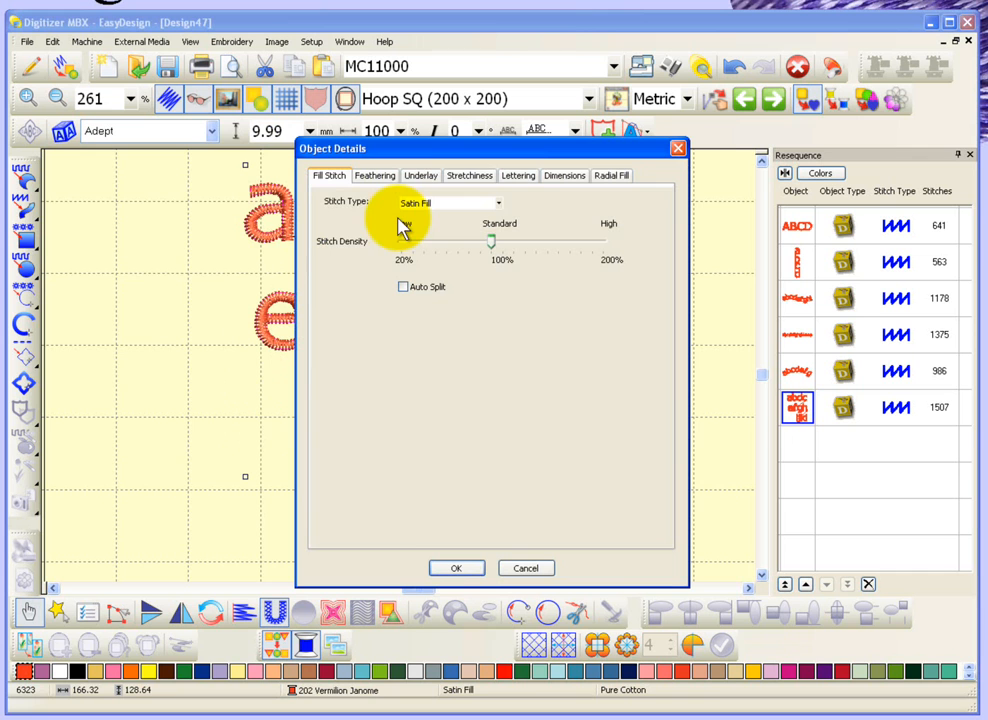
# Step: Set the three-line lettering to full justification and apply it
pyautogui.click(518, 176)
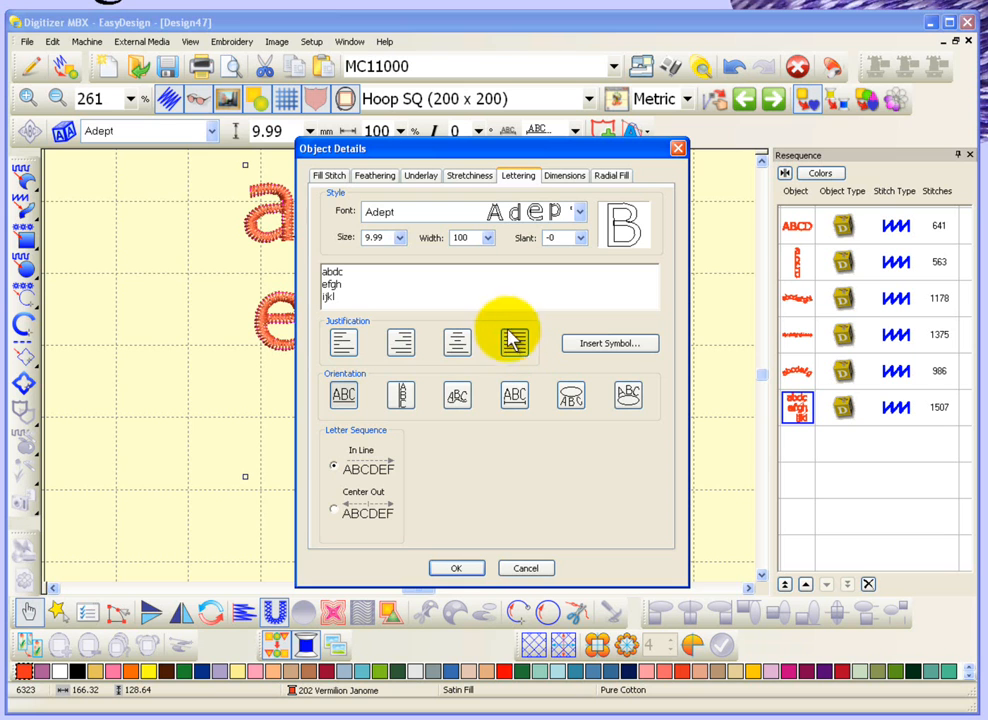
pyautogui.click(512, 342)
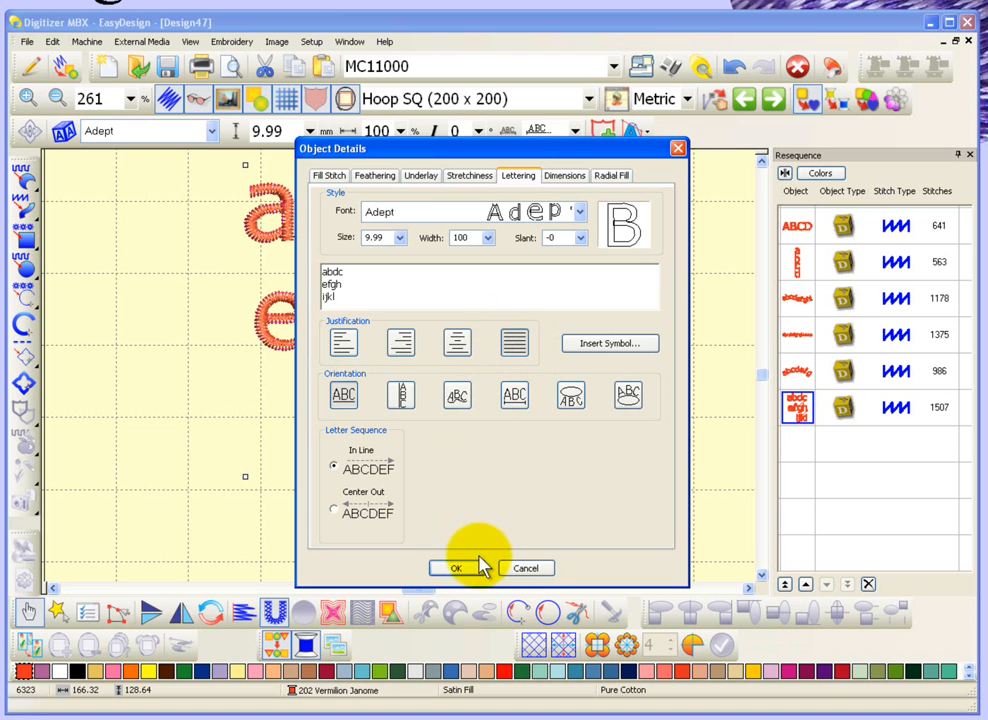
pyautogui.click(456, 568)
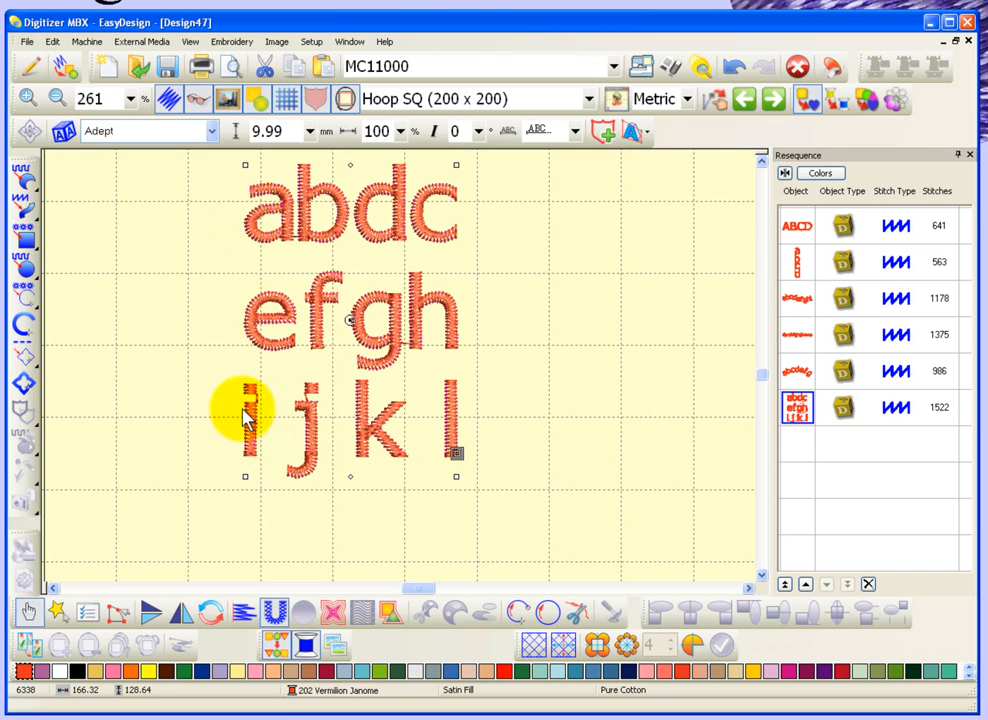
pyautogui.moveTo(252, 468)
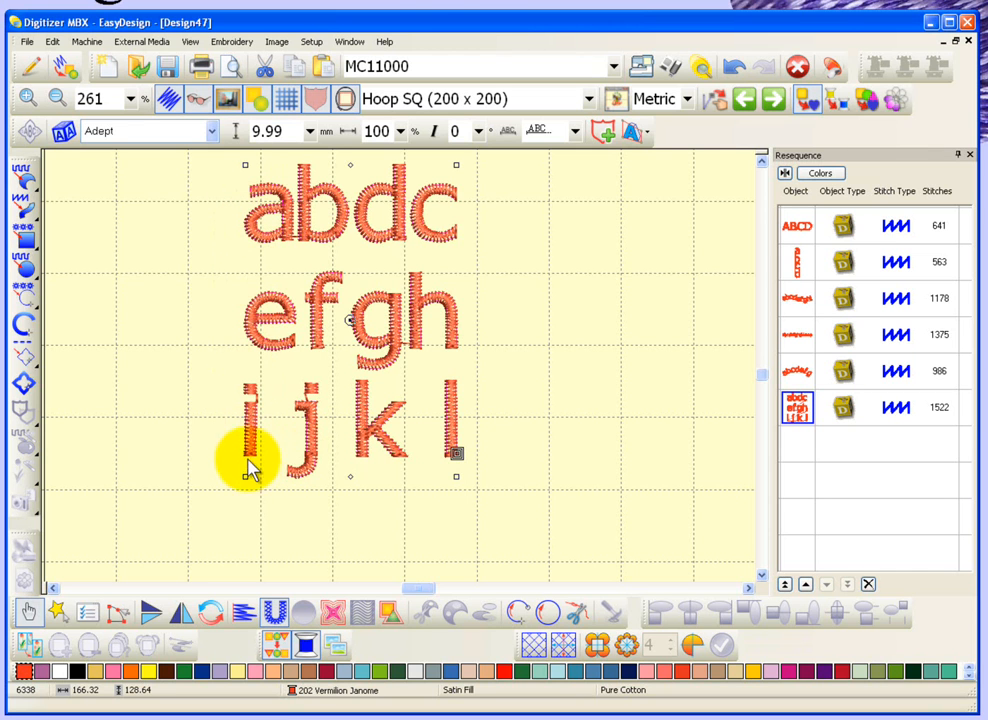
pyautogui.moveTo(336, 424)
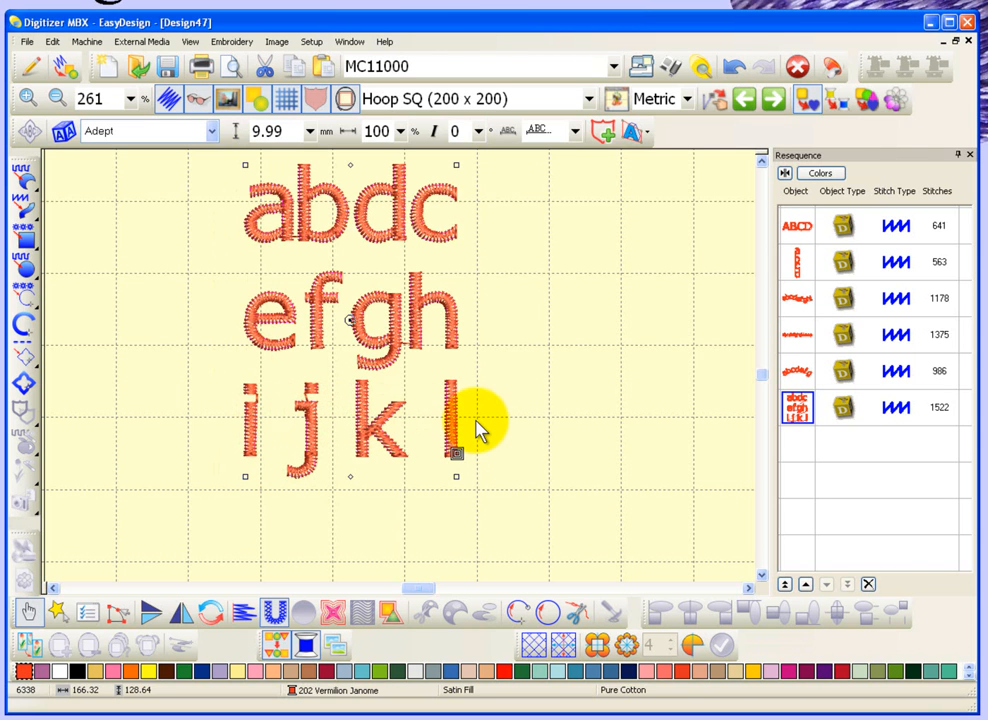
pyautogui.moveTo(444, 216)
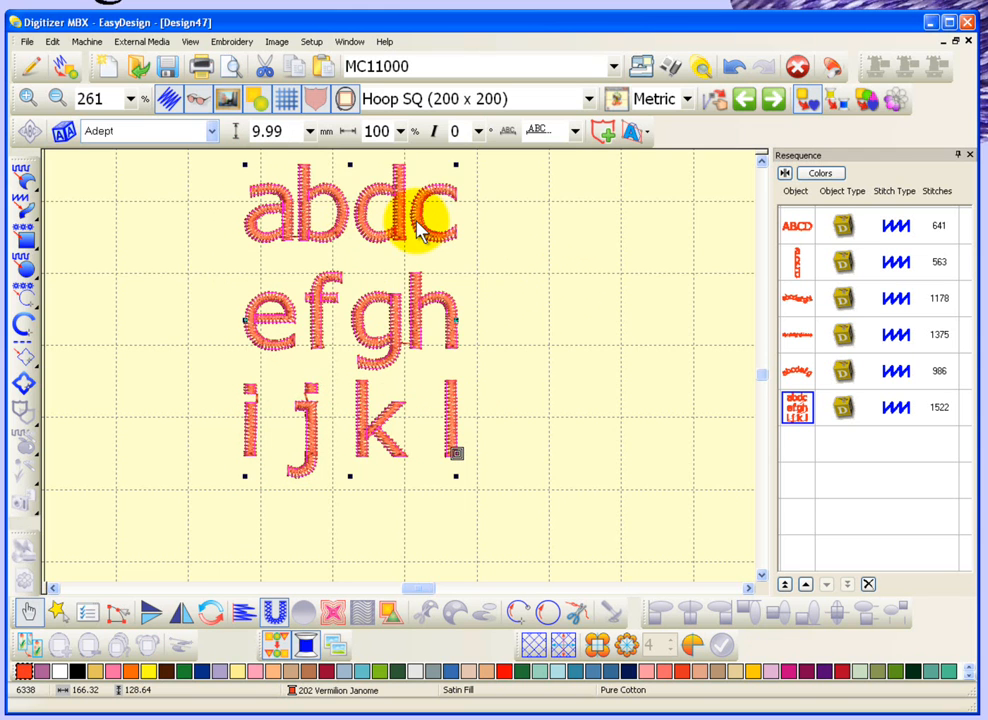
pyautogui.doubleClick(410, 220)
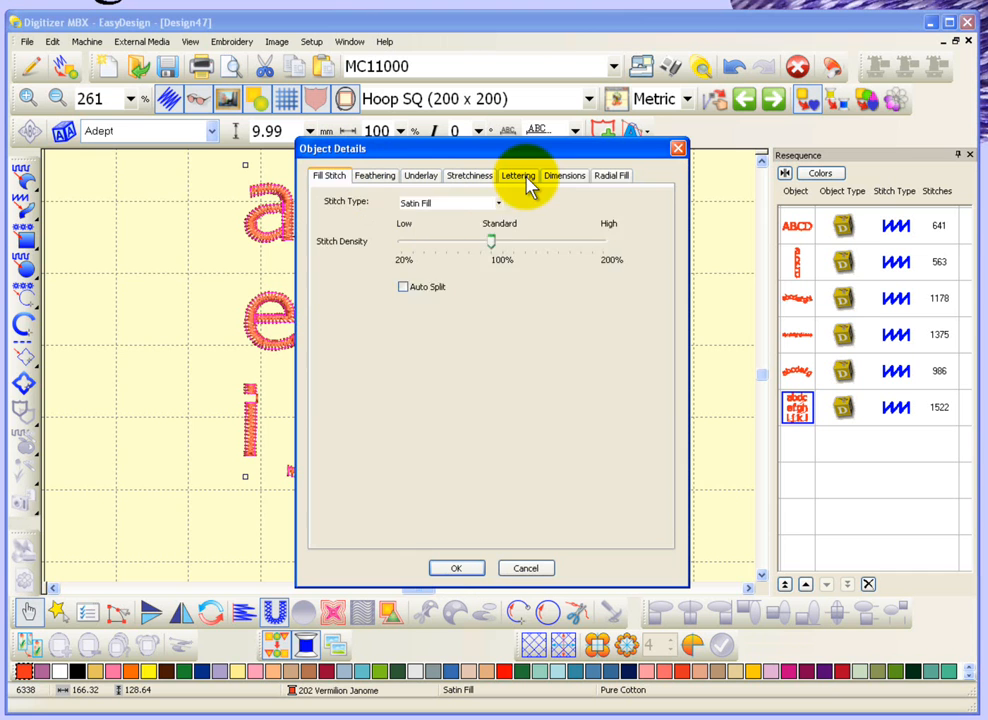
# Step: View the Lettering settings, then create a new Adept 'abcd' lettering object
pyautogui.click(518, 176)
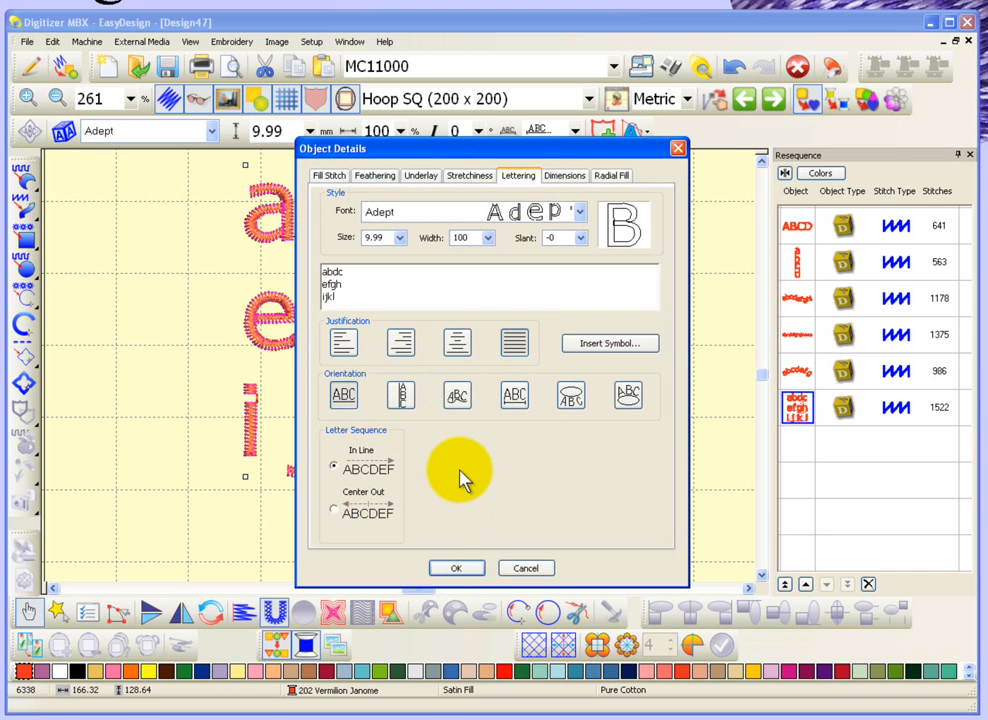
pyautogui.moveTo(398, 240)
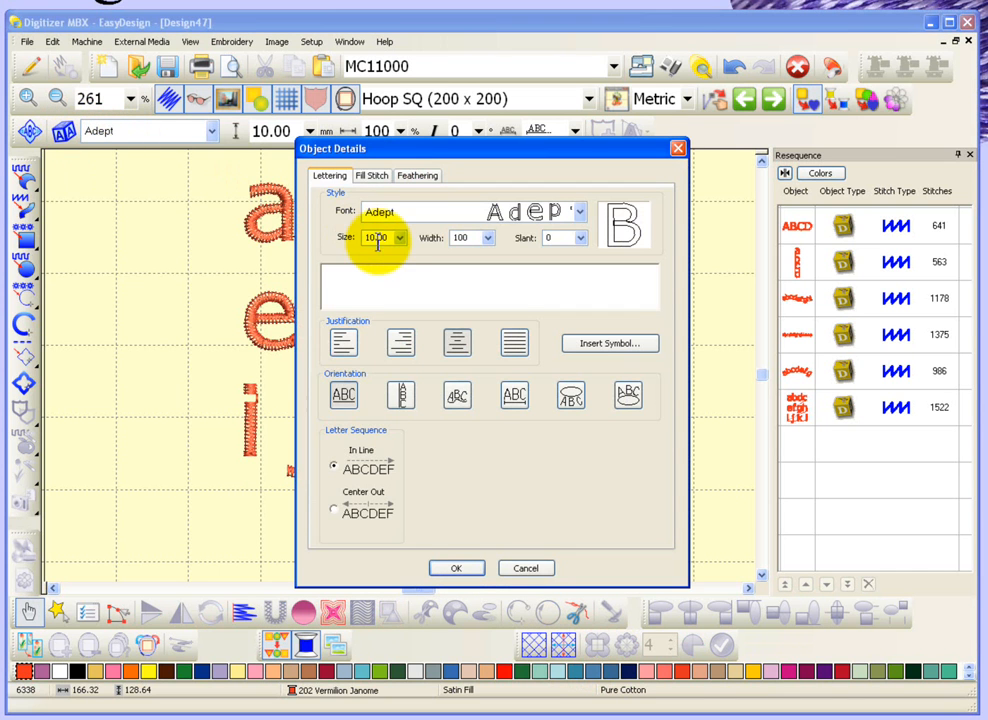
pyautogui.write('ab')
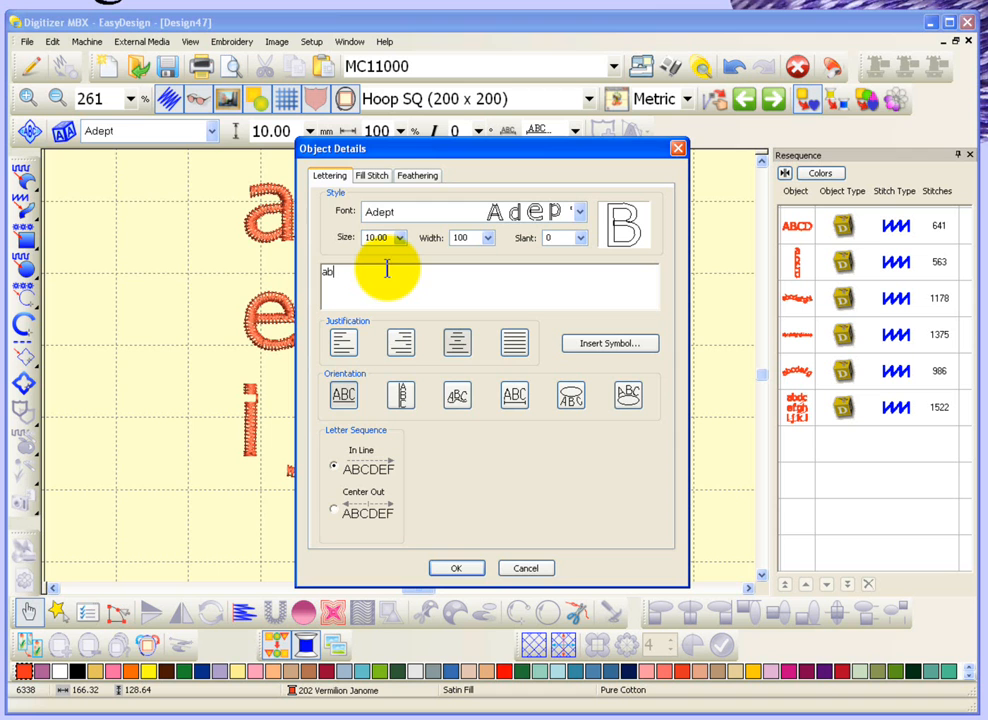
pyautogui.write('cd')
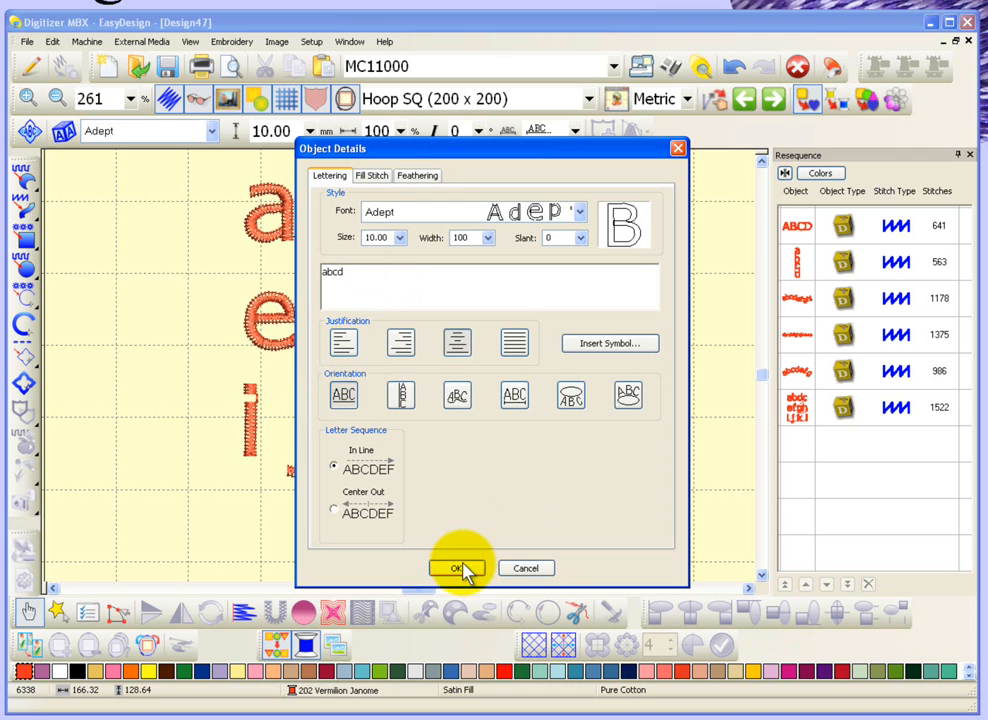
pyautogui.click(456, 568)
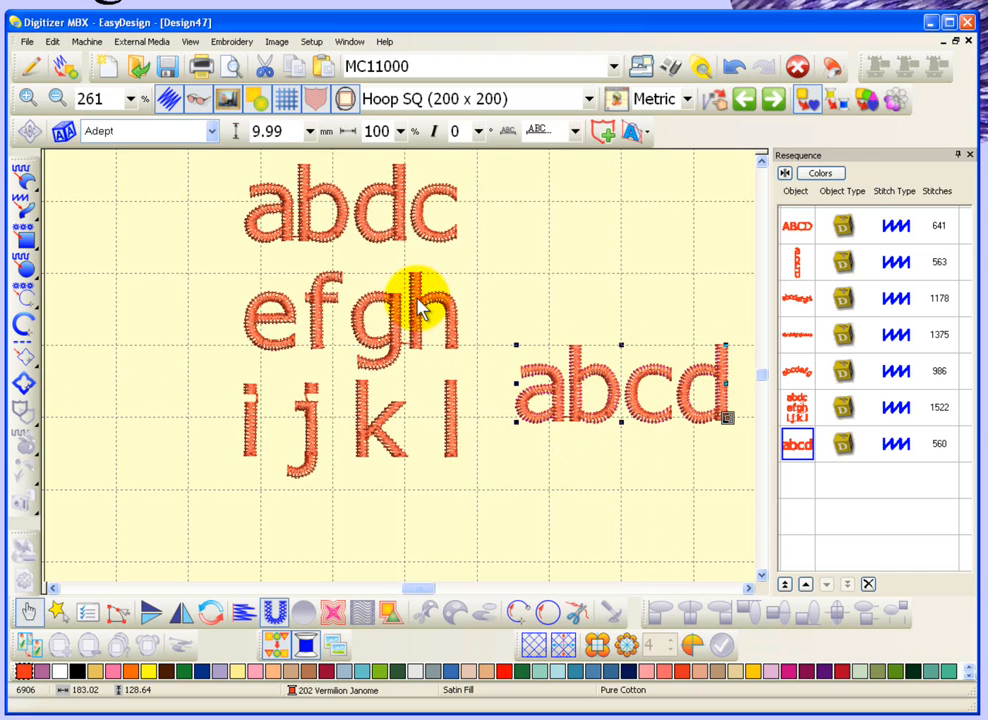
pyautogui.moveTo(150, 148)
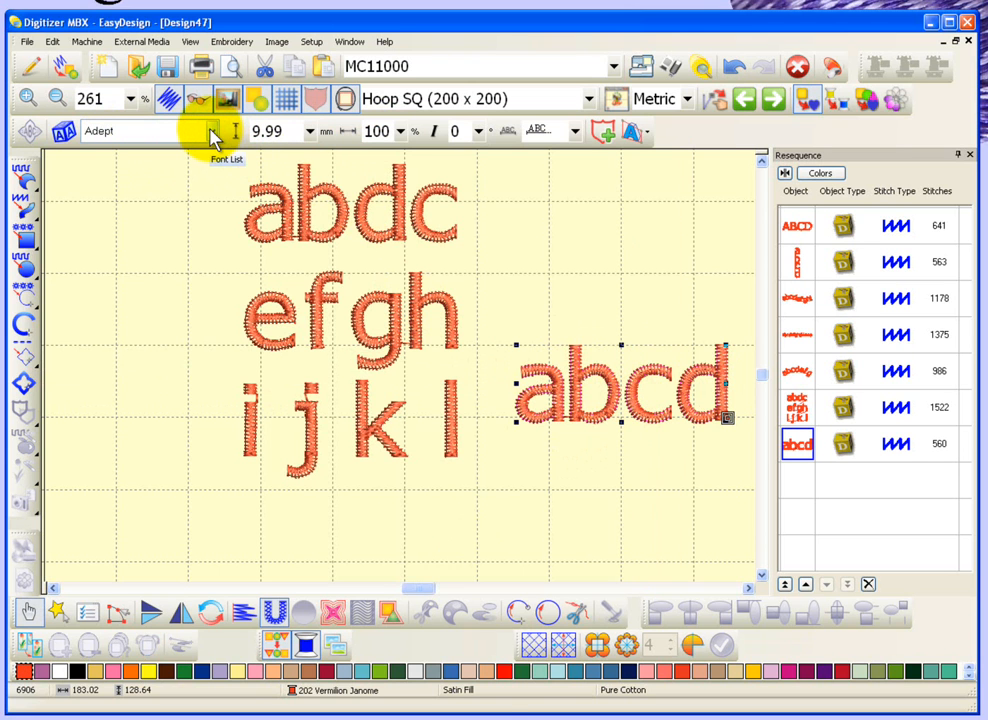
# Step: Set the 'abcd' text to Arnold font, 15 mm size, 120% width and 10° slant
pyautogui.click(218, 132)
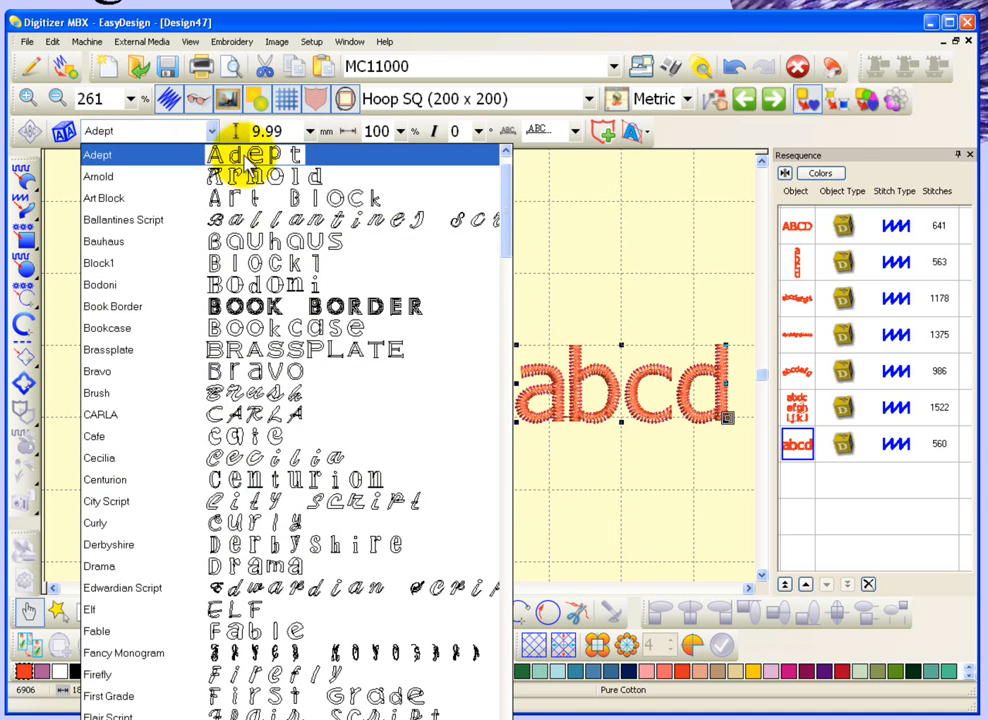
pyautogui.click(100, 176)
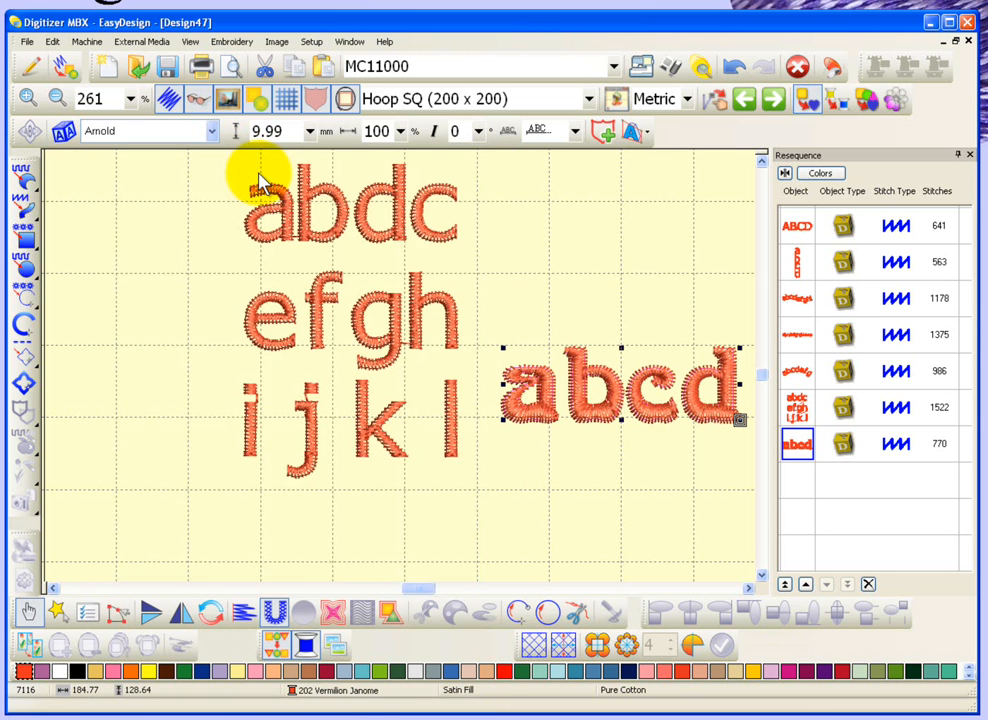
pyautogui.click(312, 132)
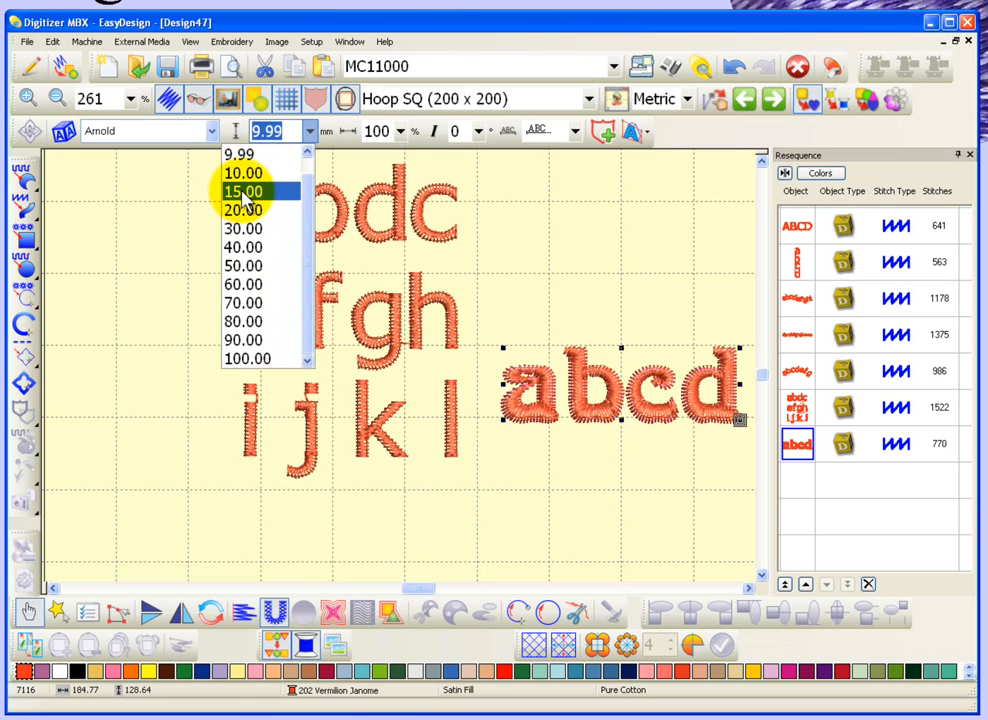
pyautogui.click(244, 192)
pyautogui.write('80')
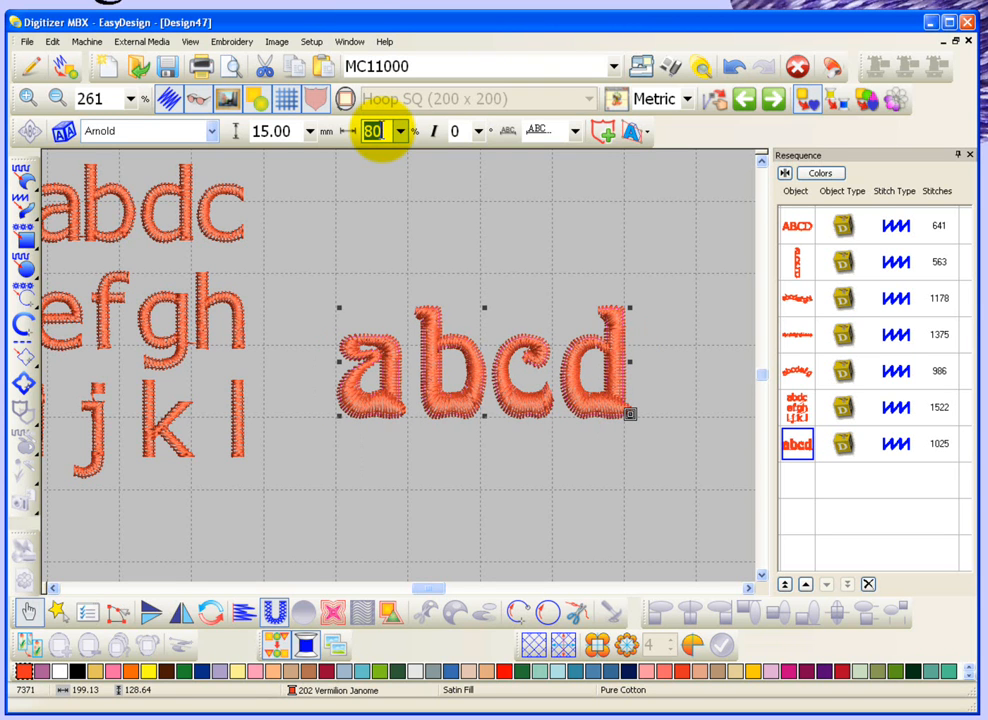
pyautogui.write('120')
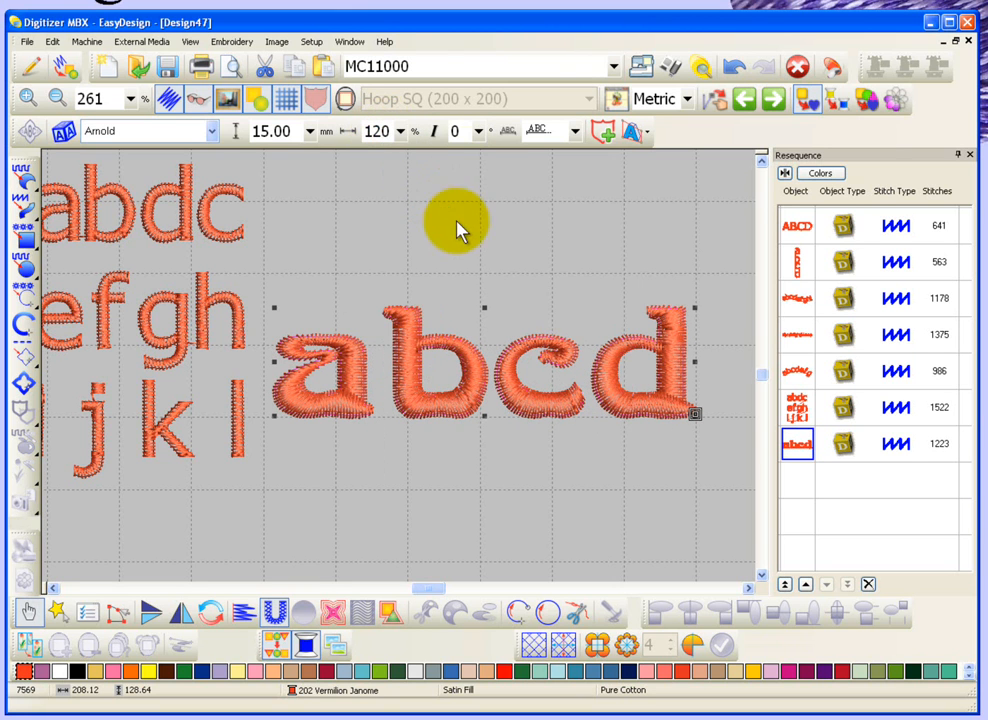
pyautogui.click(464, 132)
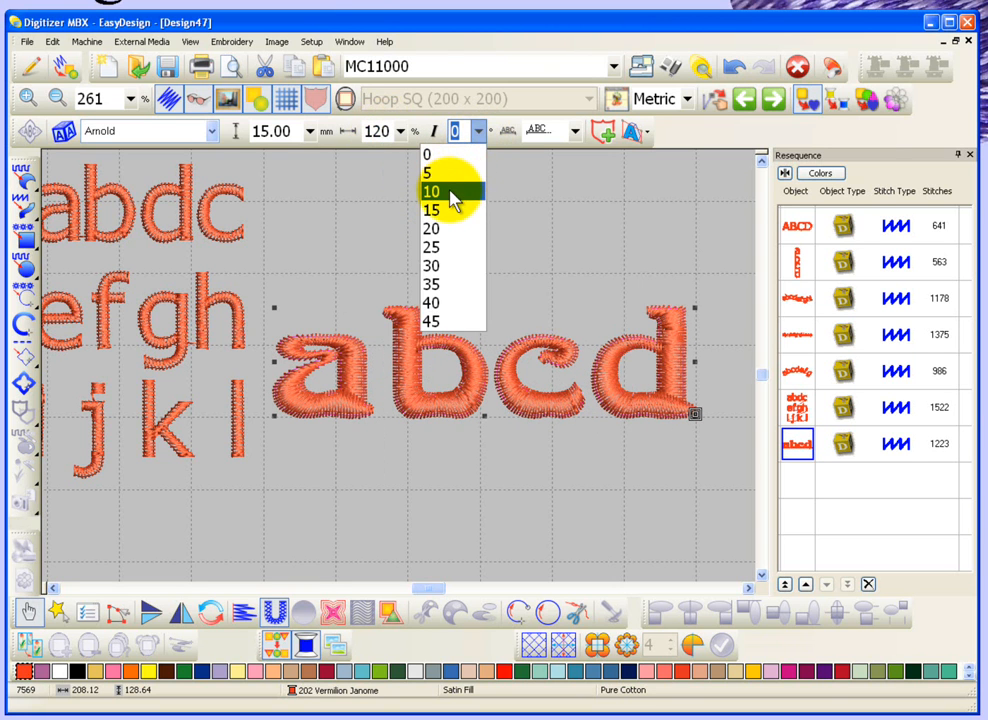
pyautogui.click(432, 192)
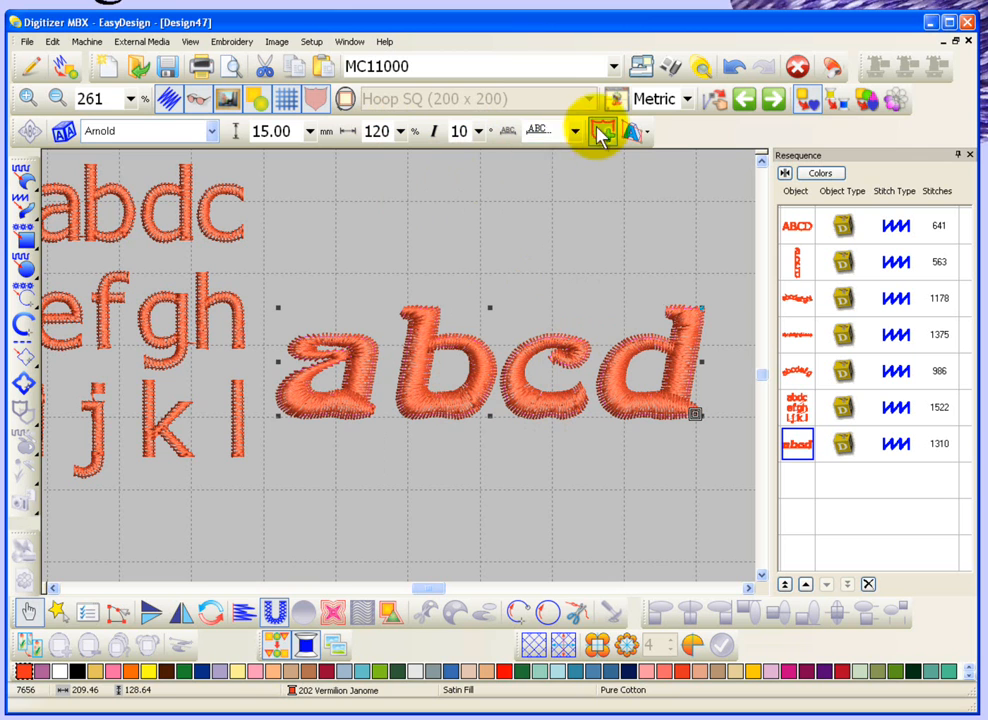
pyautogui.click(576, 132)
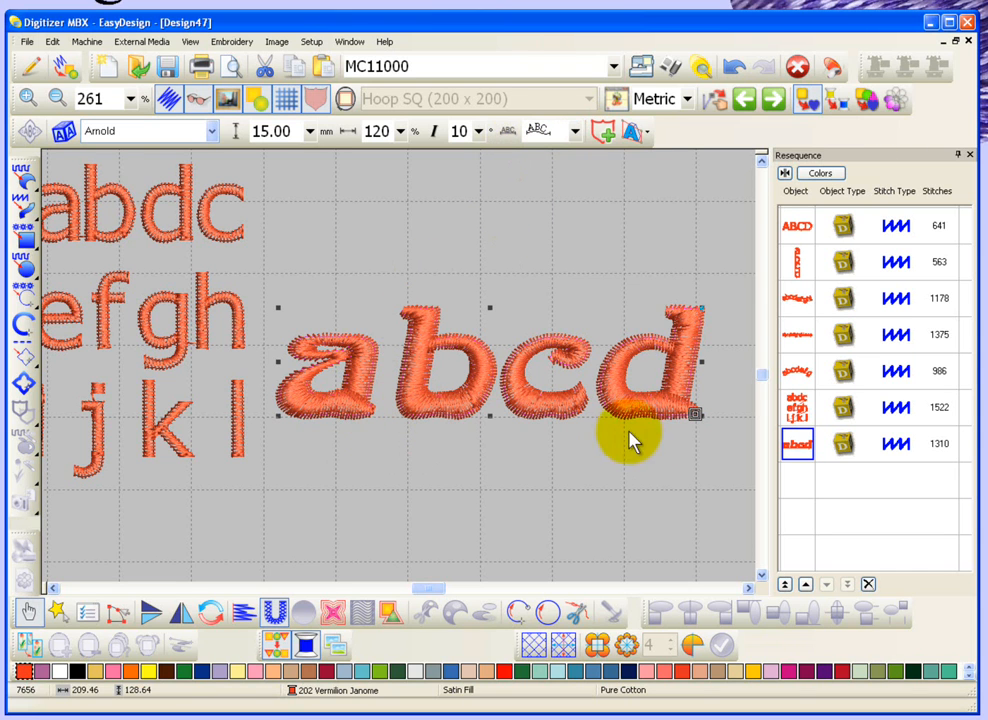
pyautogui.moveTo(476, 496)
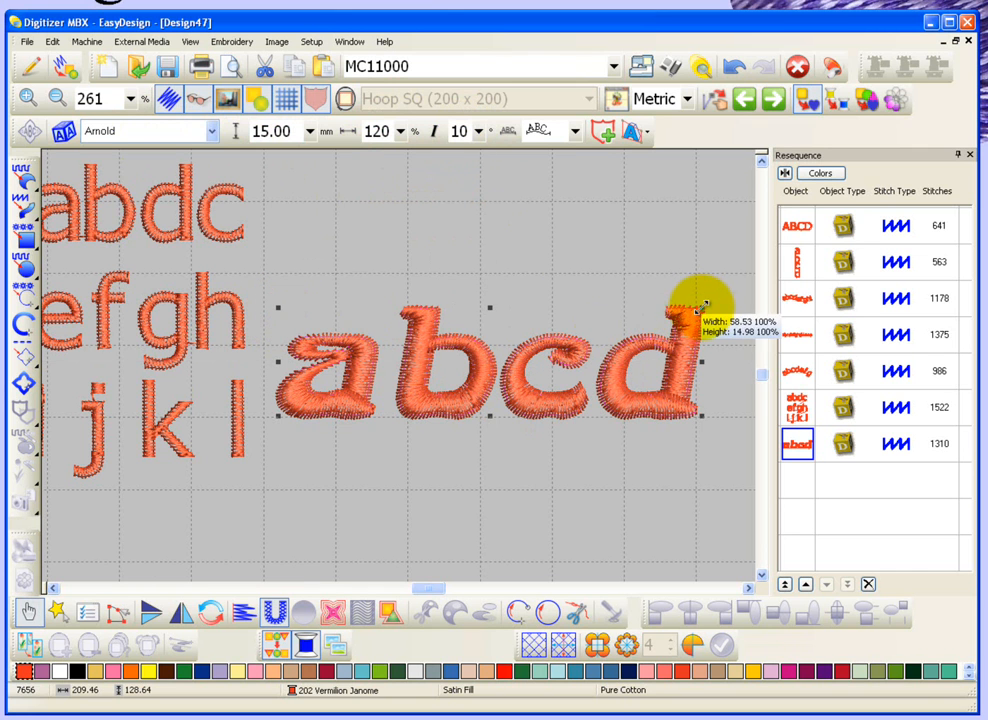
# Step: Shrink, tilt and slightly enlarge 'abcd' by its handles until it reads 17.81 mm at 86% width
pyautogui.moveTo(700, 308); pyautogui.dragTo(660, 344)
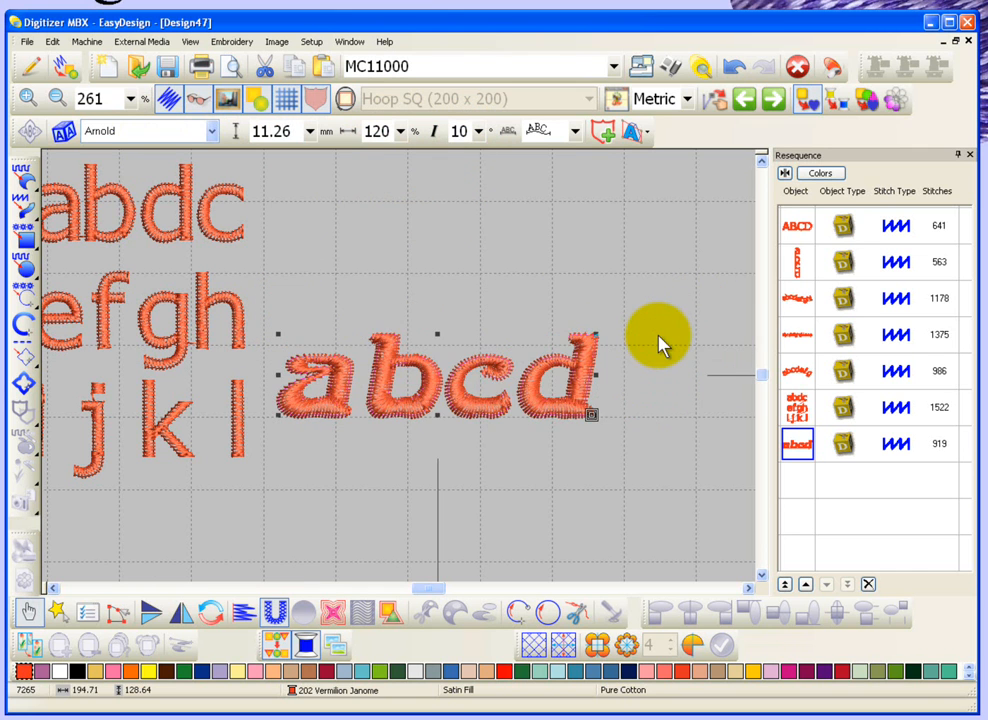
pyautogui.moveTo(590, 364)
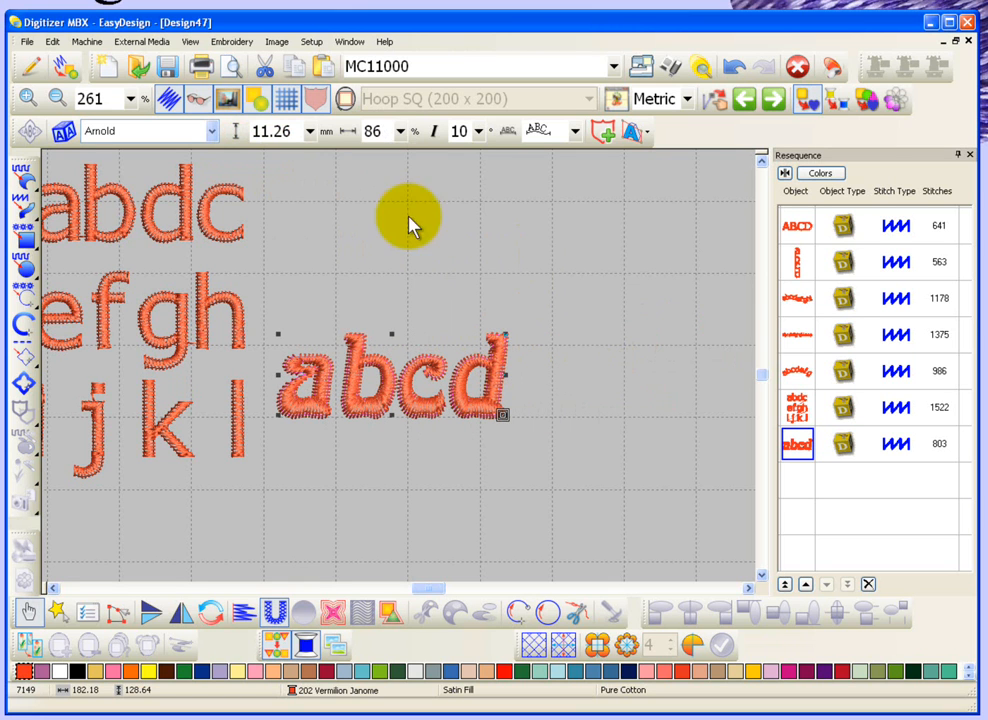
pyautogui.moveTo(504, 340)
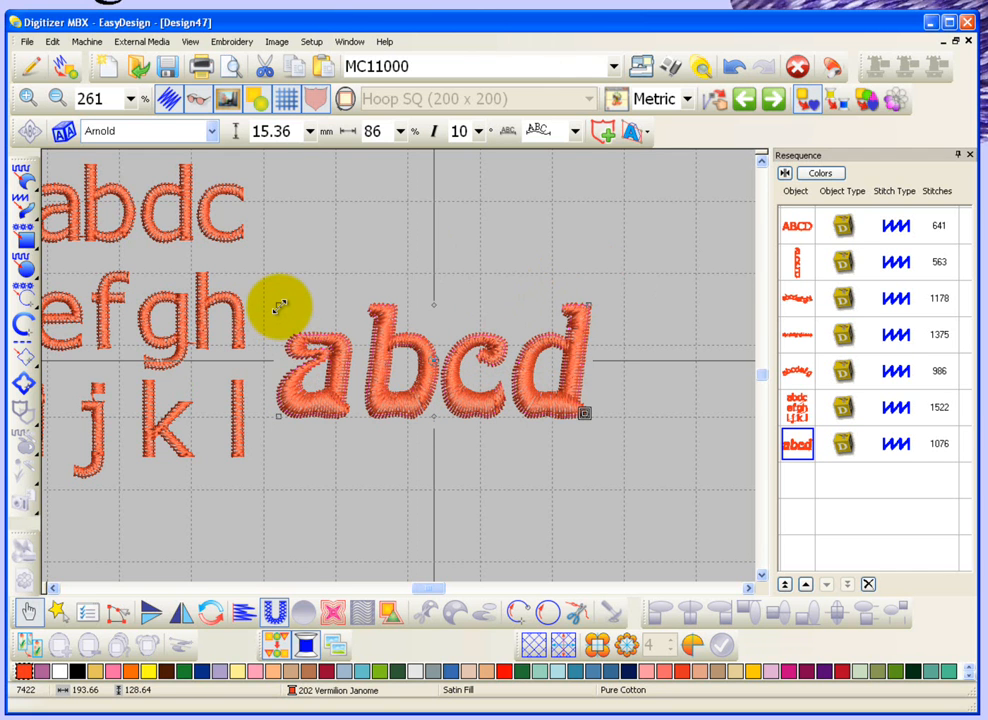
pyautogui.moveTo(284, 304); pyautogui.dragTo(340, 284)
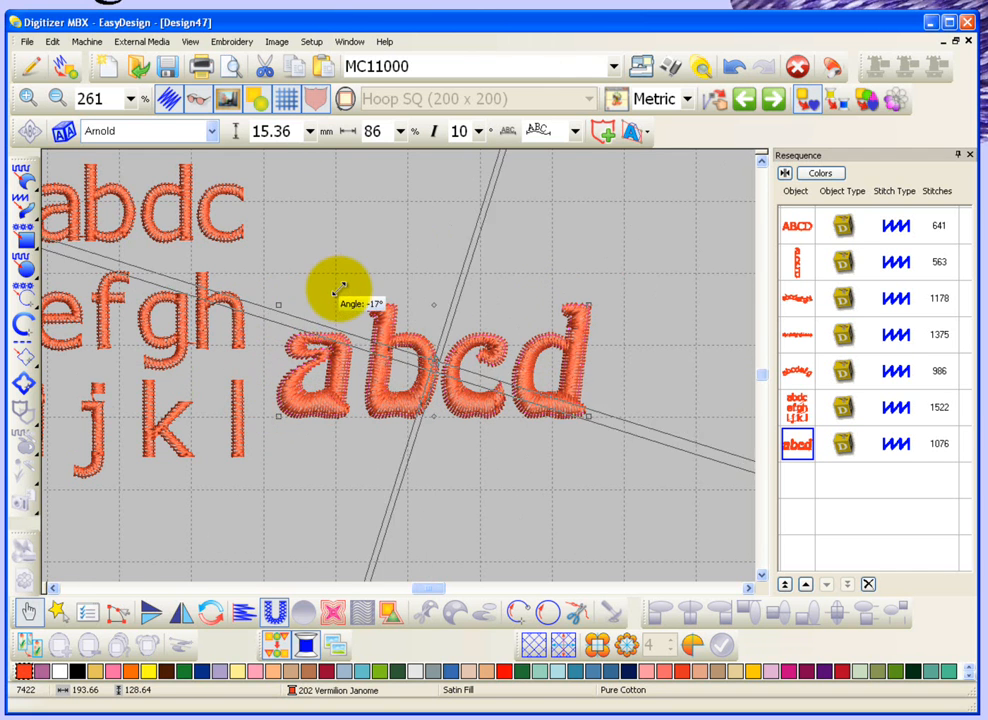
pyautogui.click(736, 70)
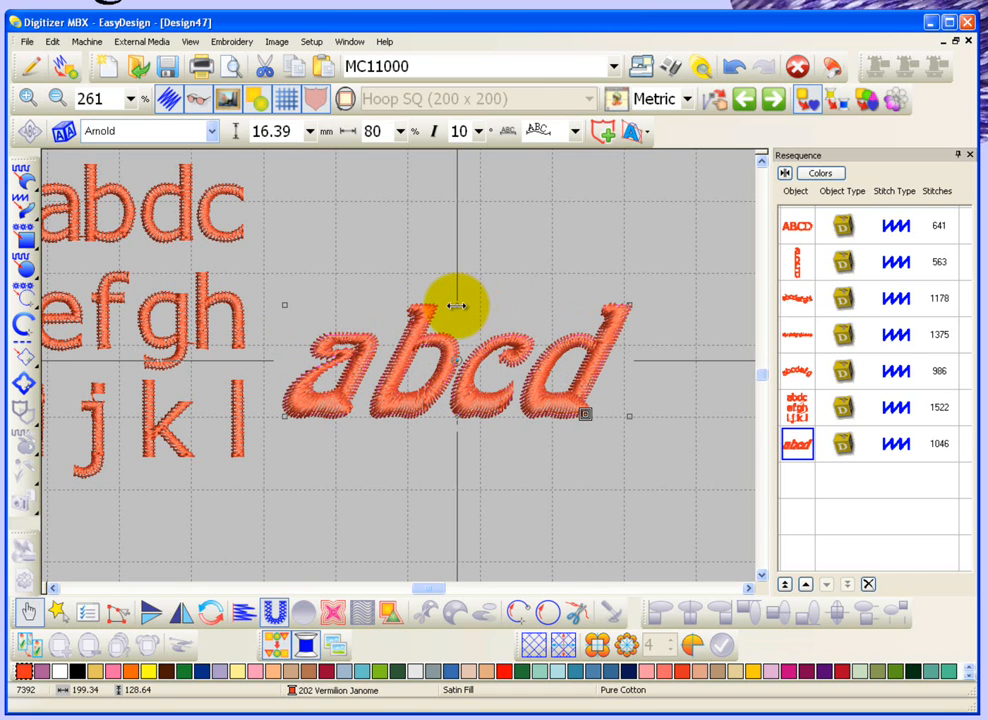
pyautogui.moveTo(464, 308); pyautogui.dragTo(416, 304)
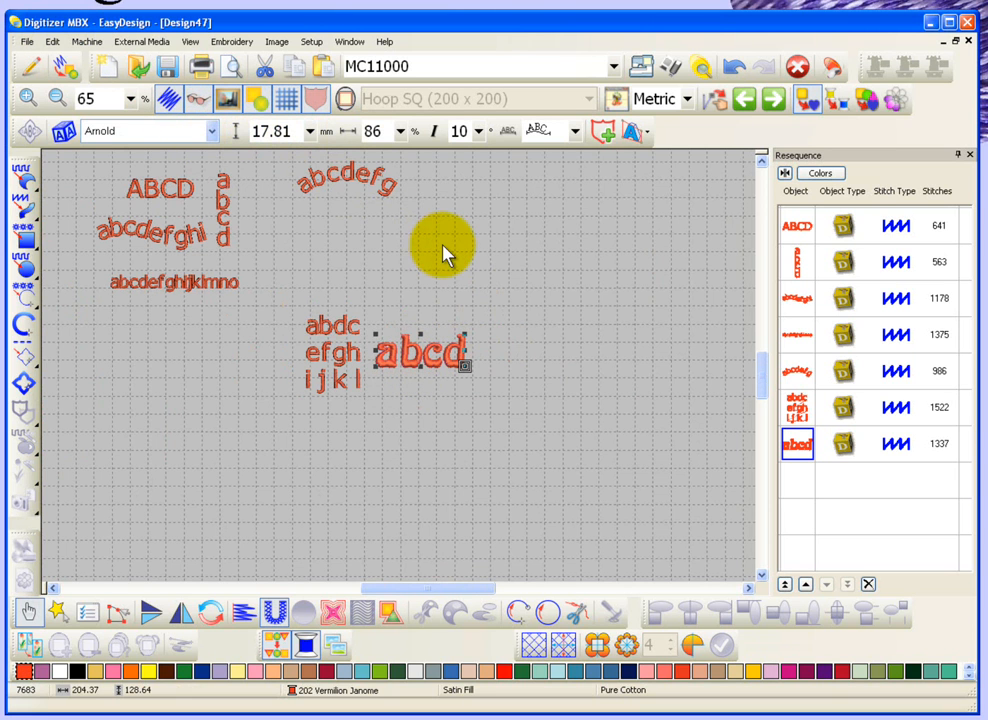
pyautogui.moveTo(450, 356)
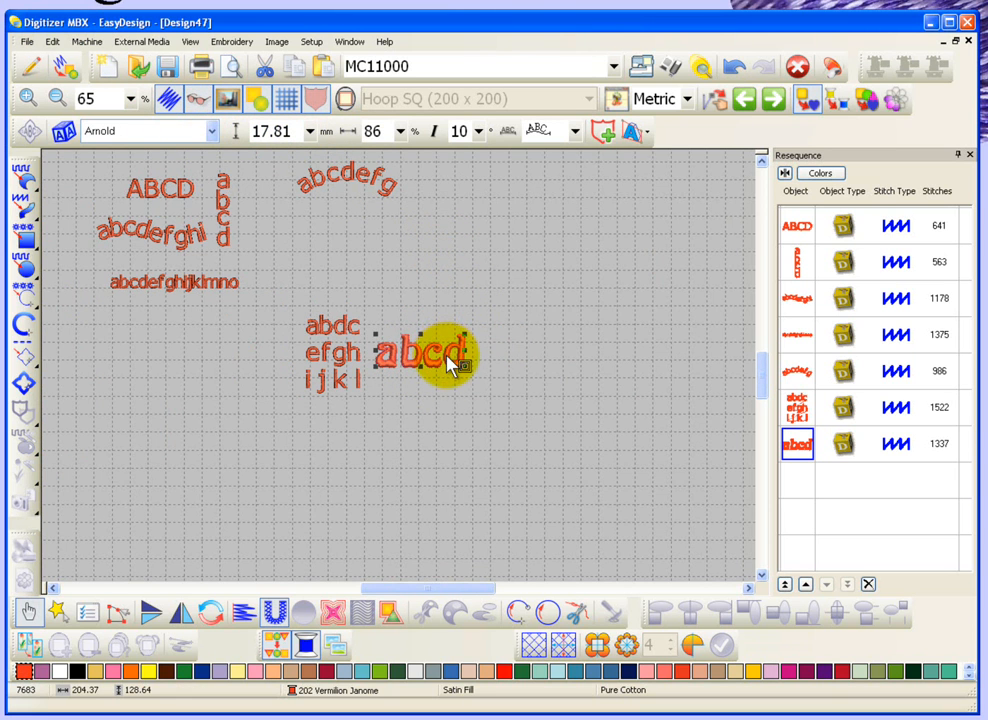
# Step: Move the 'abcd' lettering up and left toward the three-line text
pyautogui.moveTo(440, 356); pyautogui.dragTo(356, 280)
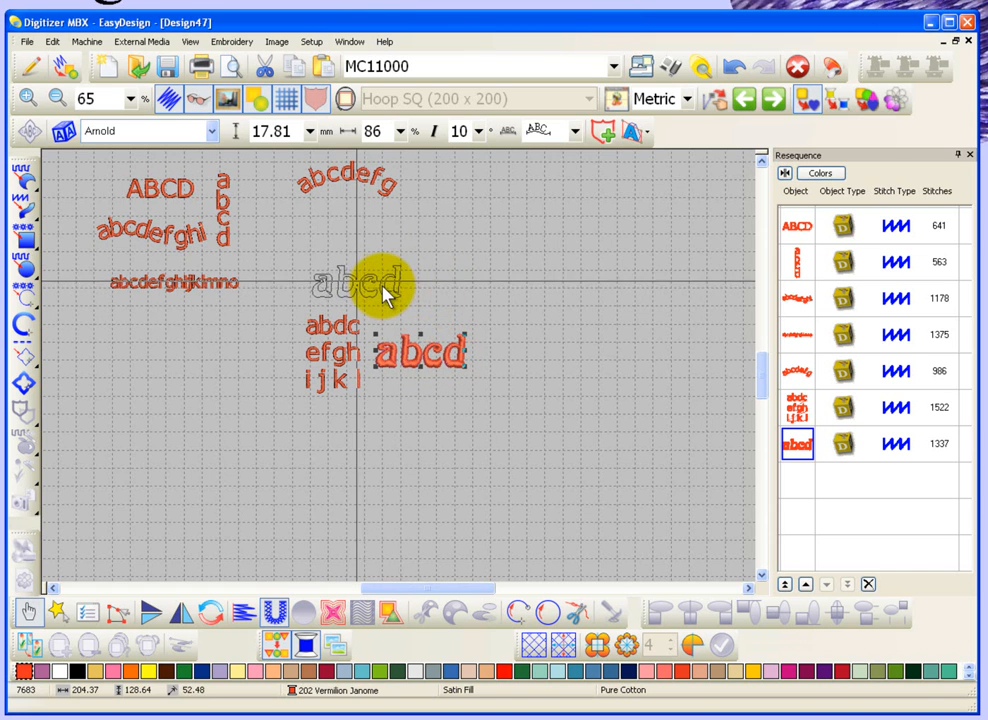